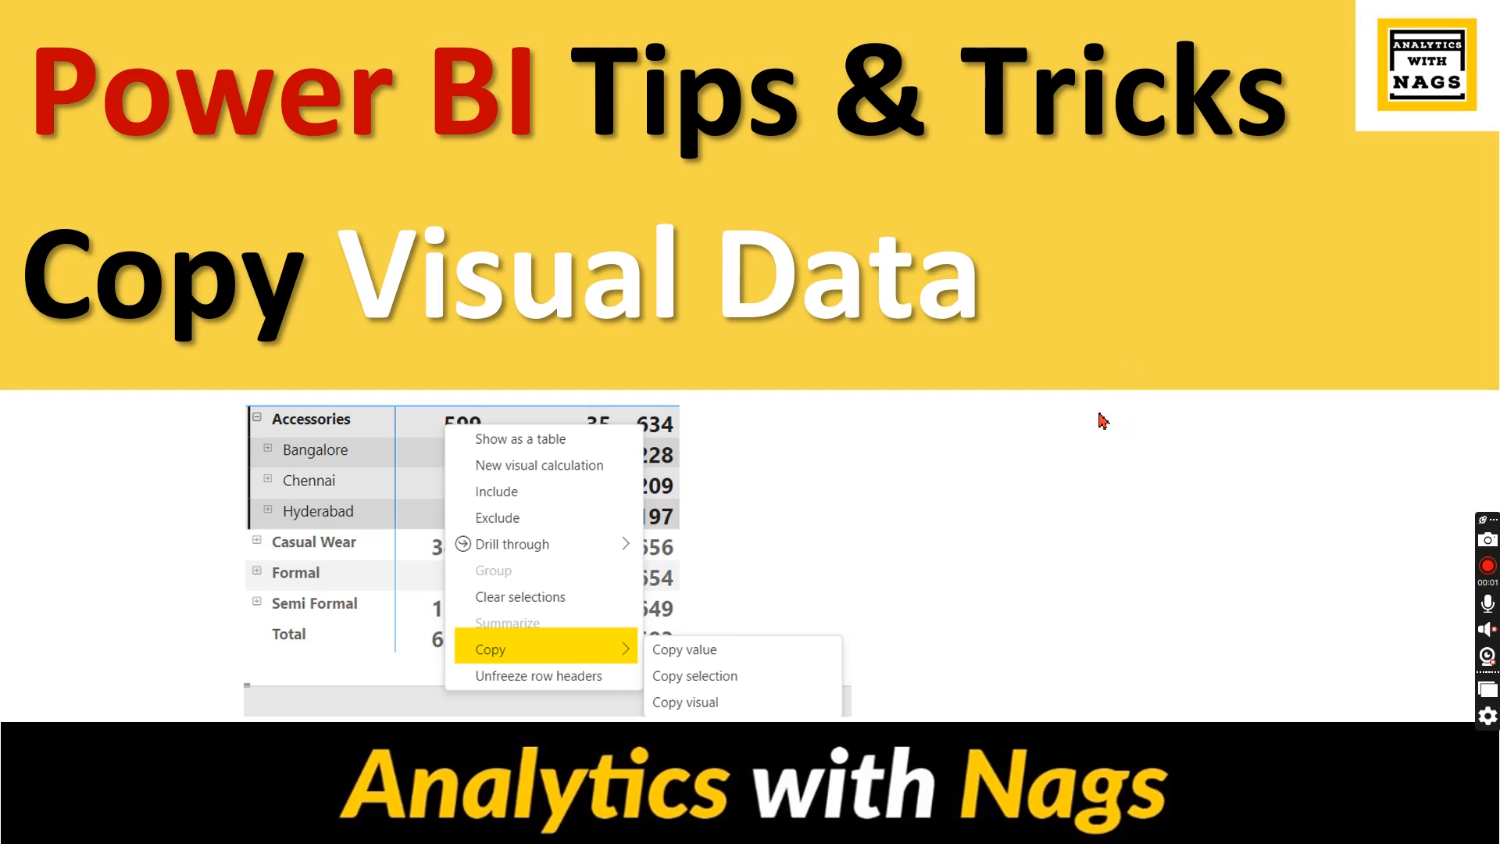
mouse_move(1097, 425)
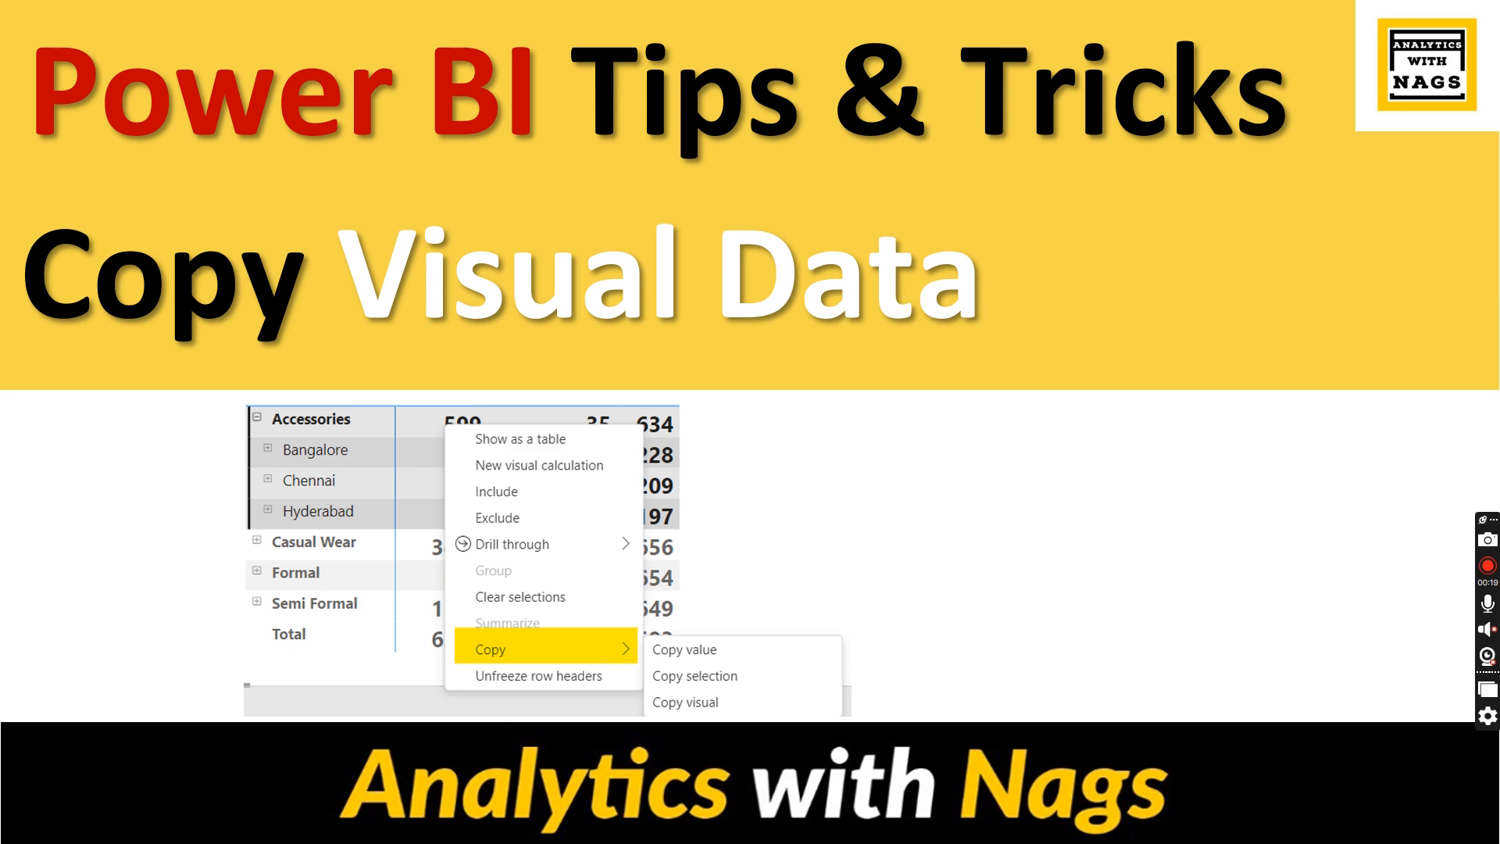
mouse_move(1058, 479)
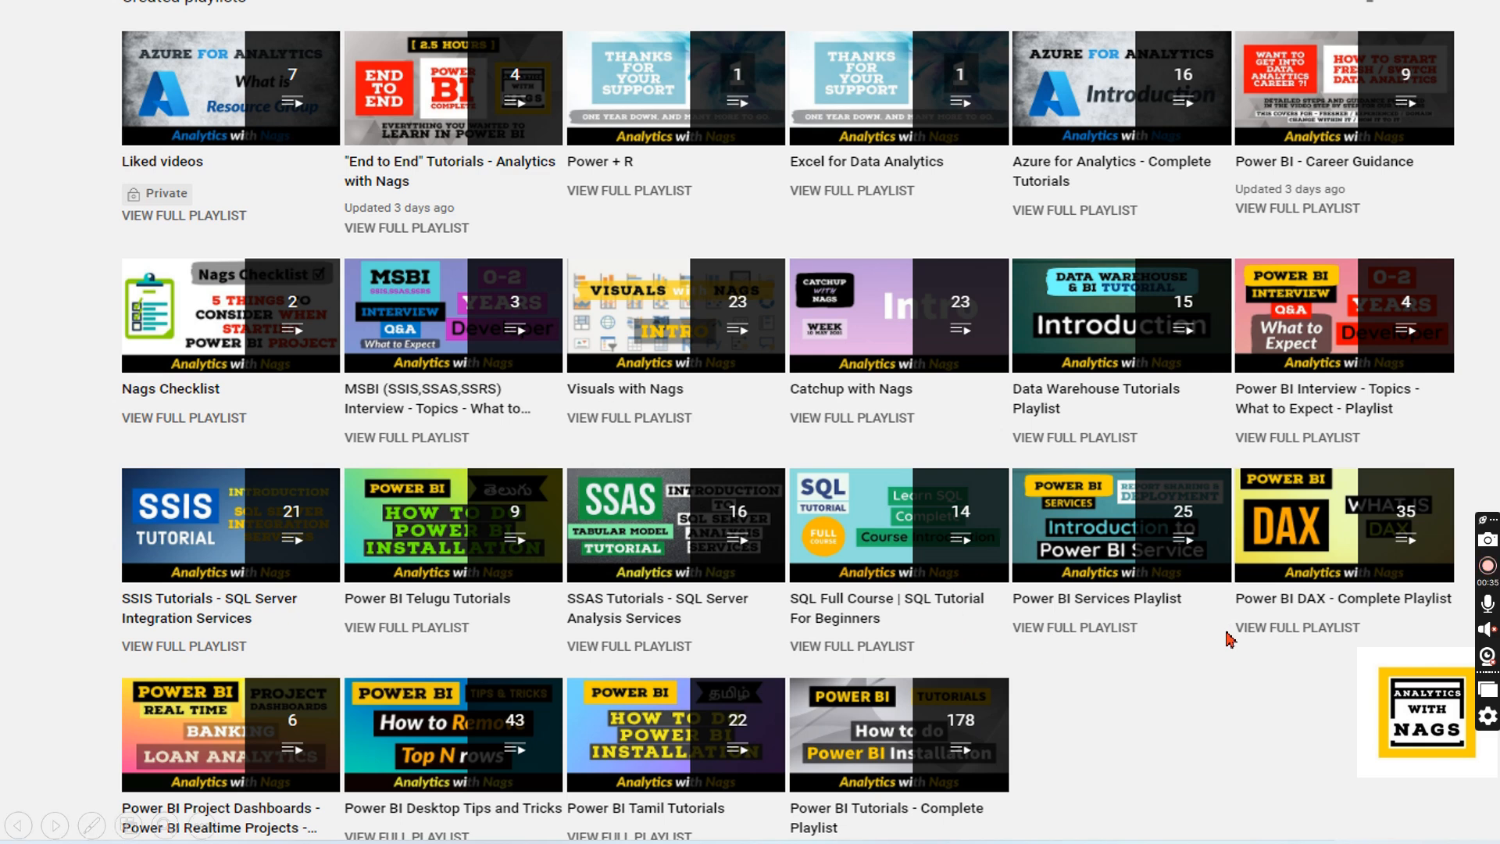
mouse_move(1179, 685)
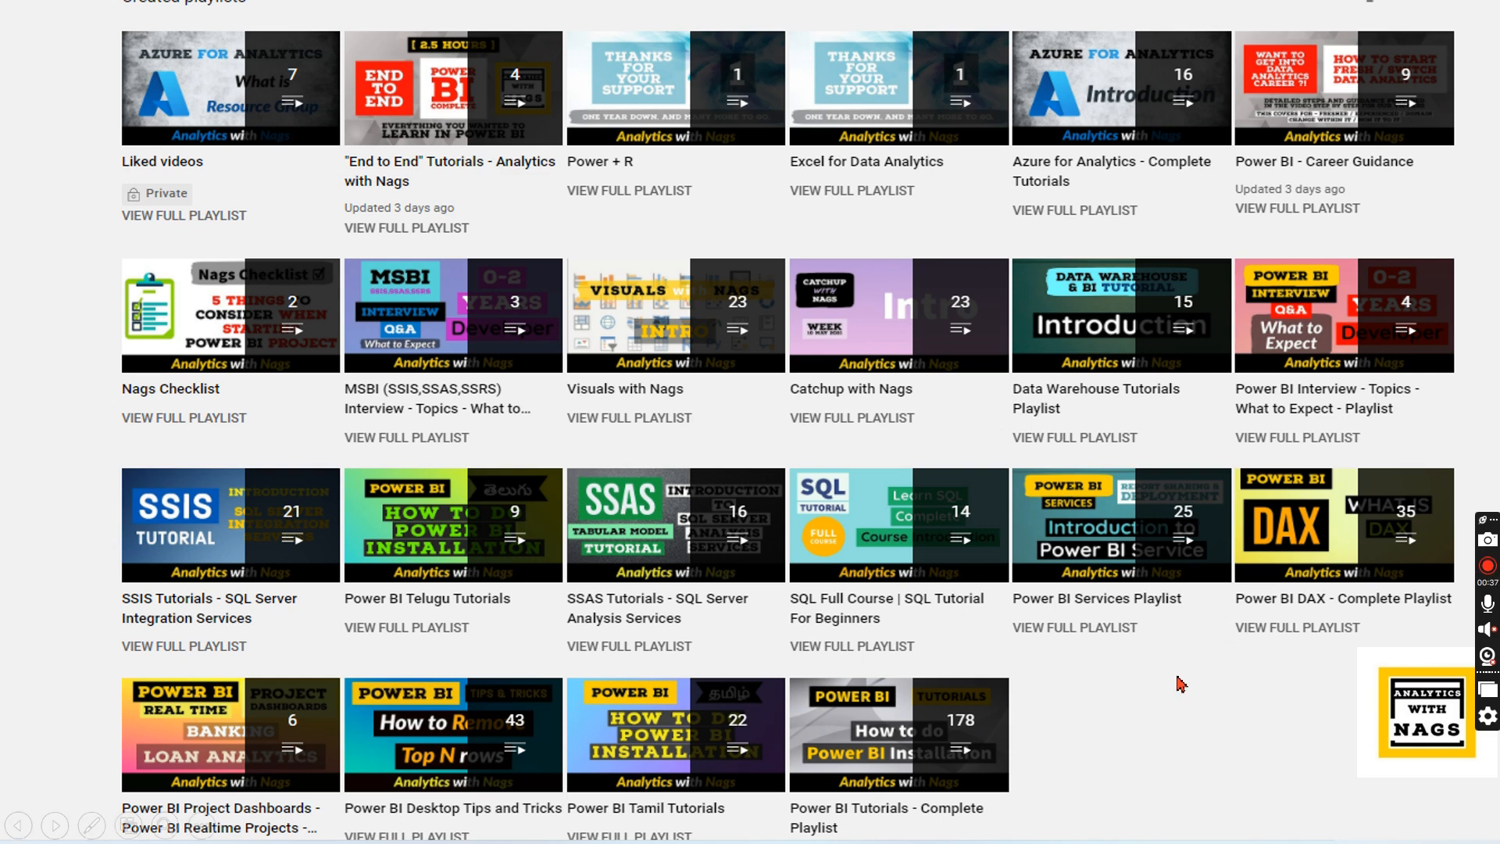
- End the 'V53 Copy Data in Power BI' slide show and return to editing
left_click(985, 821)
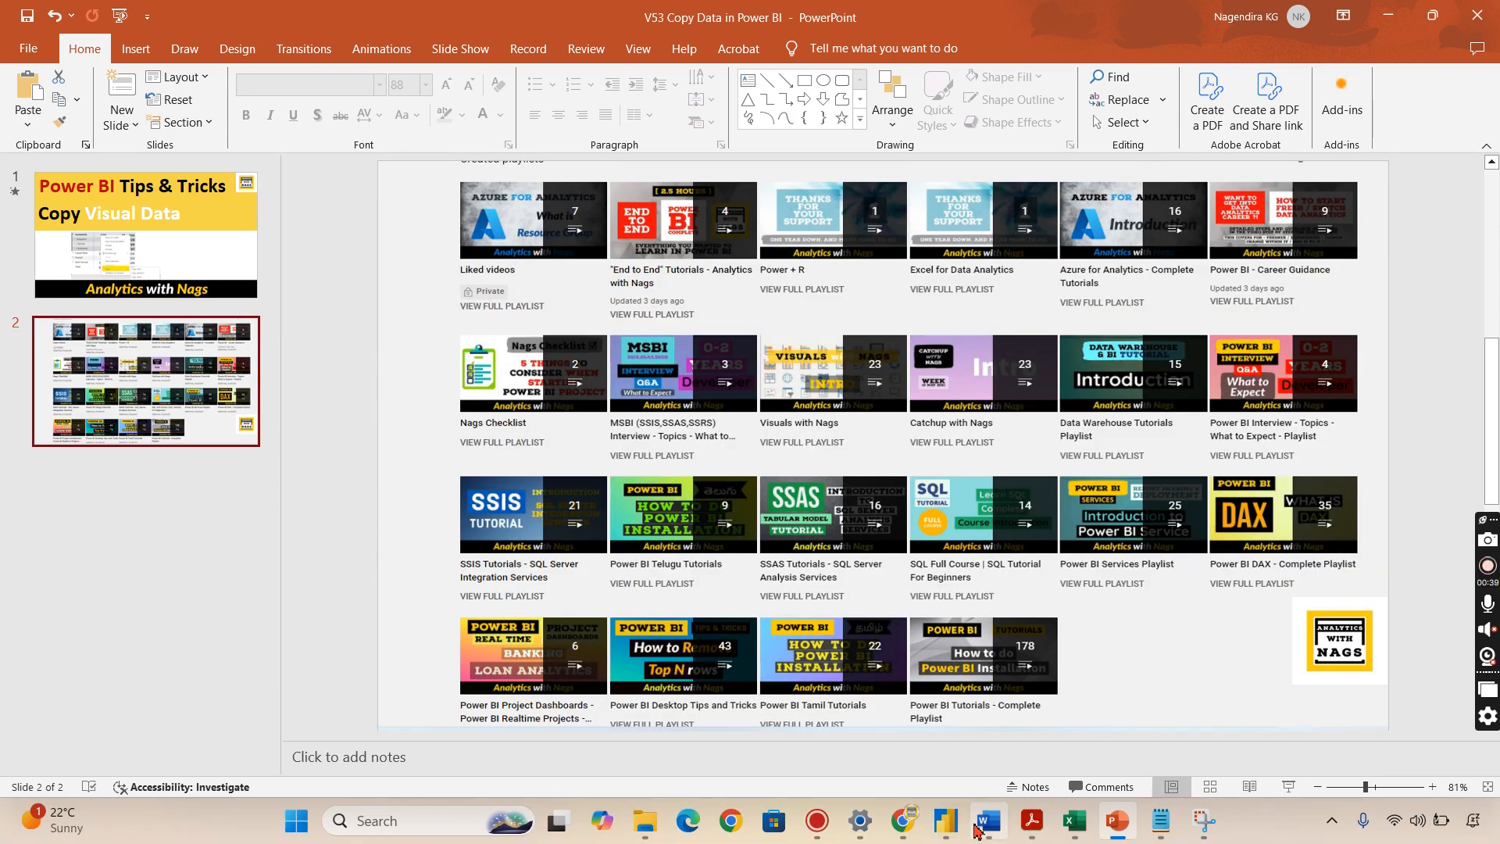
- Switch to the End to End report and open the matrix visual's More options menu
left_click(943, 827)
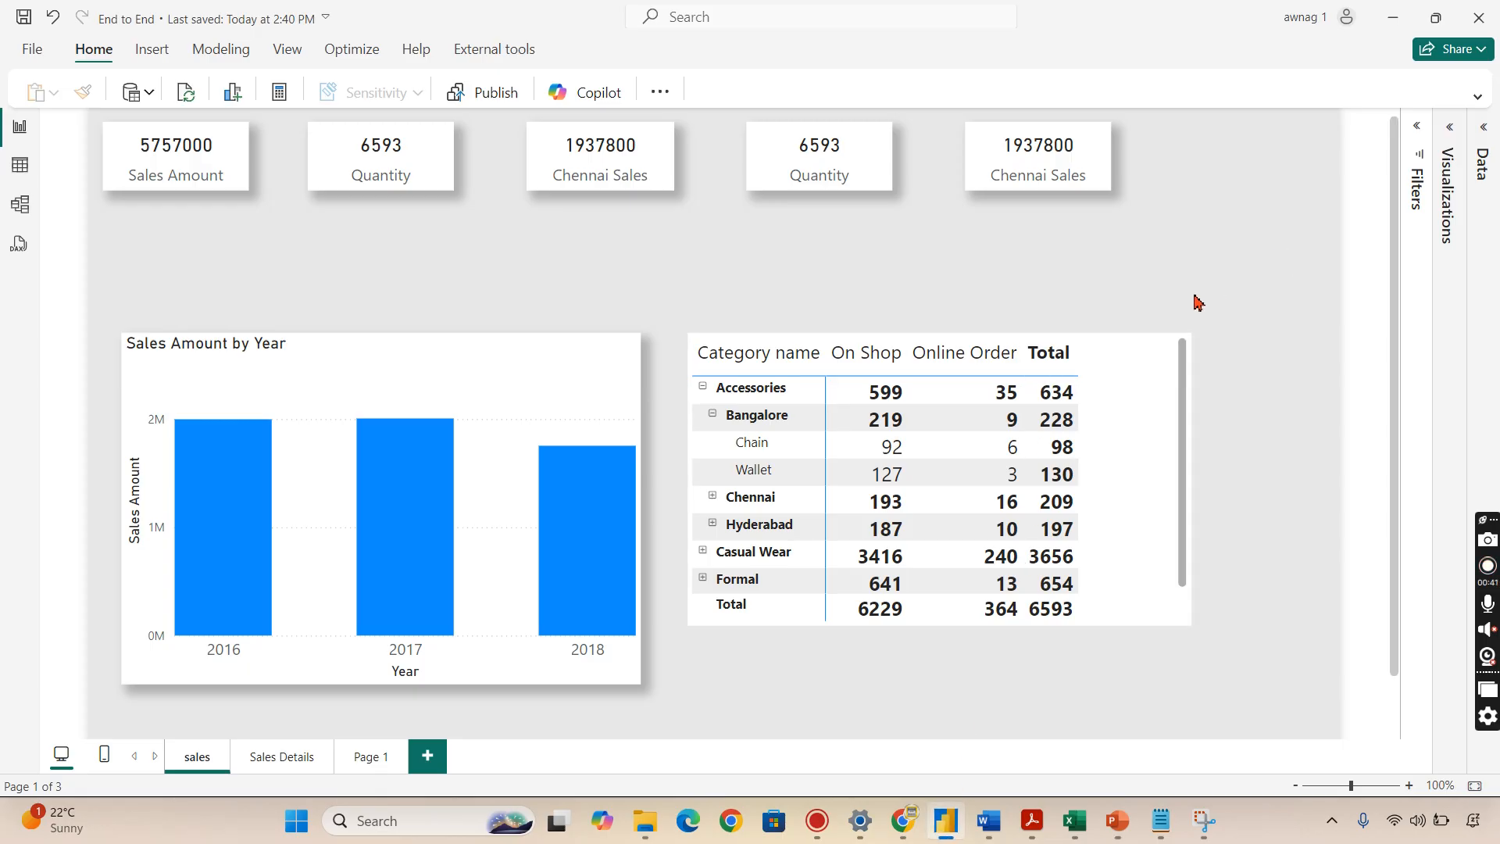
mouse_move(1478, 512)
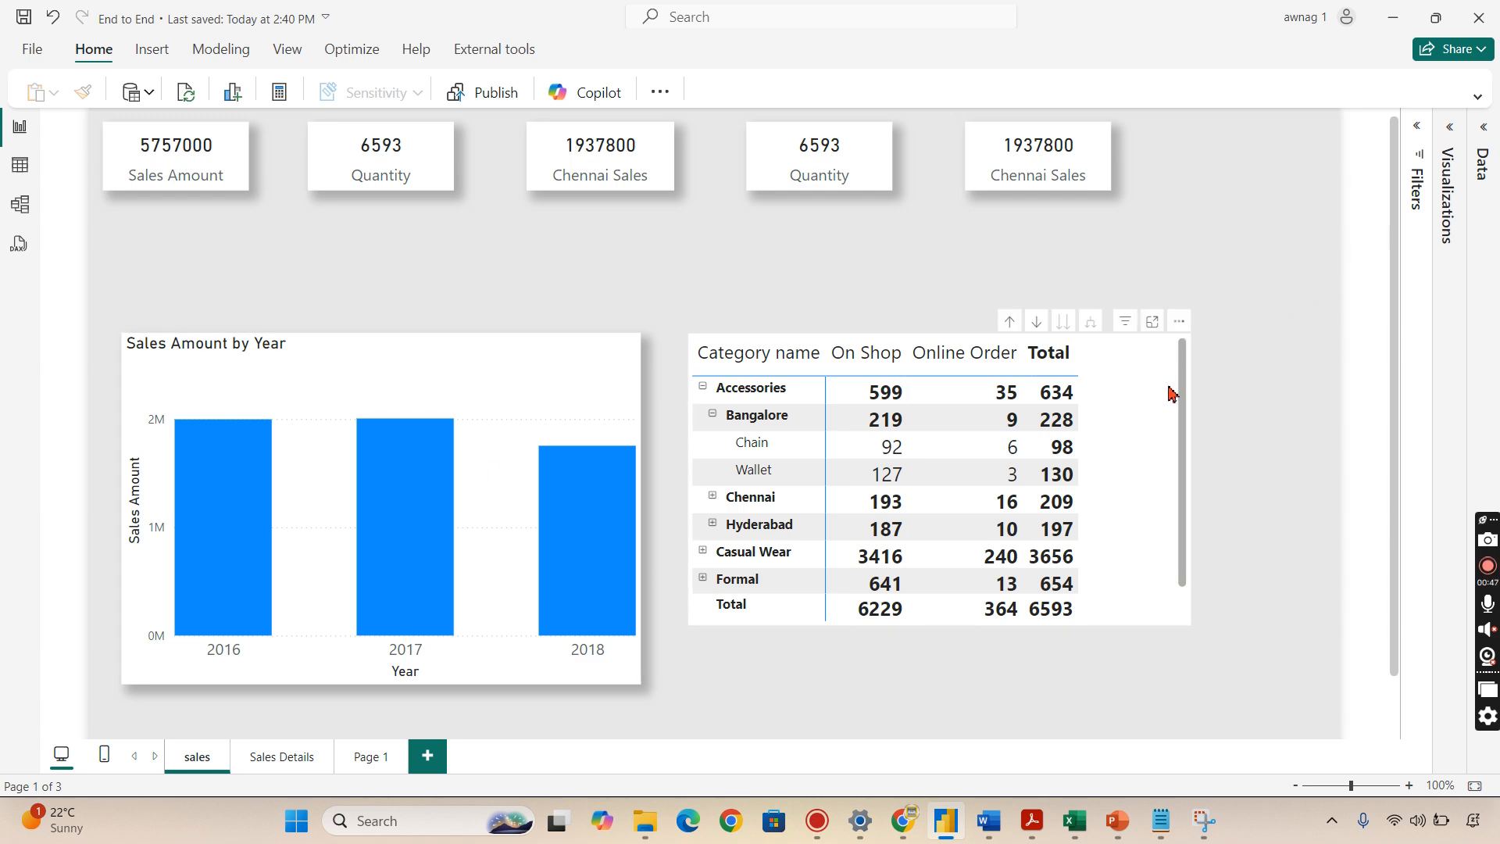
left_click(1178, 321)
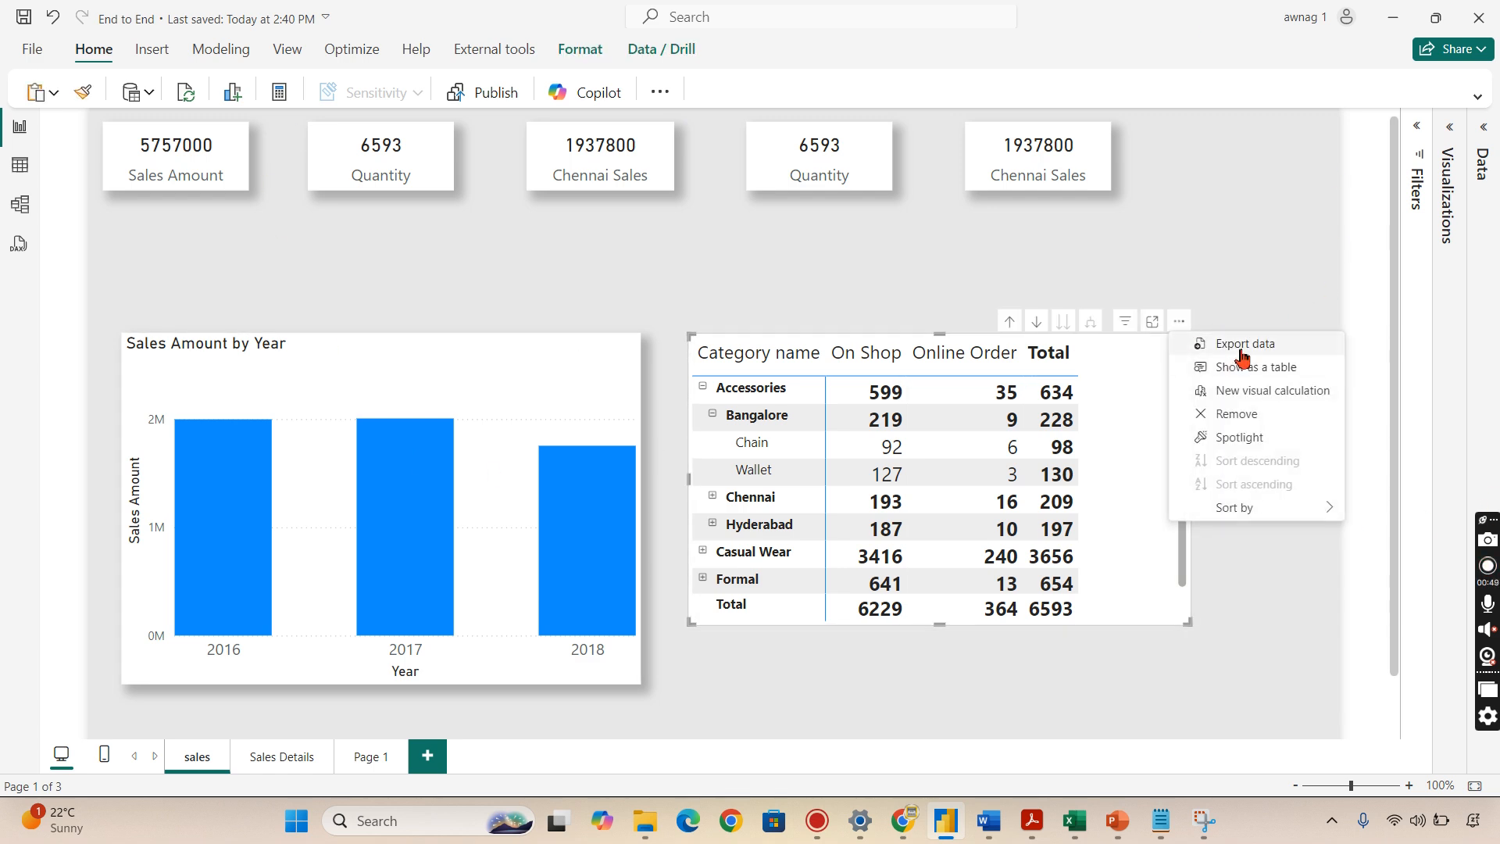
mouse_move(1271, 273)
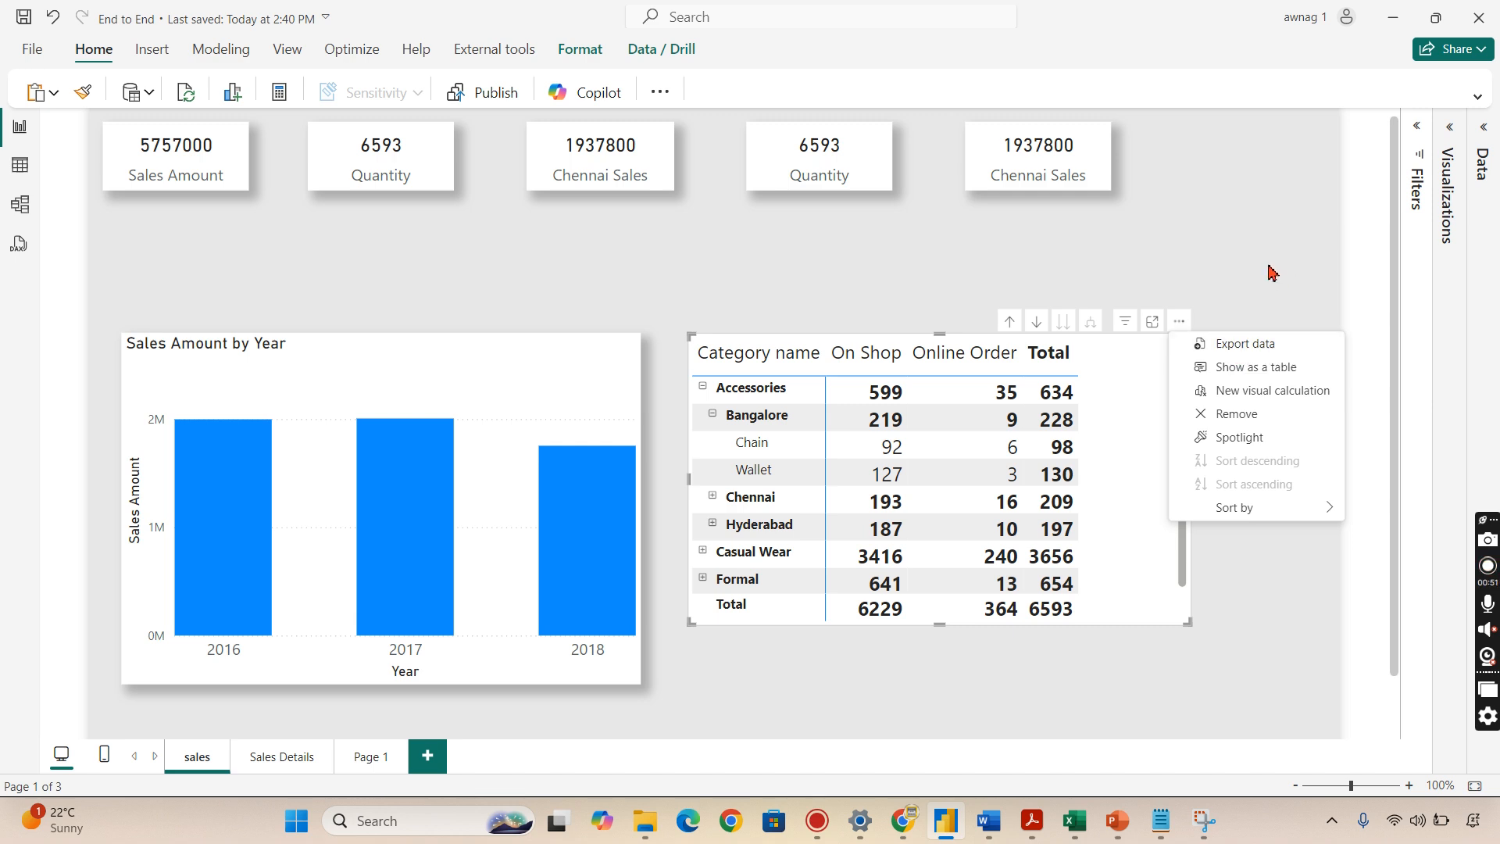
mouse_move(1198, 332)
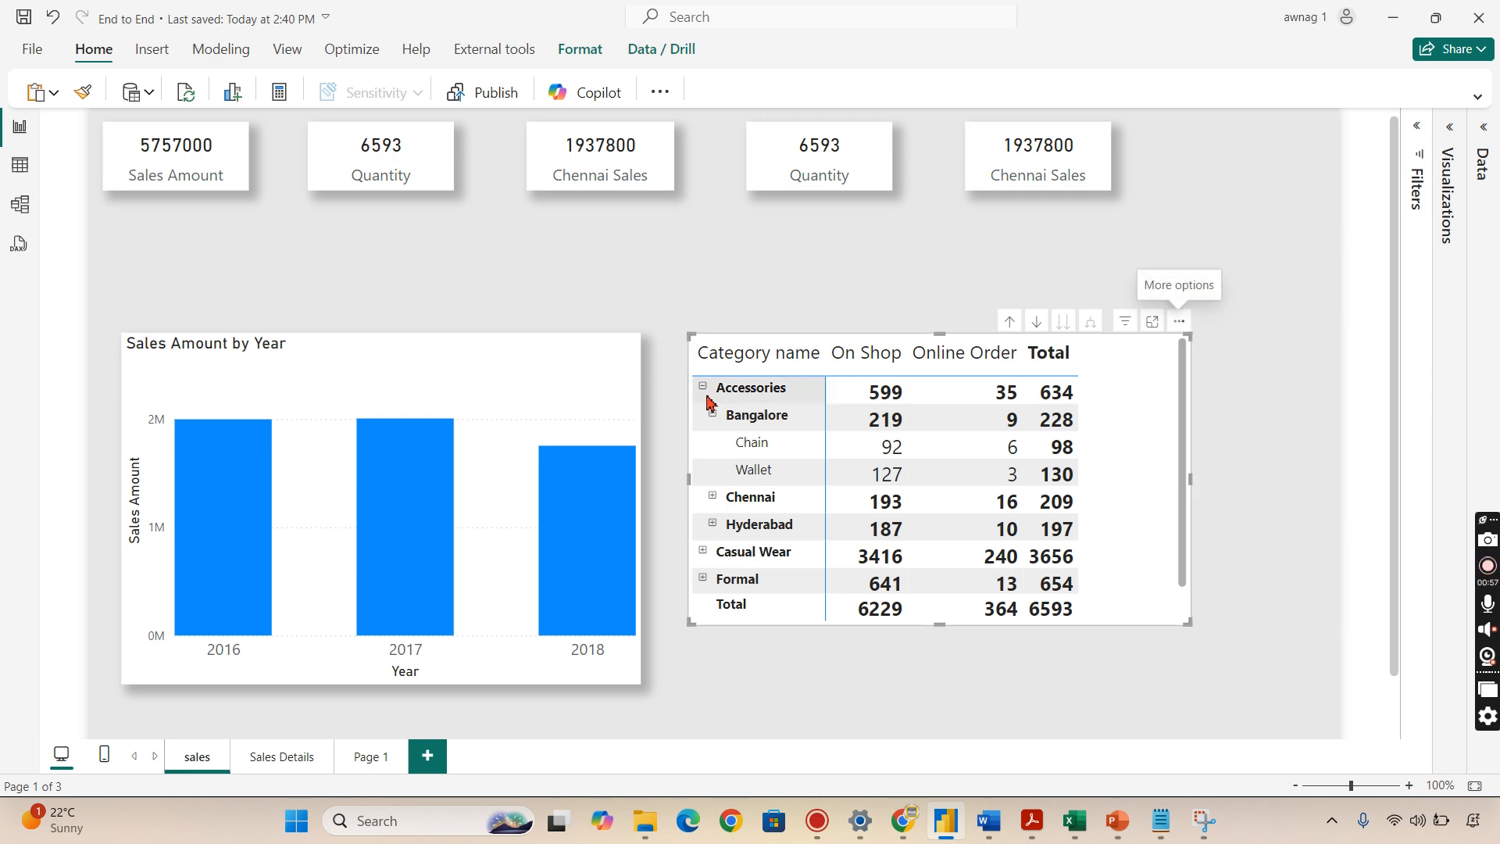
- Collapse Accessories, expand Casual Wear by city, and copy the value 3416 into Notepad
left_click(703, 387)
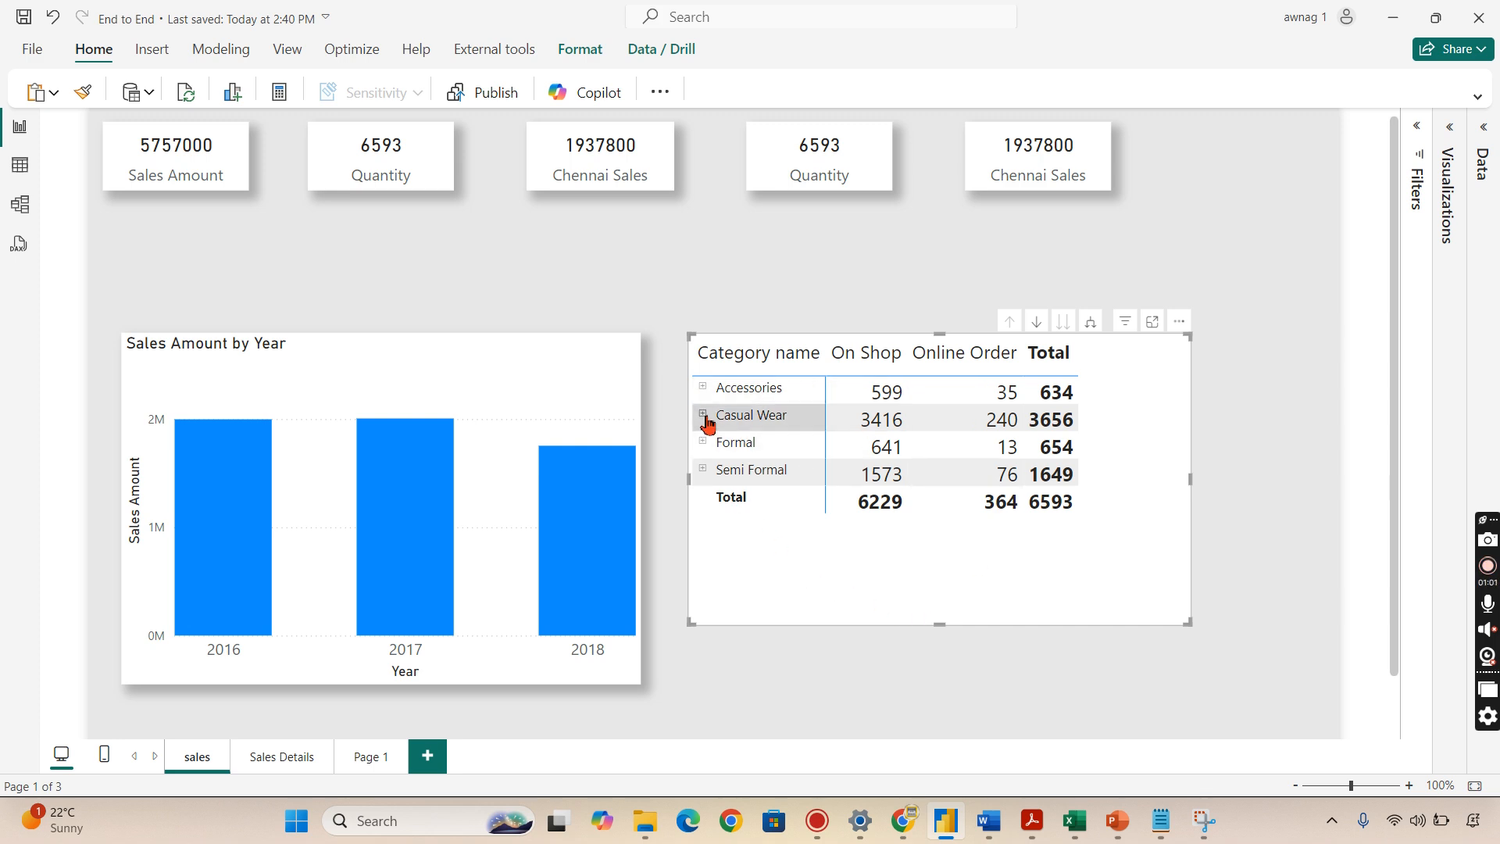
left_click(703, 415)
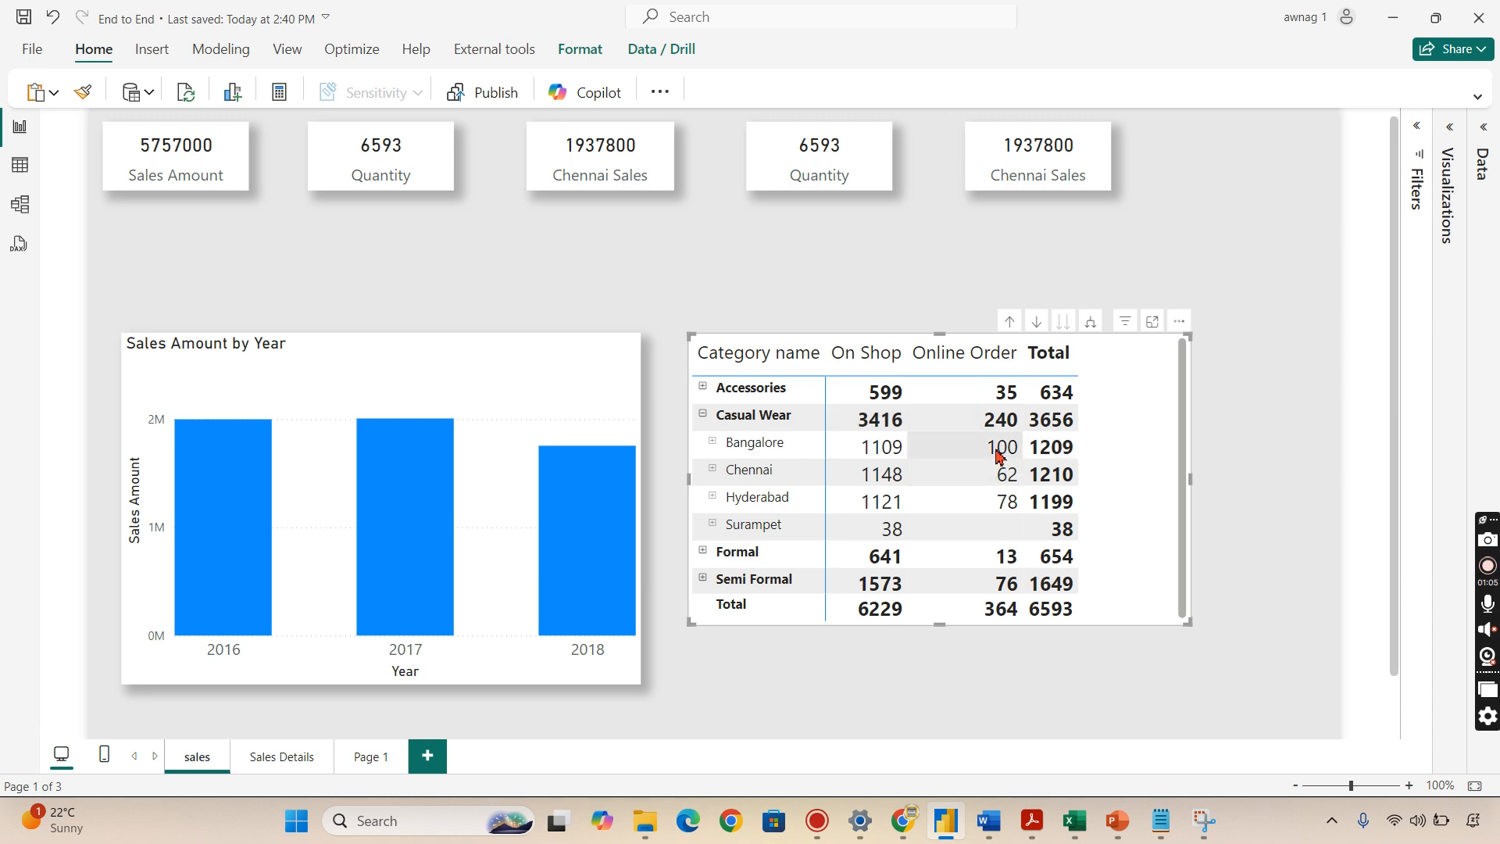
right_click(998, 448)
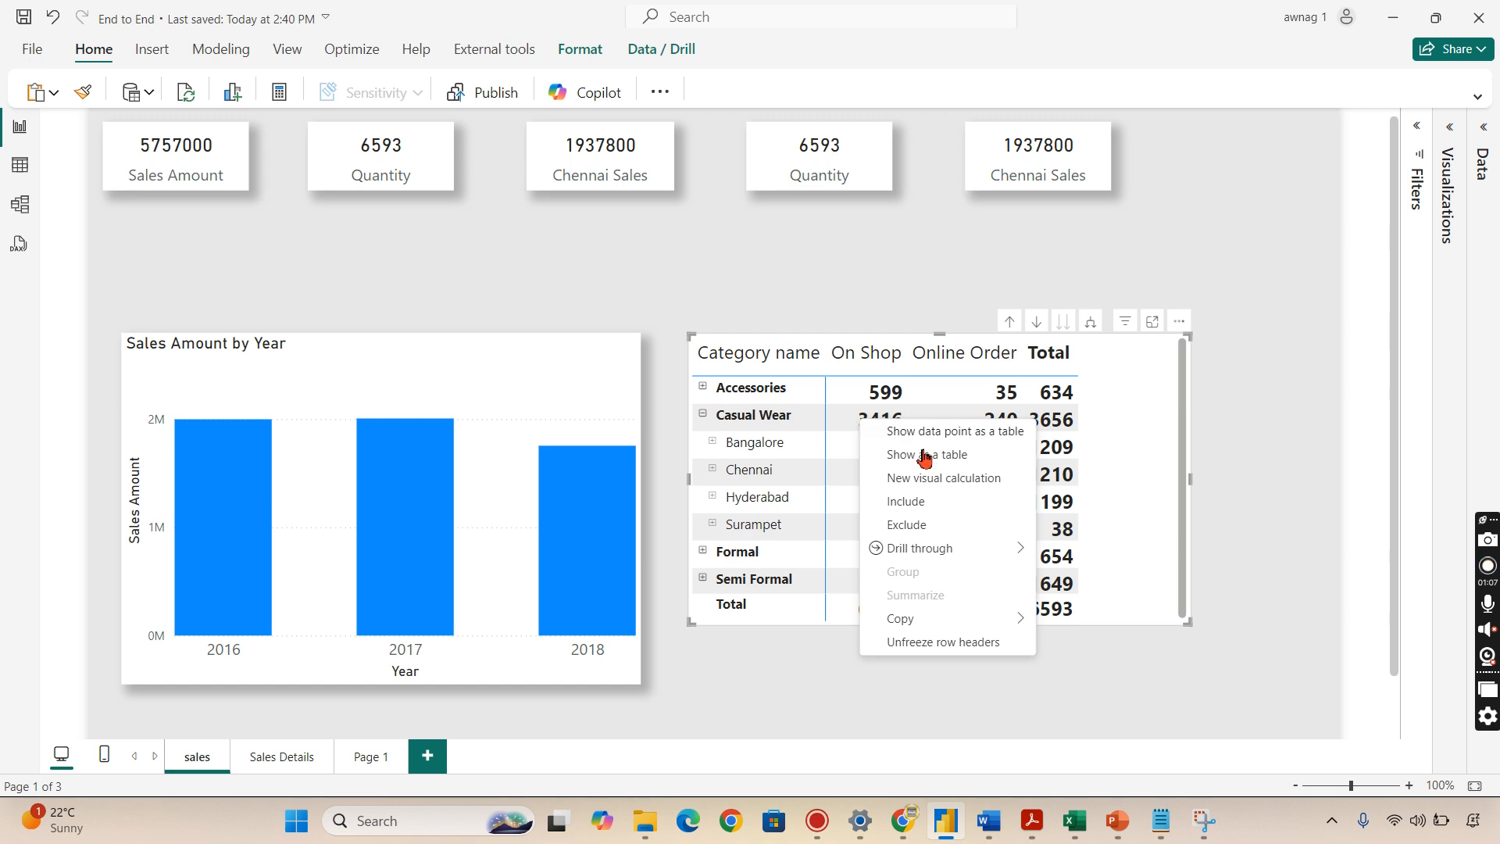
mouse_move(889, 618)
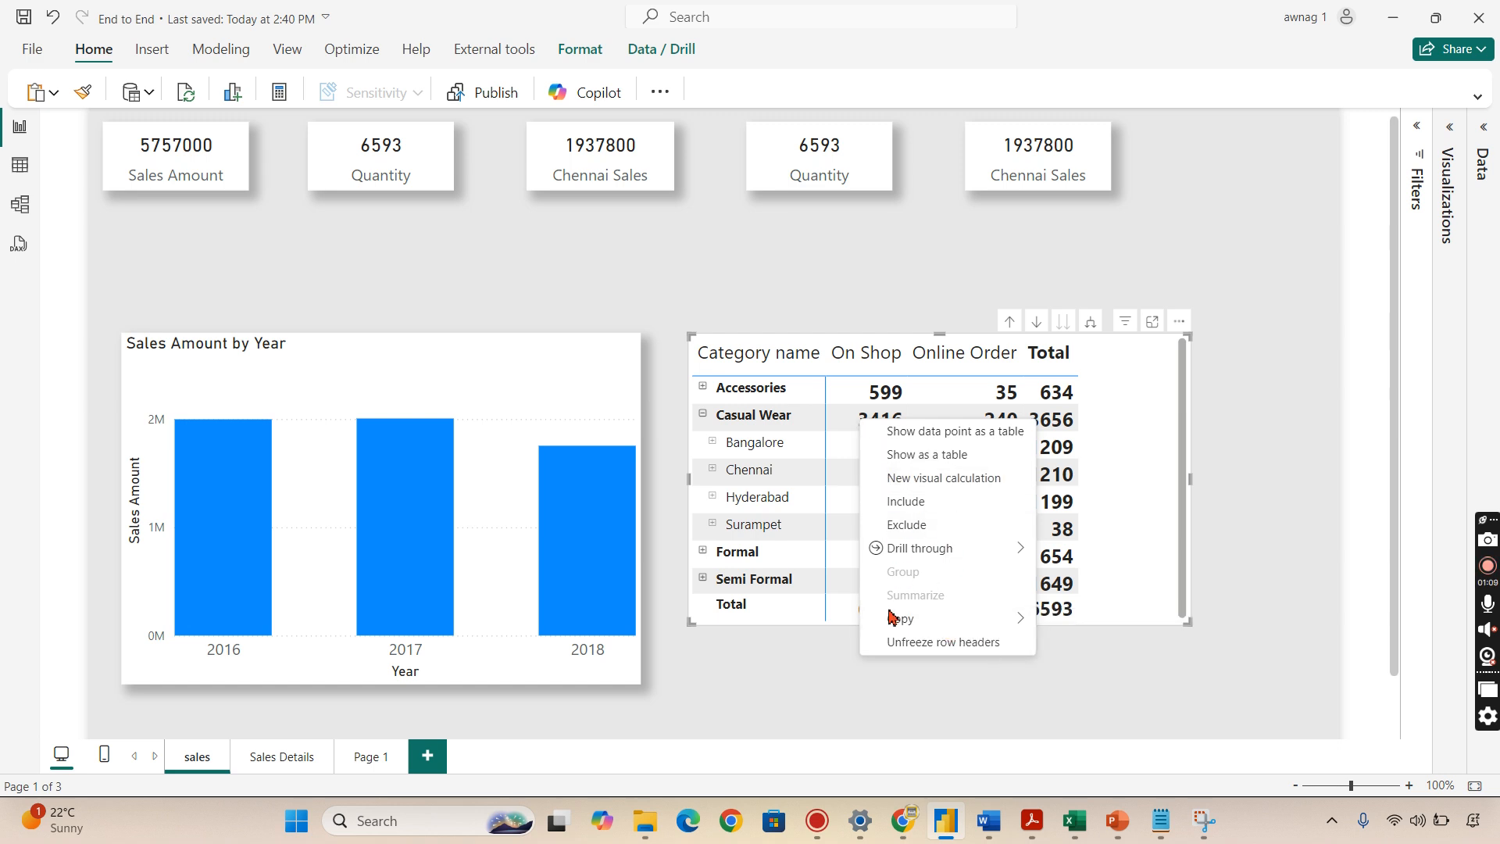
left_click(899, 619)
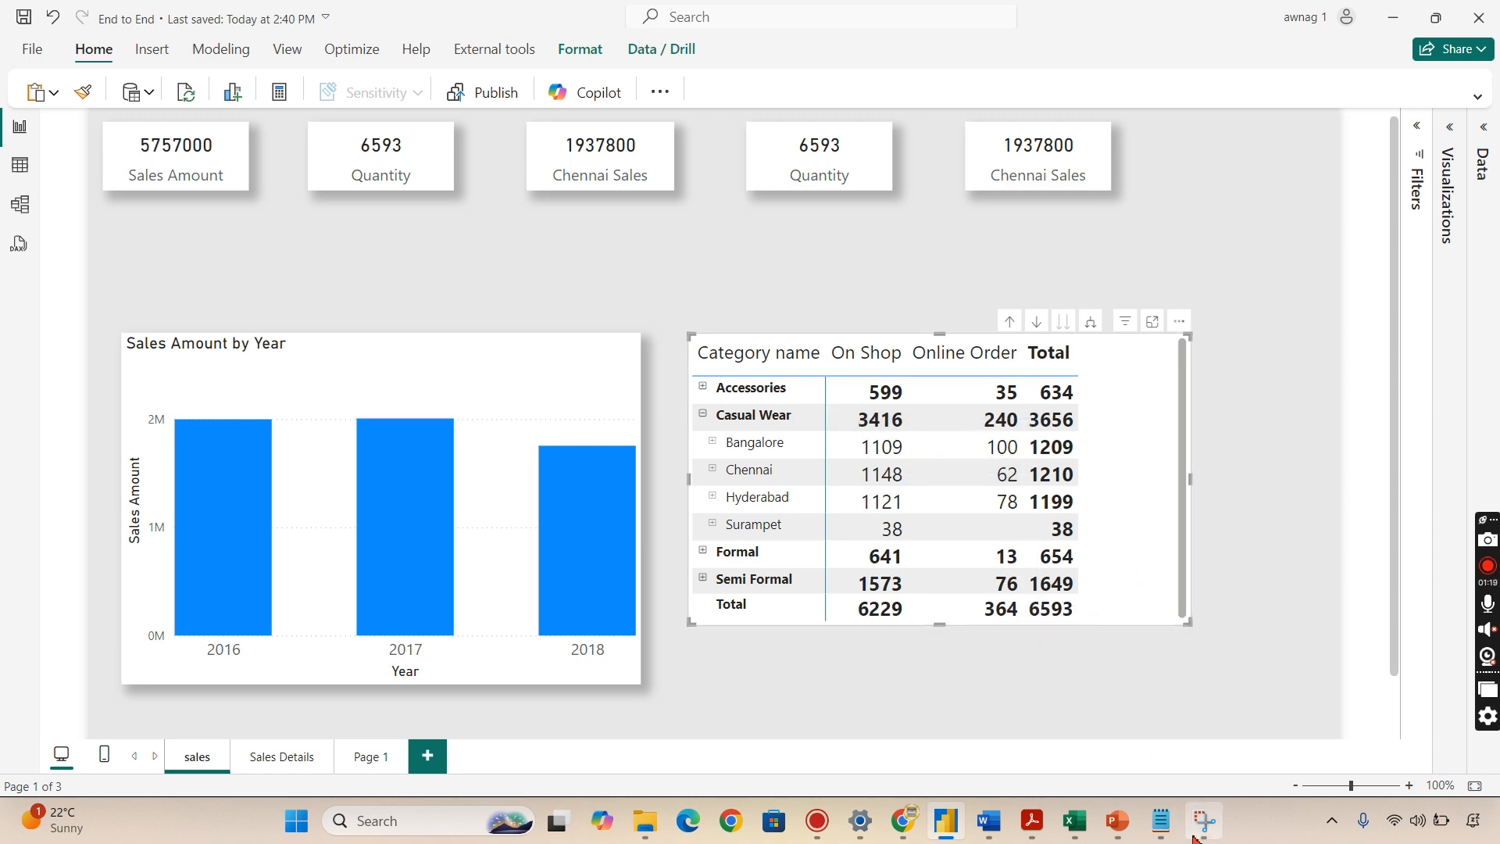
left_click(1159, 827)
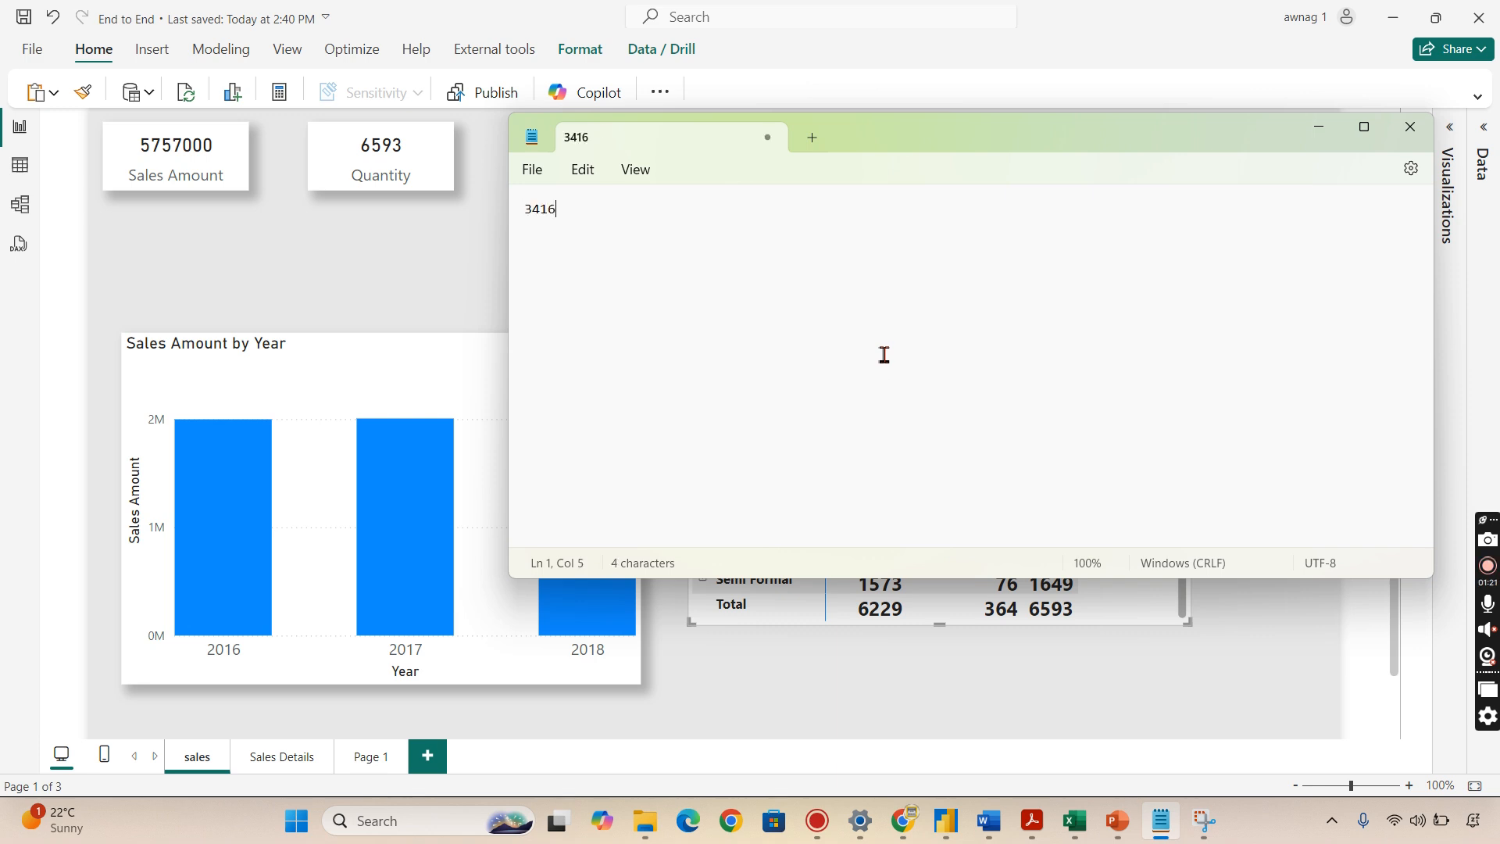
mouse_move(1318, 140)
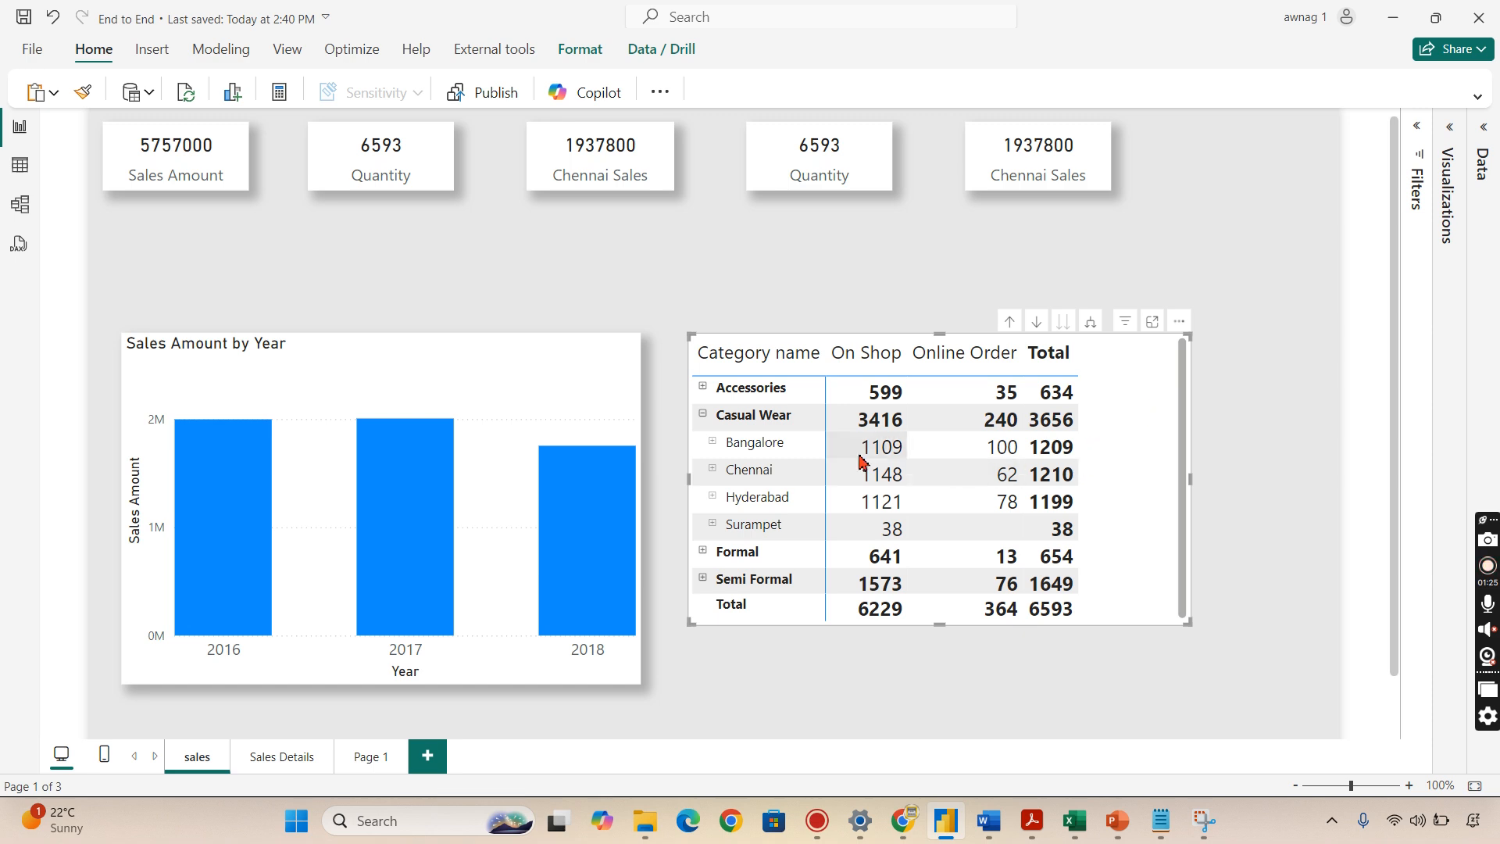
- Copy Bangalore's Casual Wear product rows with headers into Notepad
left_click(713, 442)
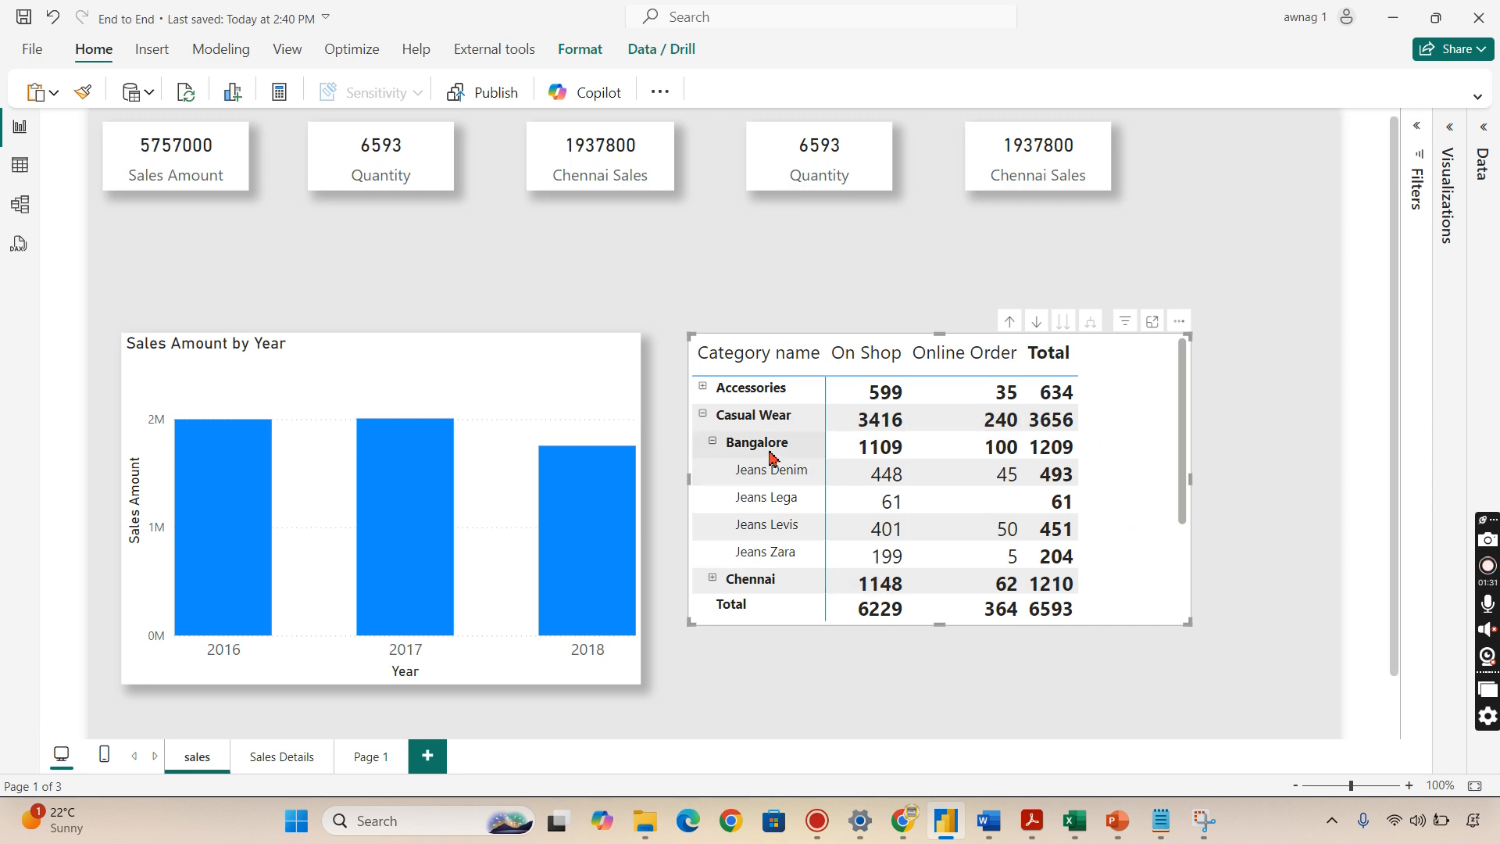
left_click(757, 442)
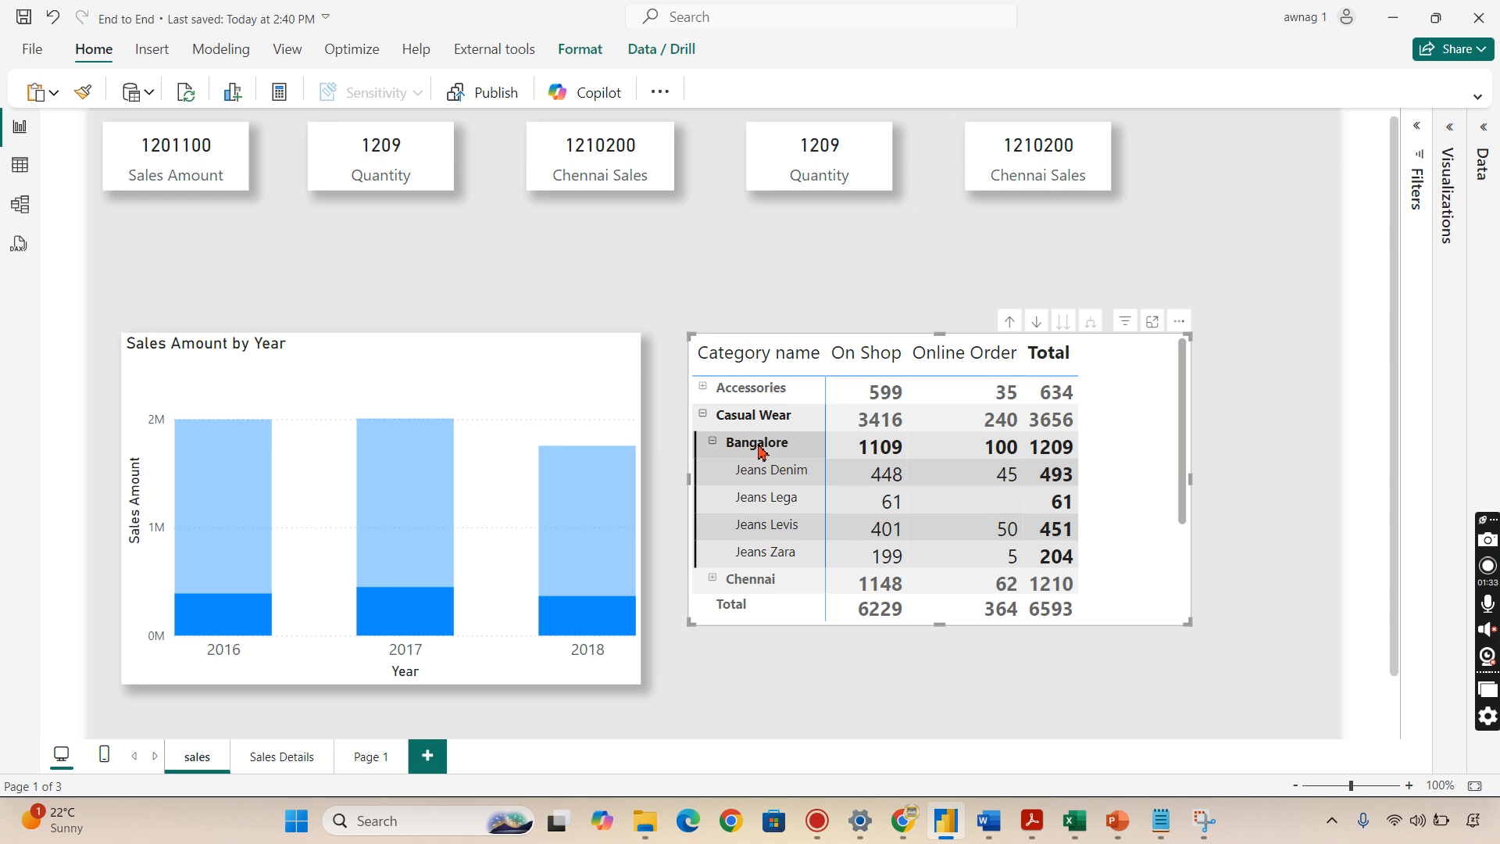
mouse_move(1019, 554)
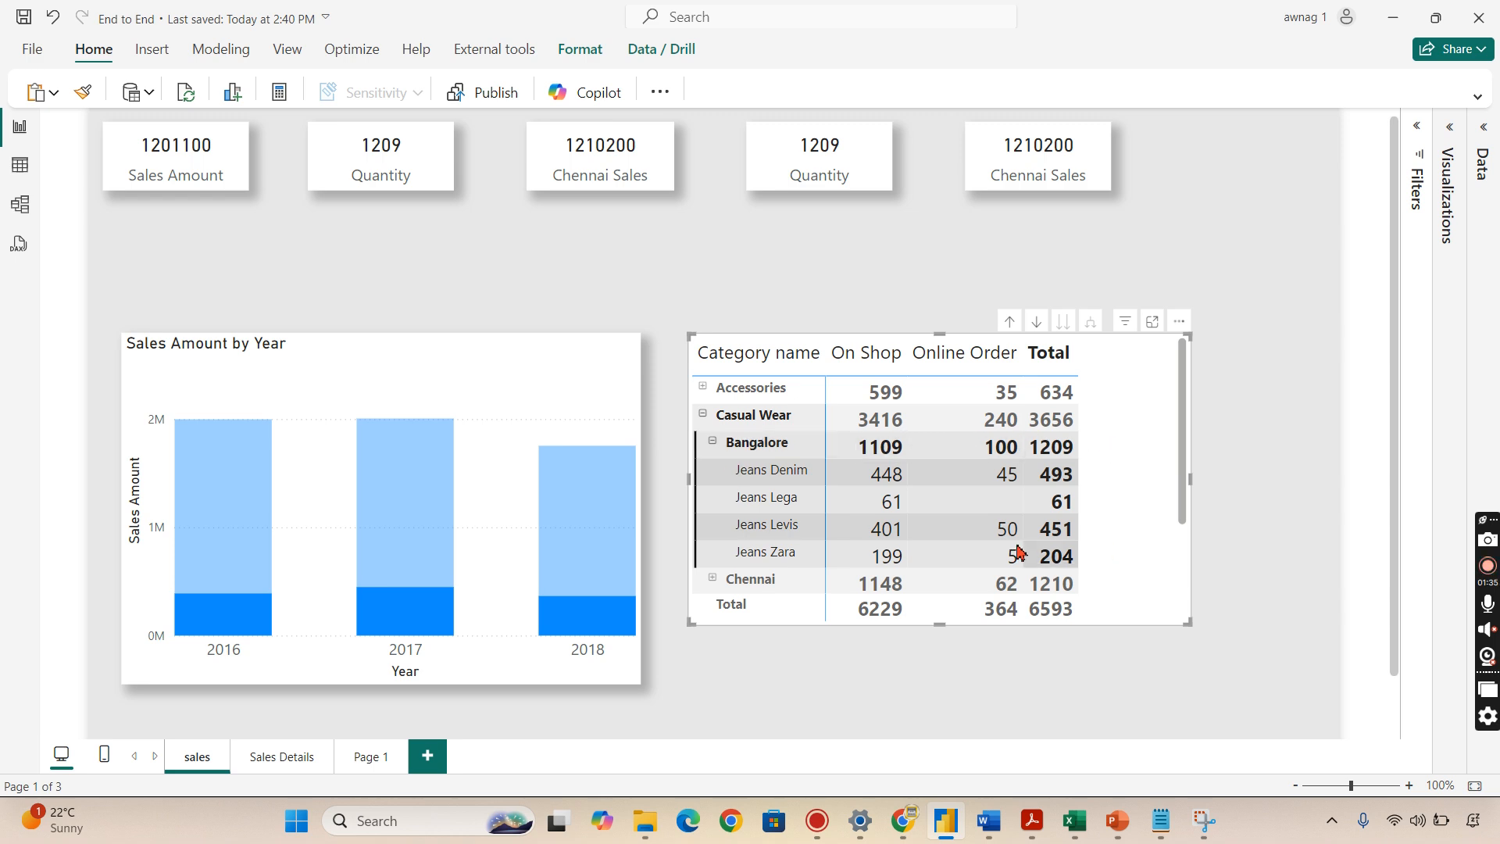
right_click(1015, 553)
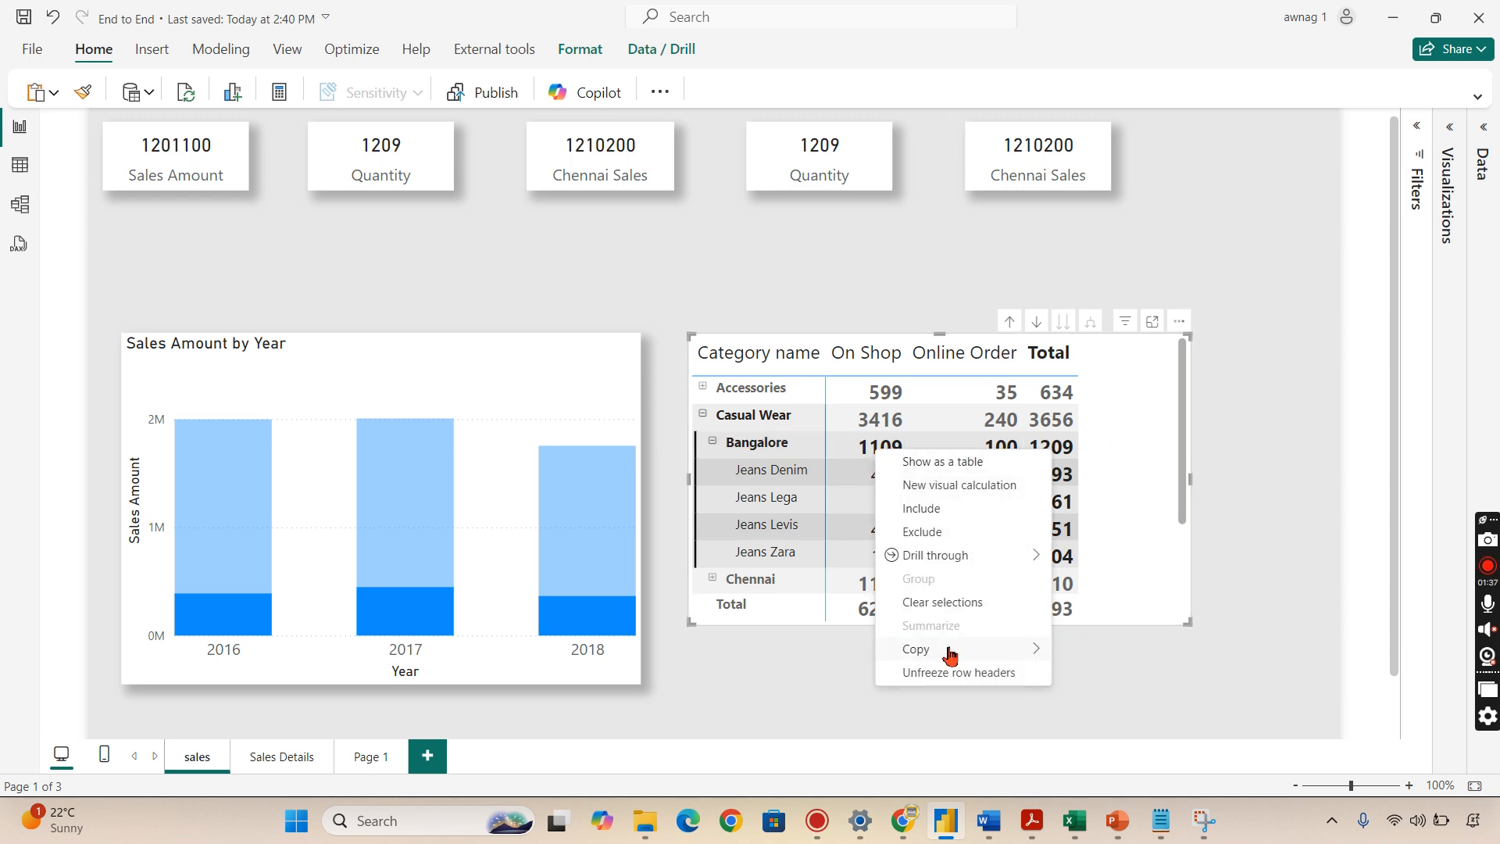
mouse_move(915, 648)
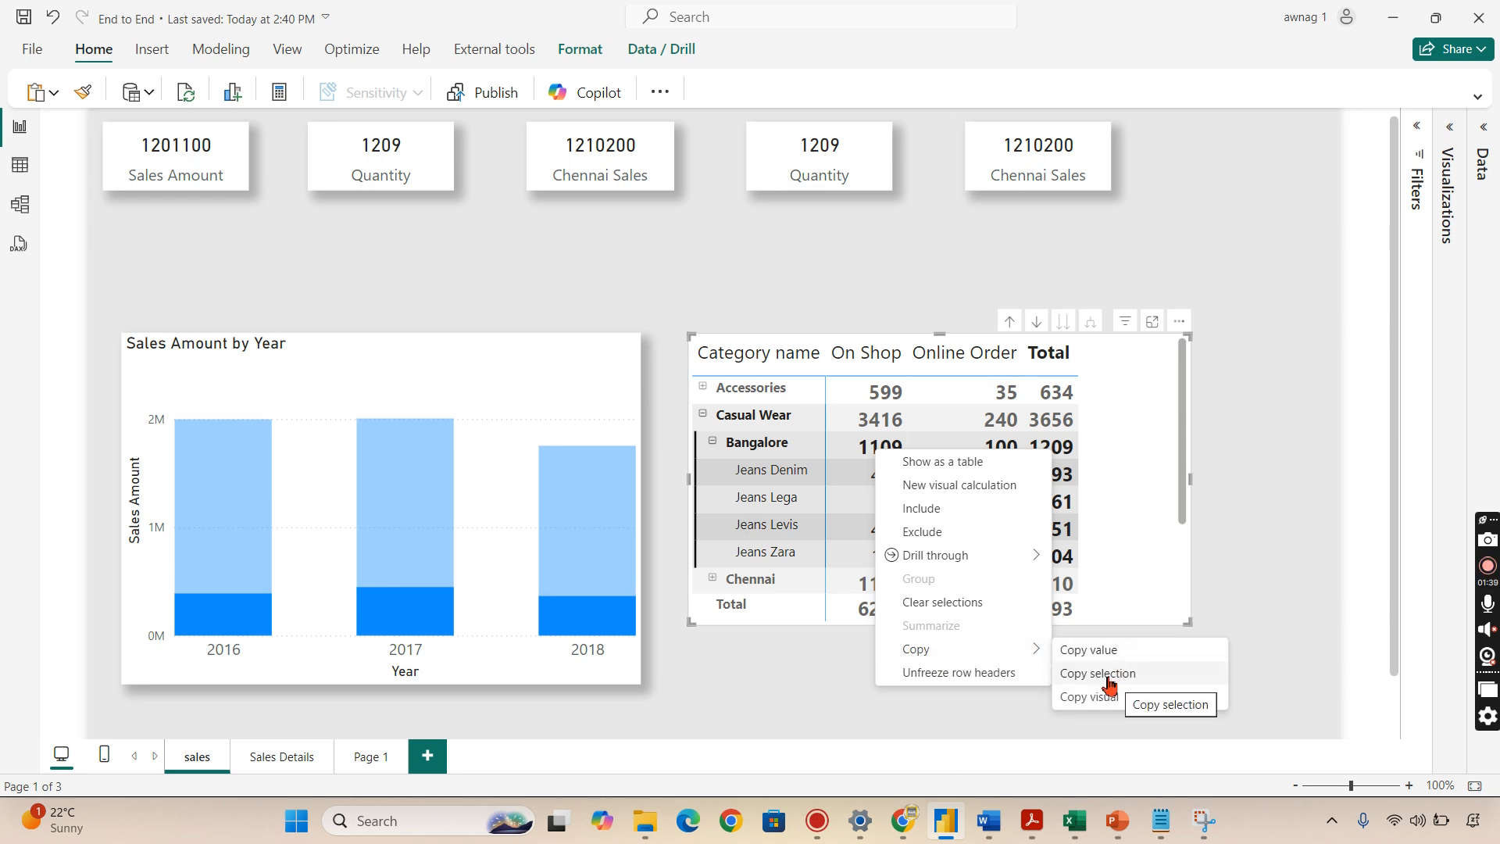
left_click(1097, 673)
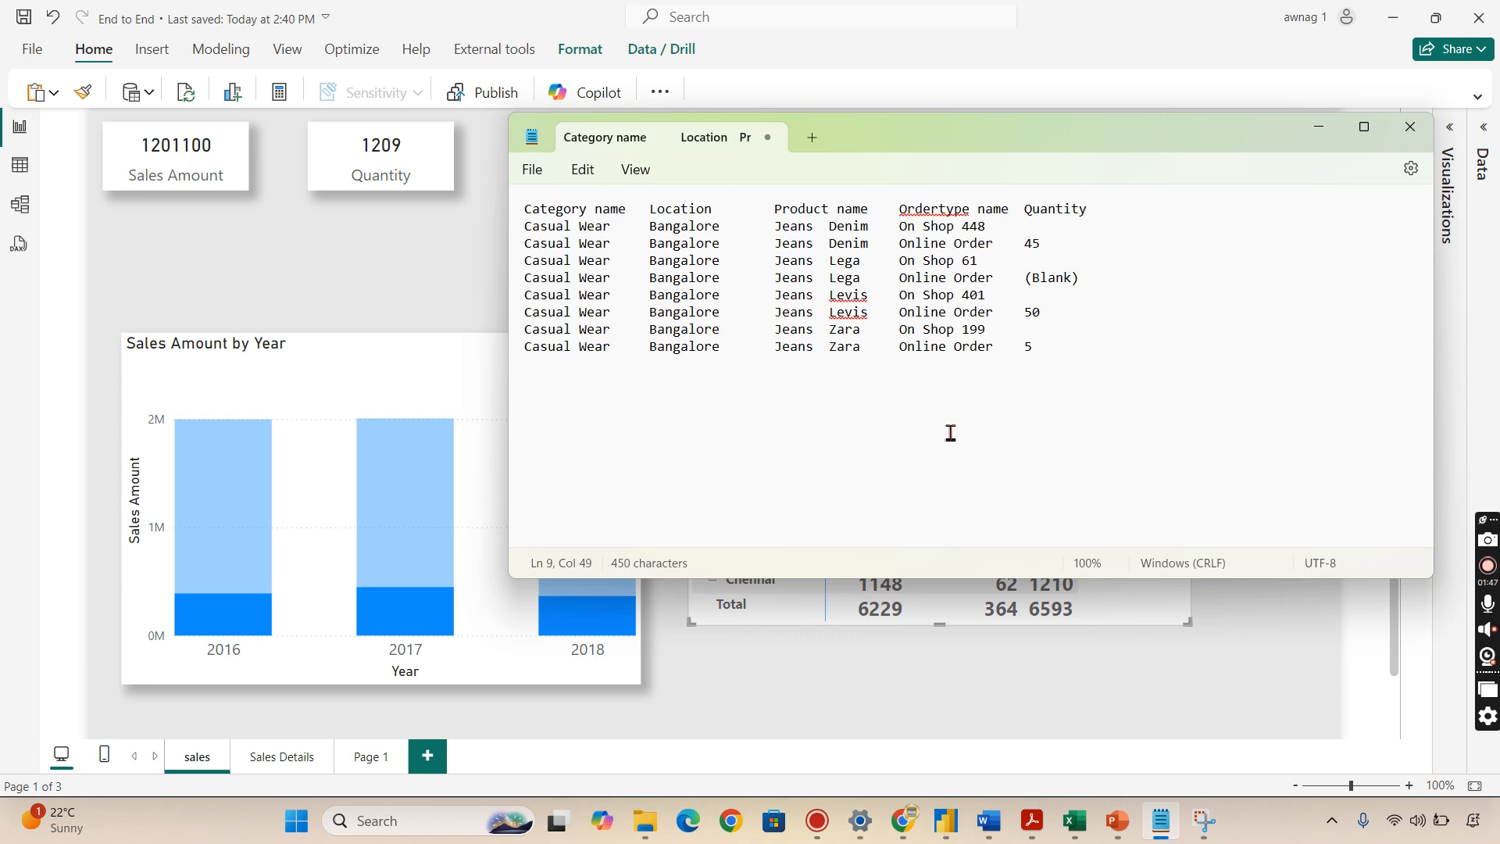
mouse_move(1238, 349)
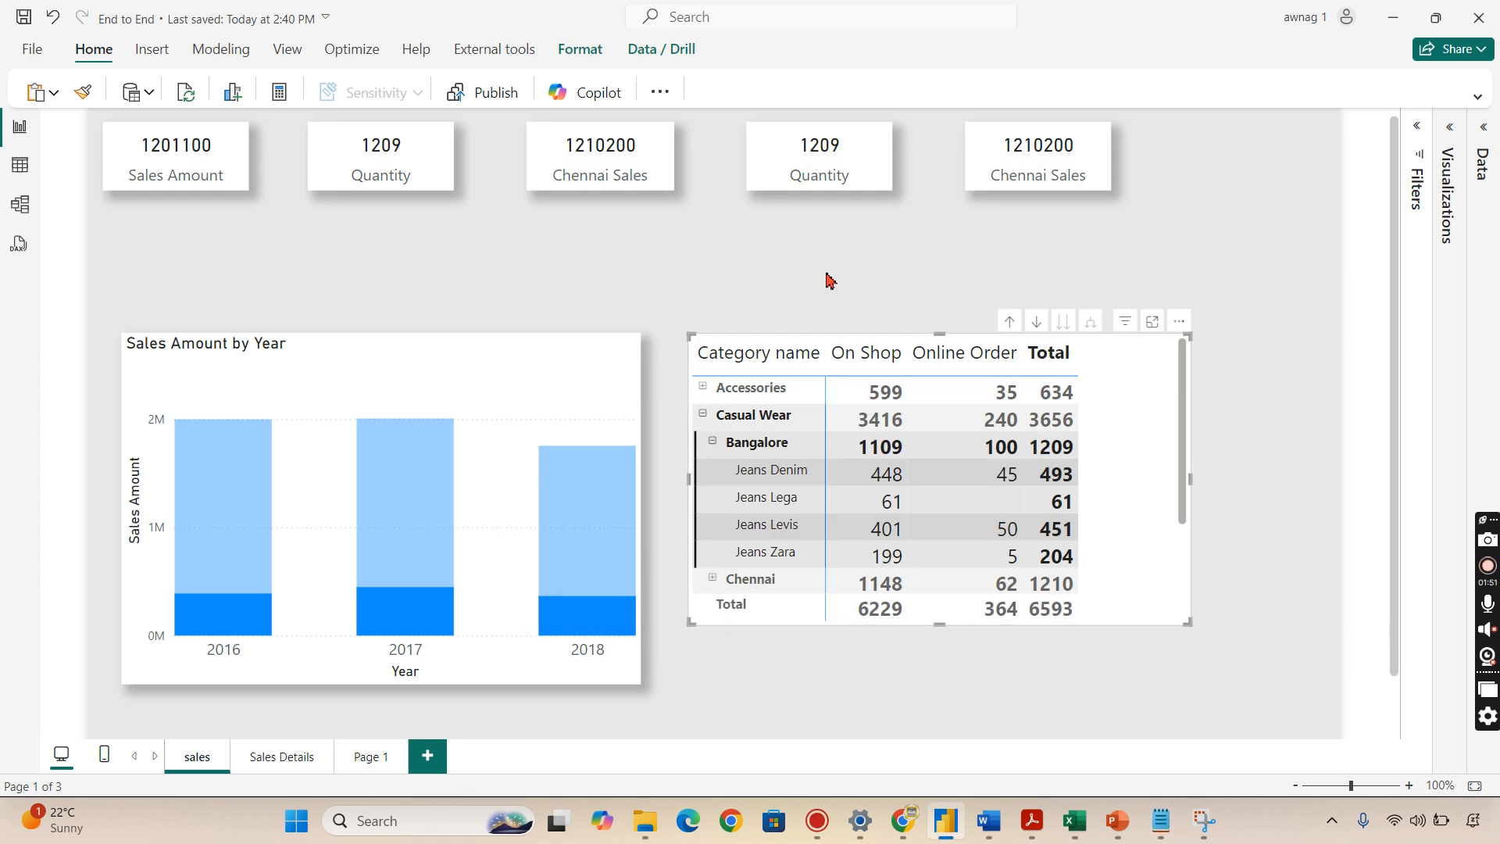
- Scroll the matrix down to the Chennai–Semi Formal rows and open its More options menu
scroll("down", 3)
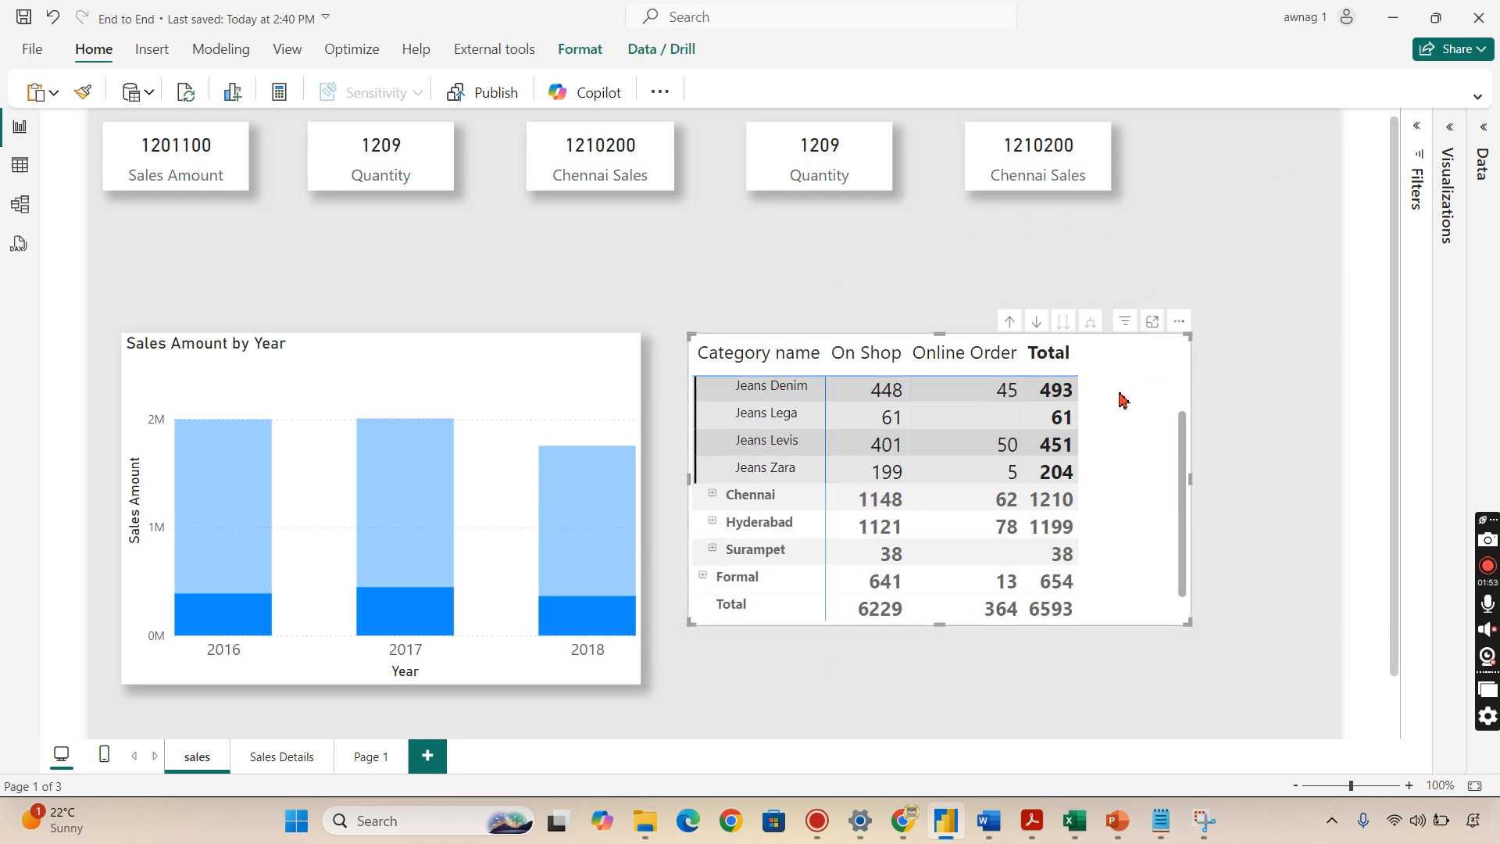
left_click(1179, 320)
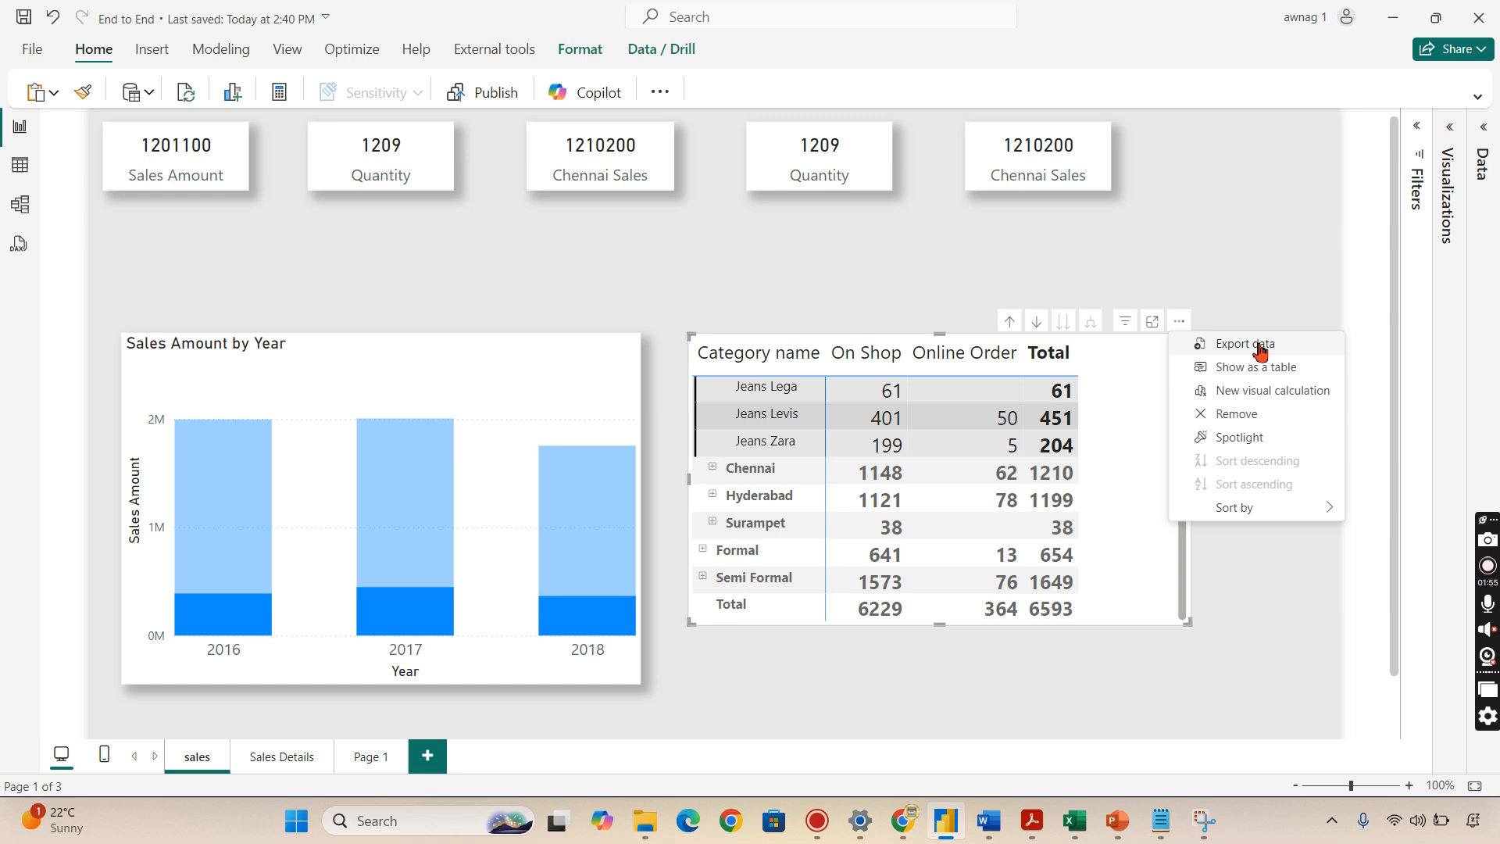
mouse_move(953, 311)
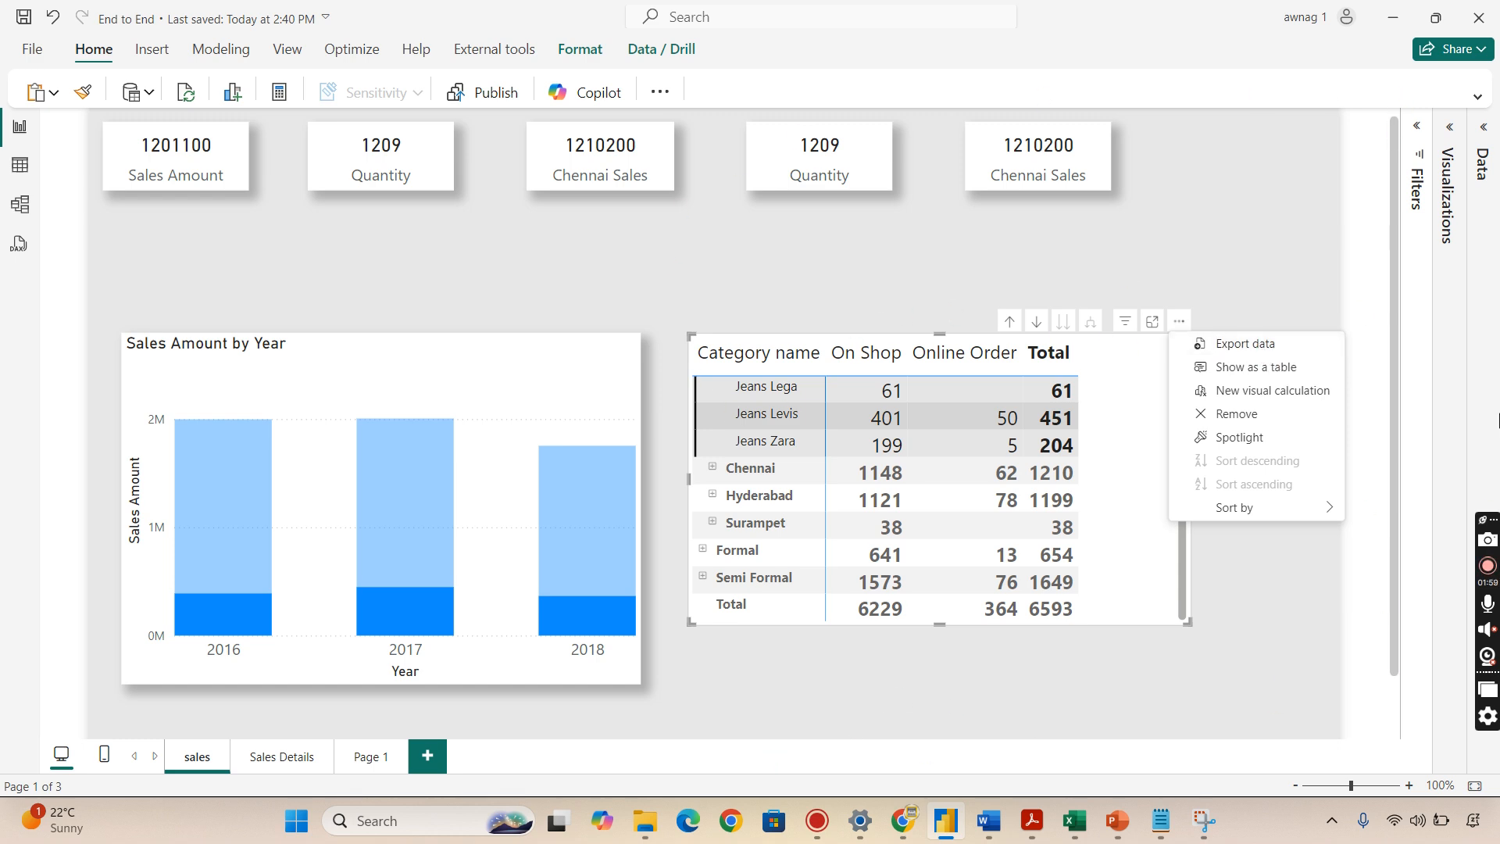
mouse_move(802, 429)
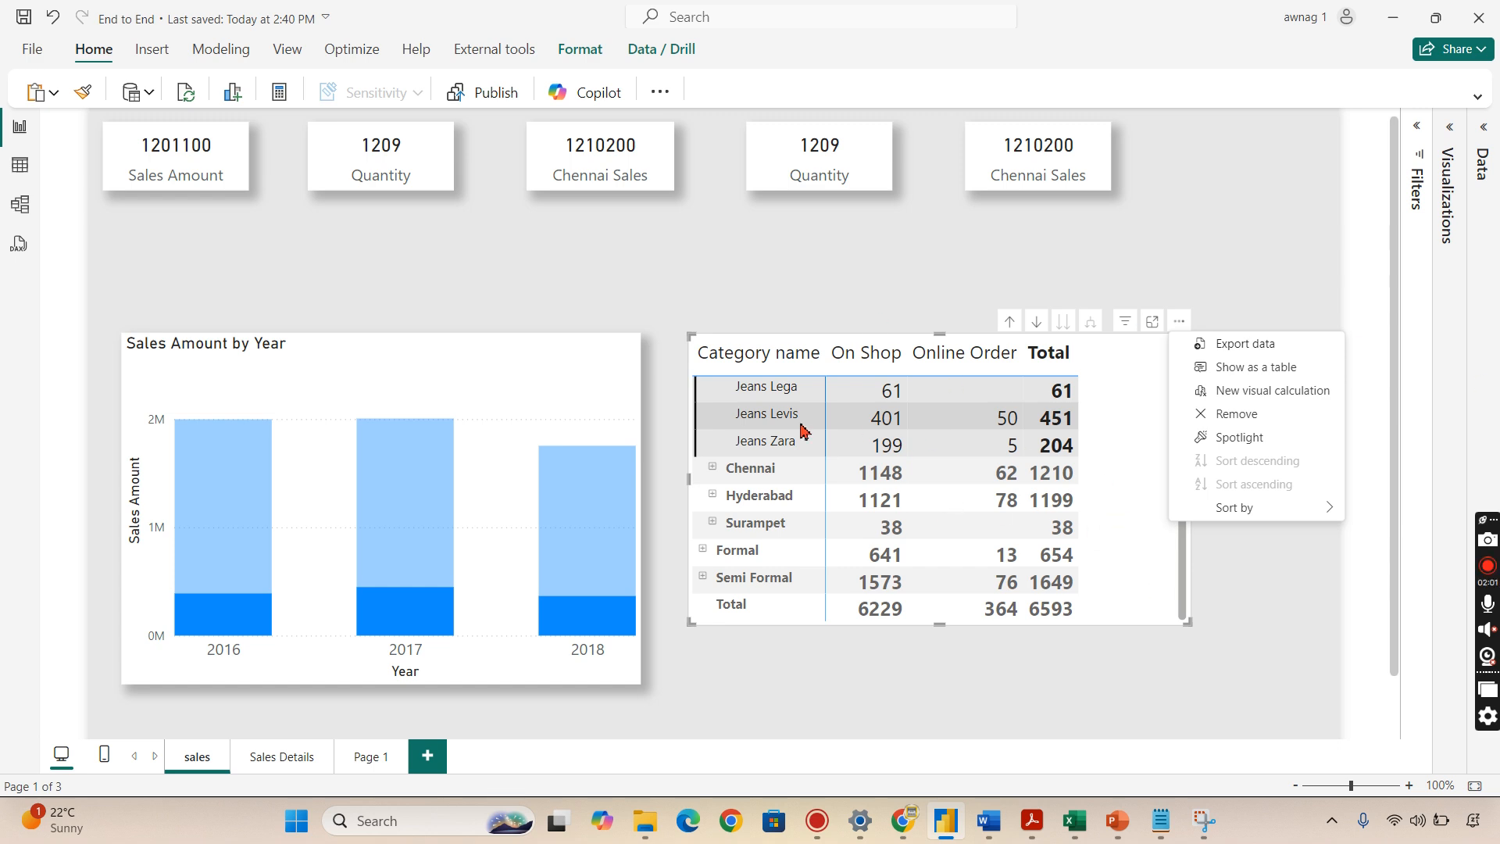
mouse_move(1094, 436)
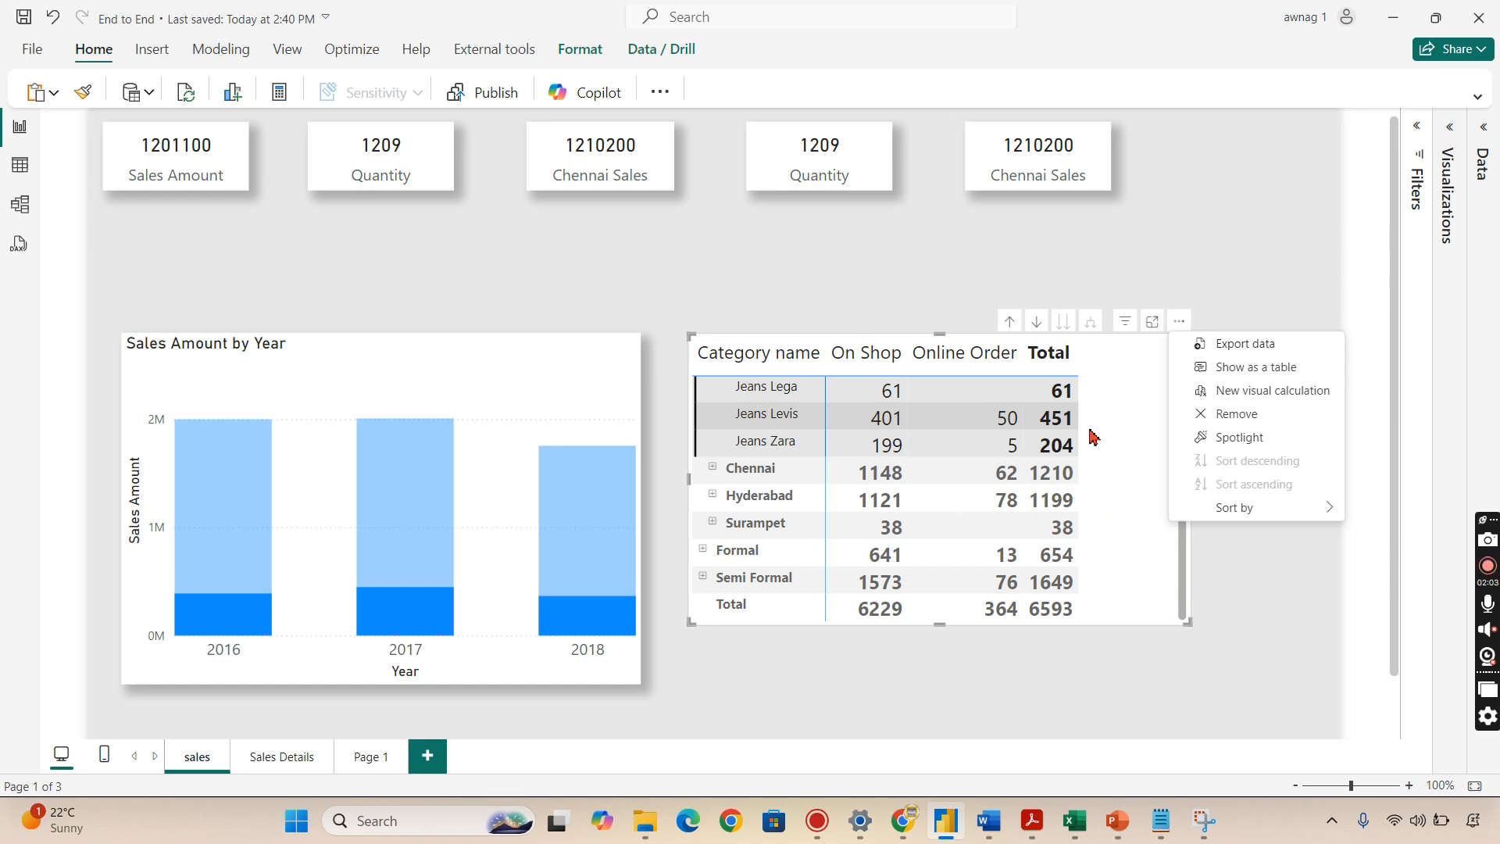
- Paste Notepad's Bangalore product table into Excel Sheet2, then return to Power BI
left_click(1245, 344)
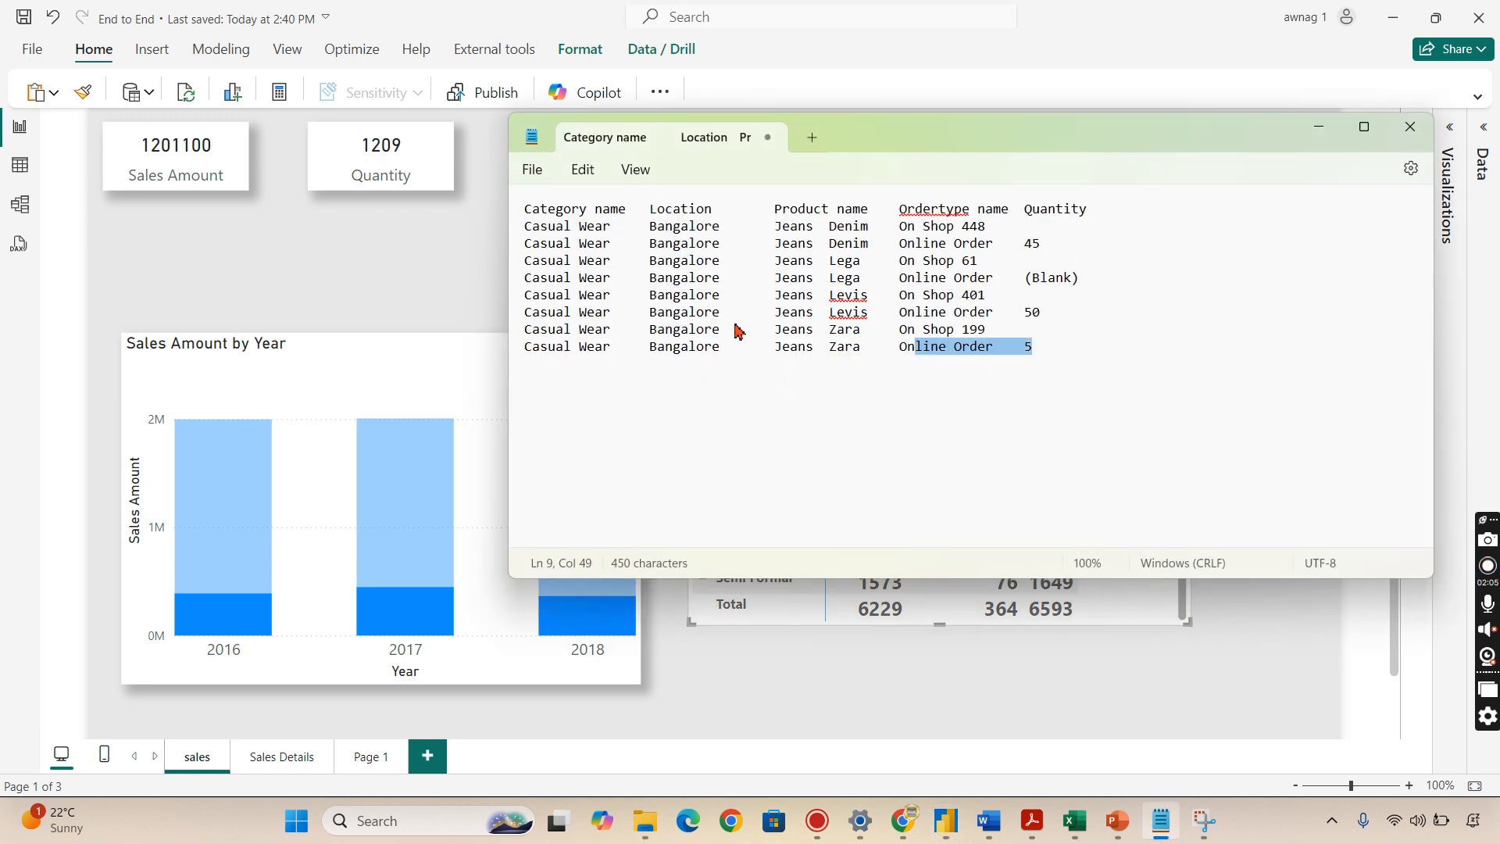
key("ctrl+a")
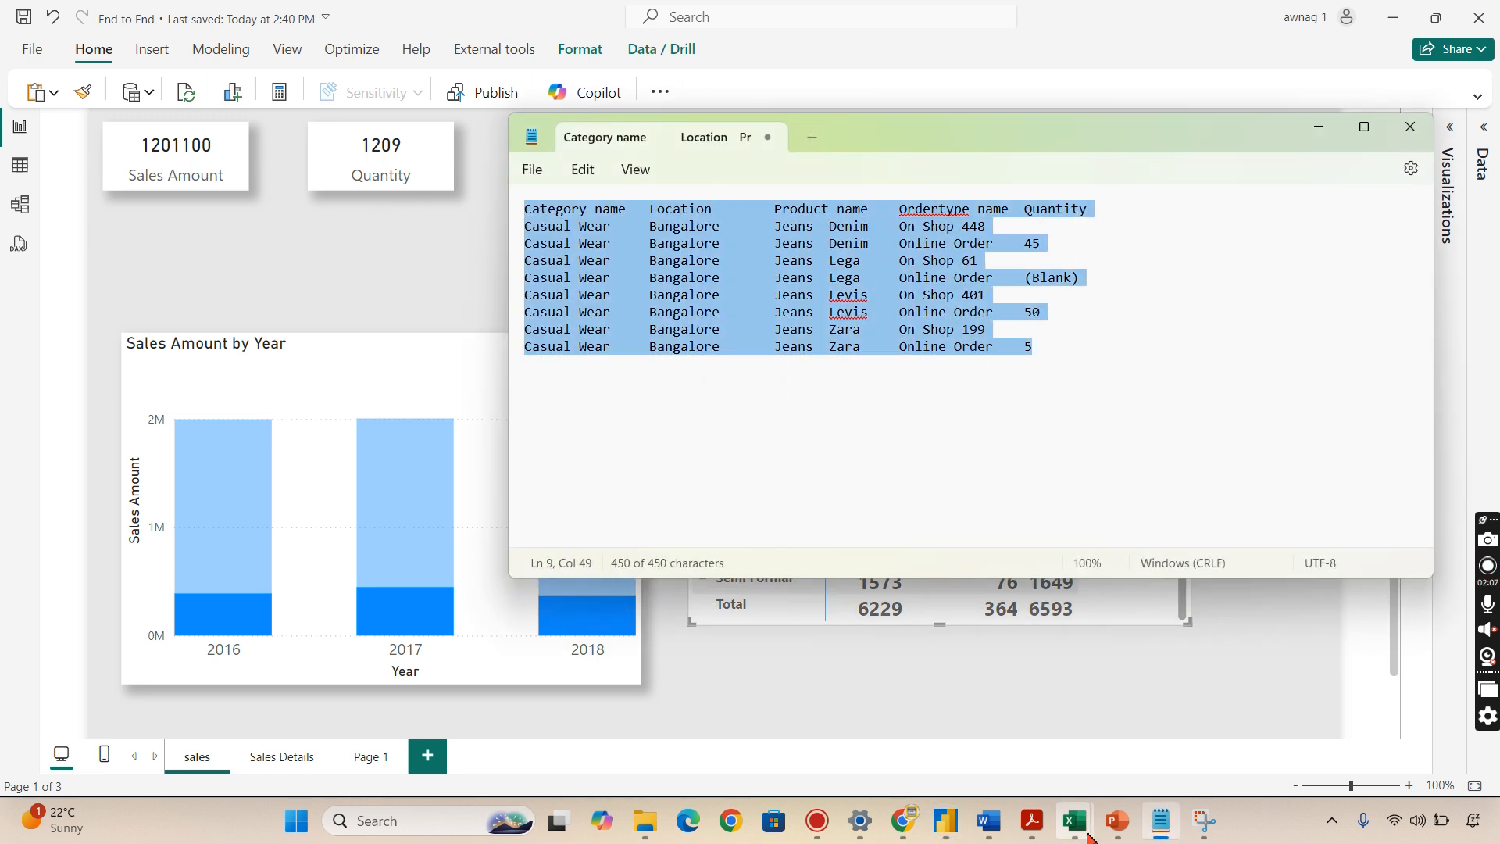
left_click(1071, 827)
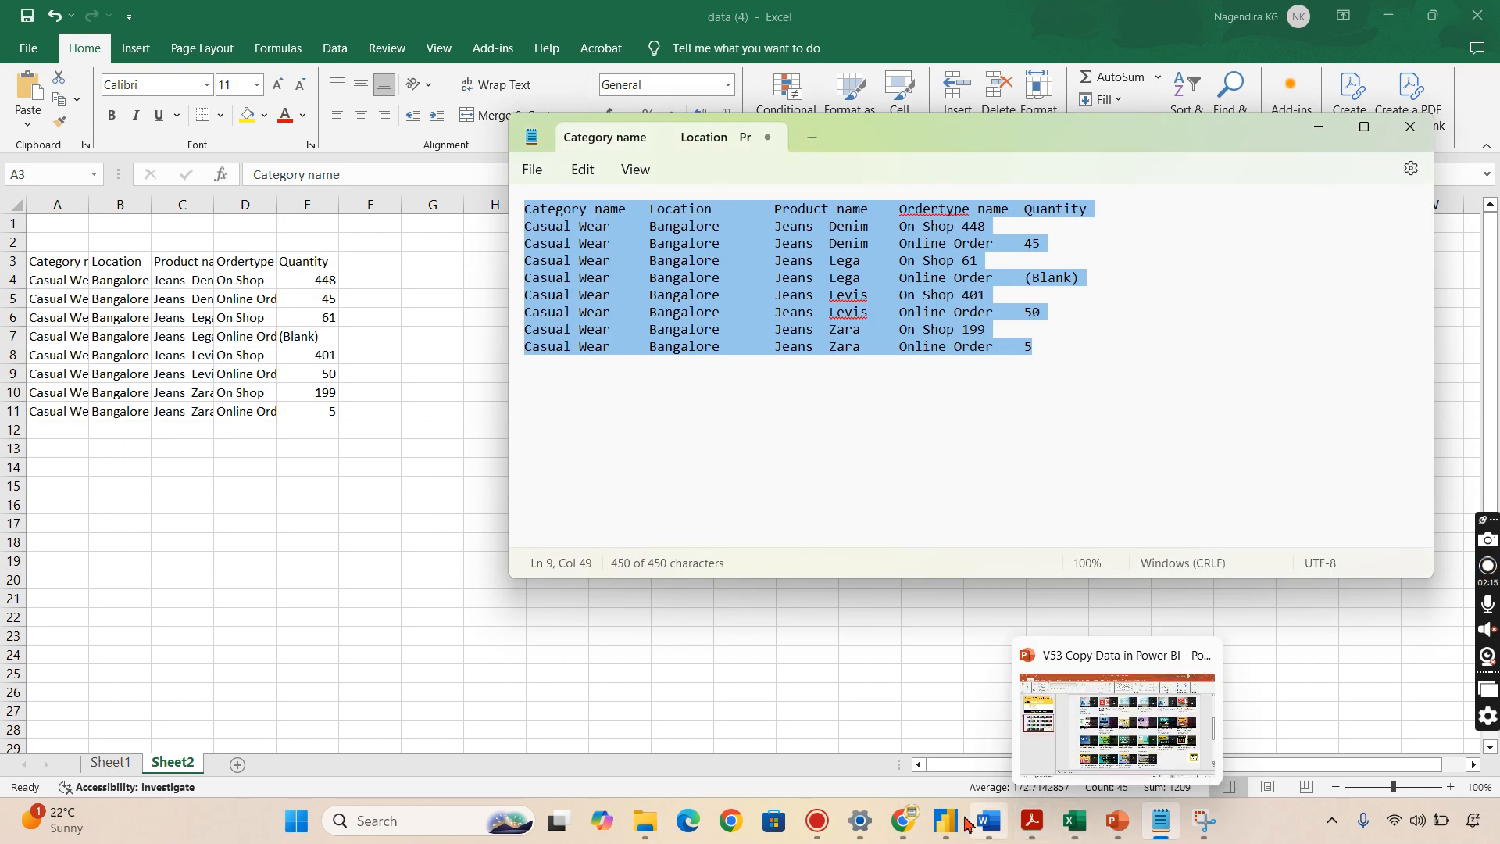
left_click(901, 820)
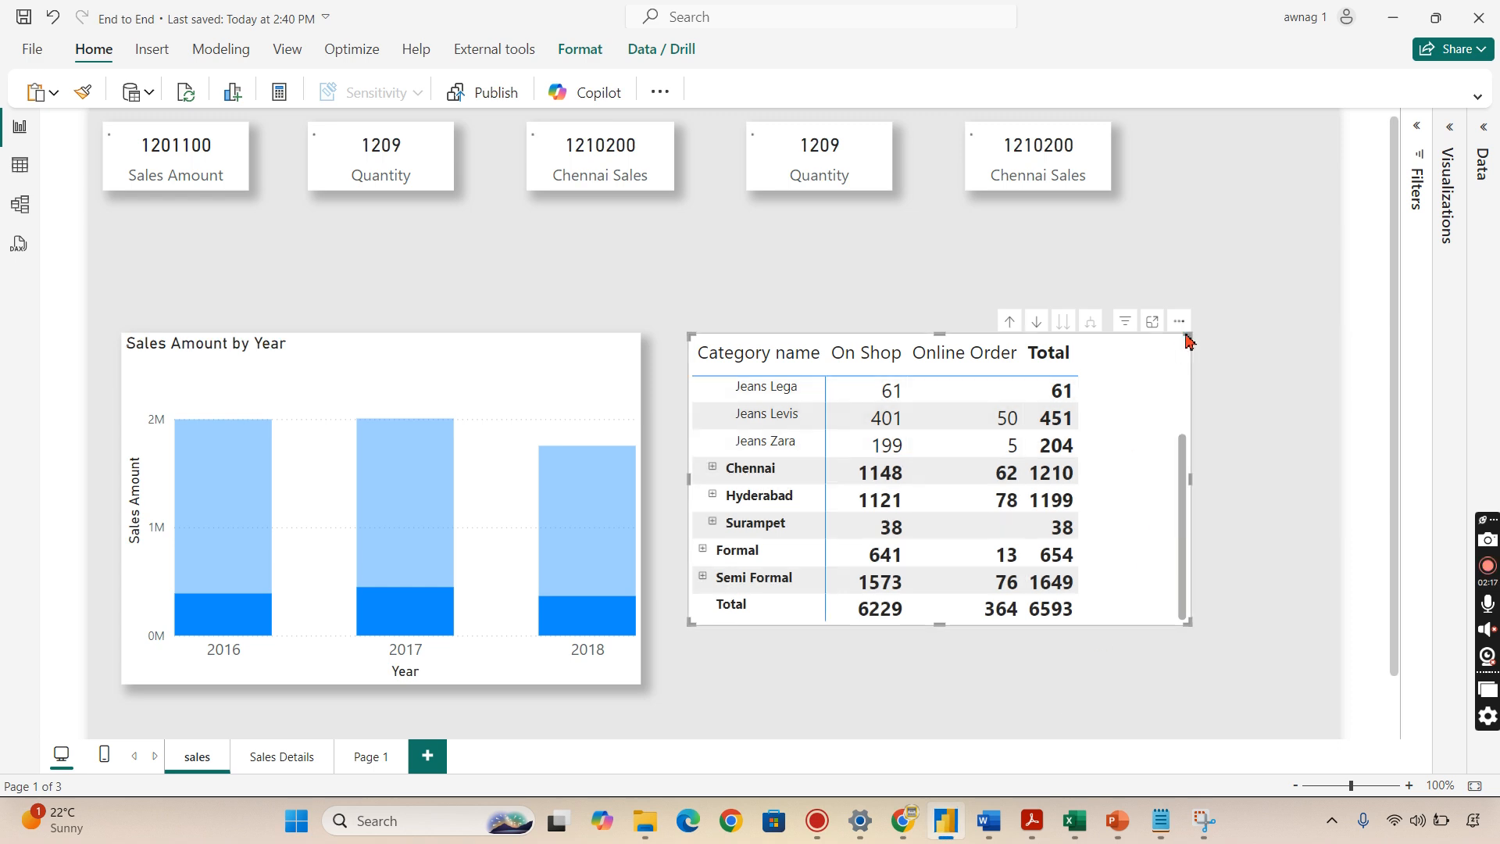
- Clear the matrix selection and view the Bangalore rows' right-click options
left_click(1179, 321)
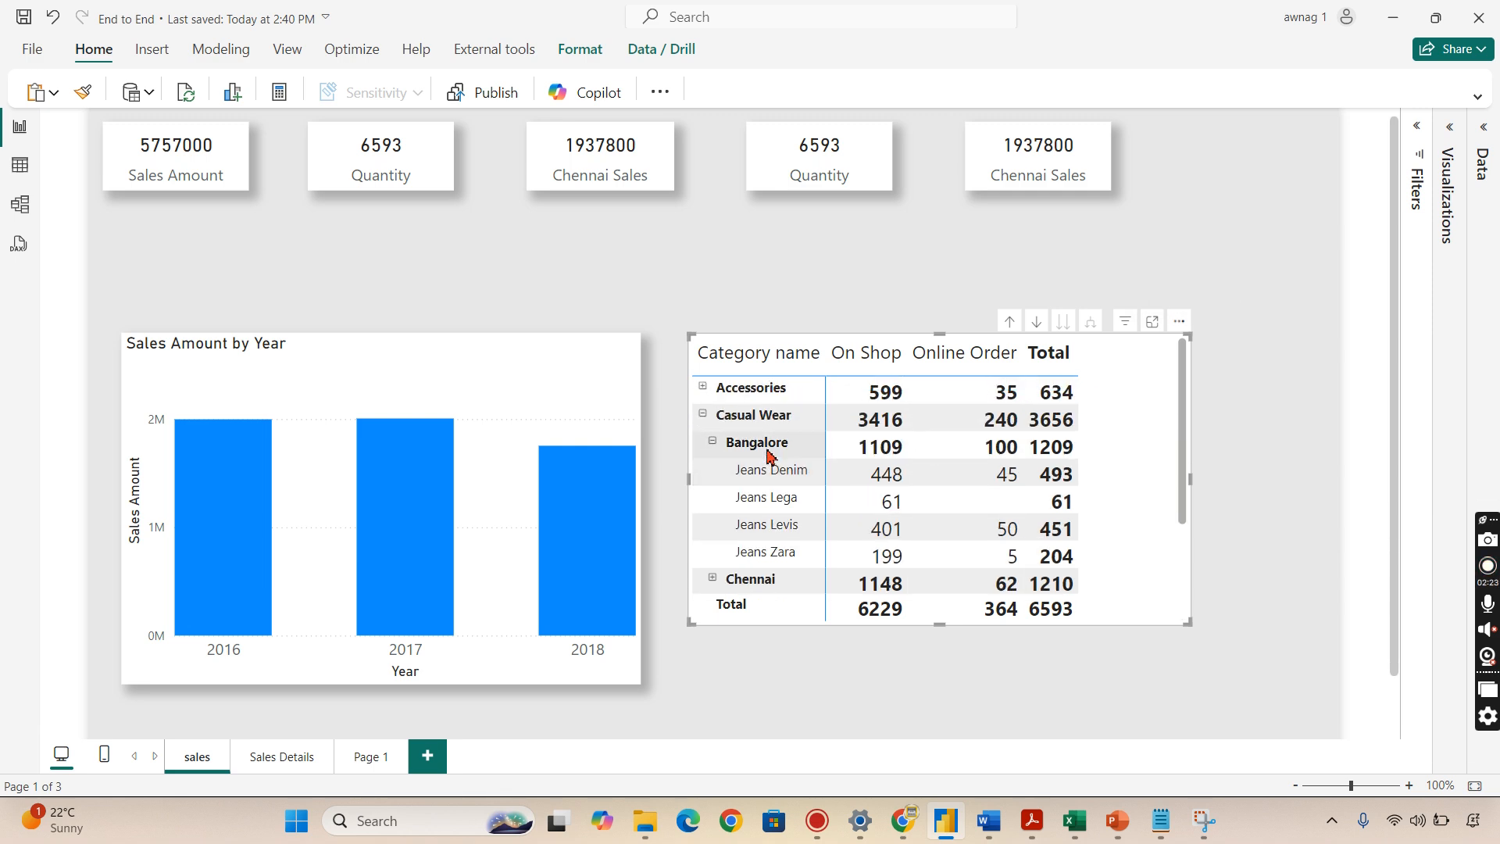
right_click(771, 456)
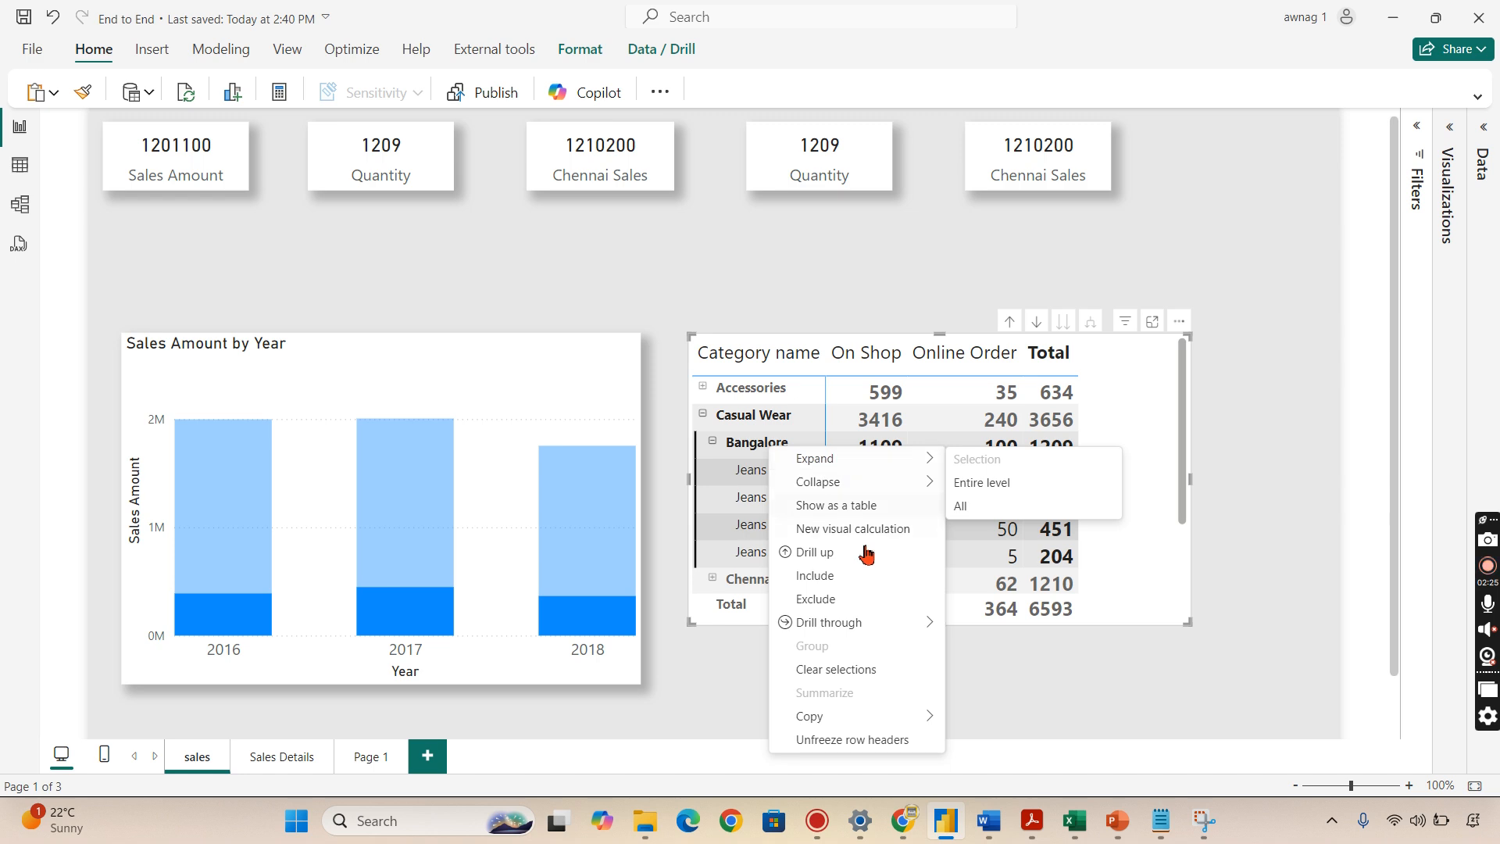
mouse_move(810, 715)
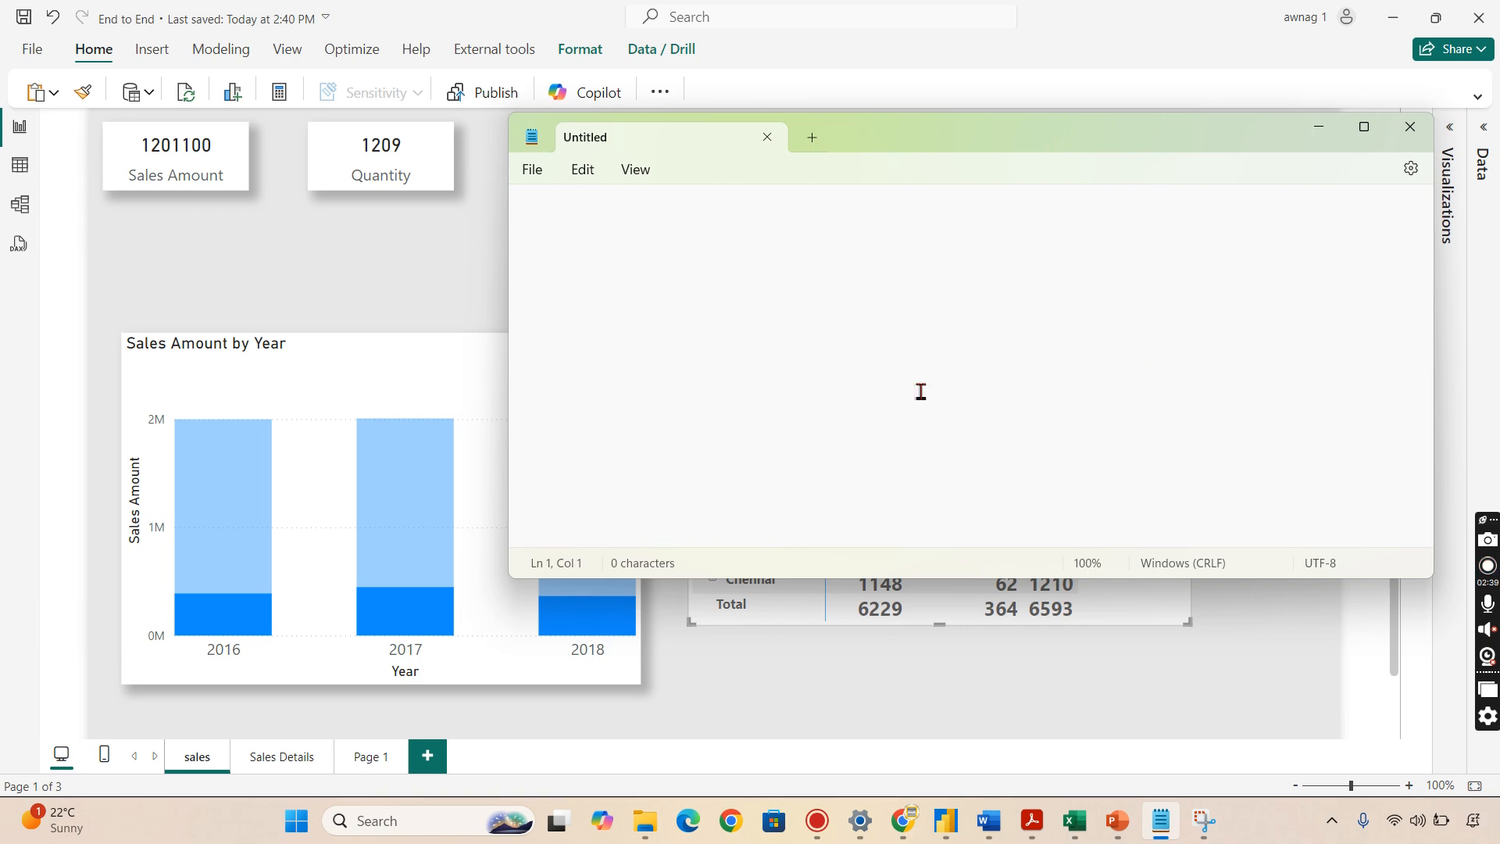
mouse_move(986, 821)
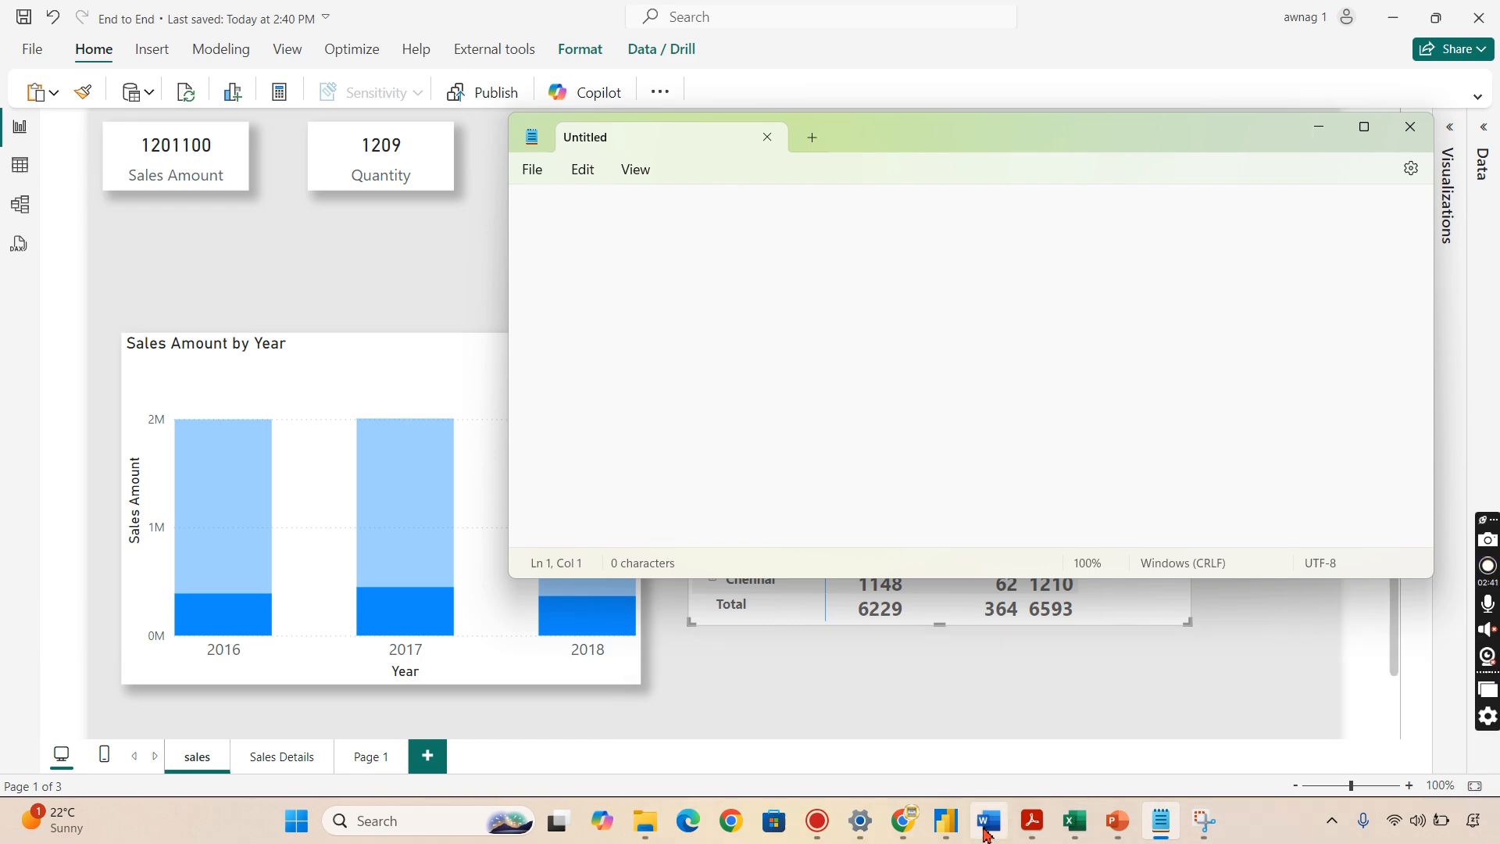
left_click(986, 821)
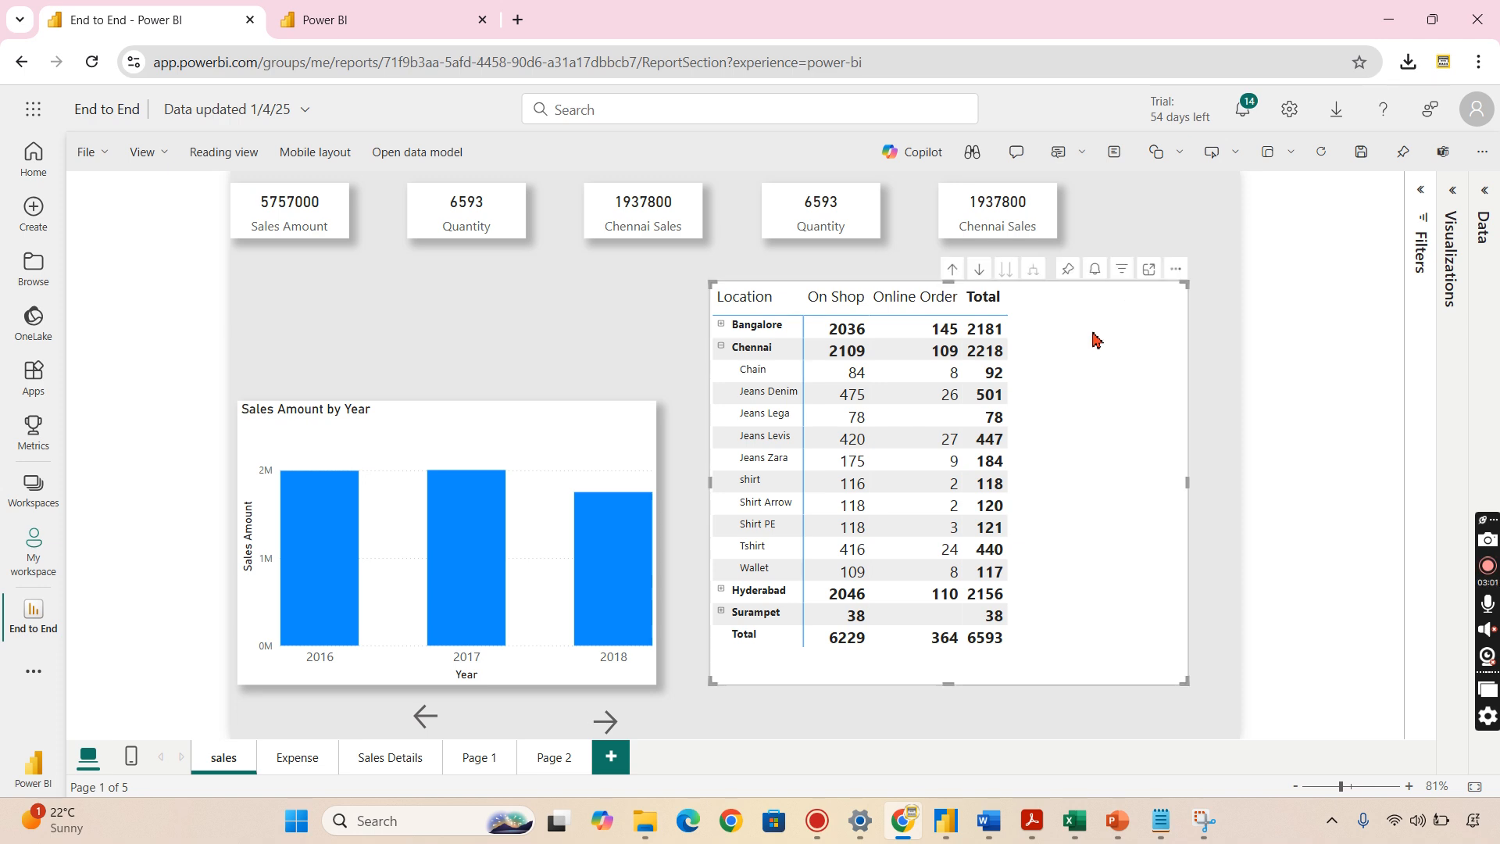
- Select the Chennai rows, filtering cards to 2218, and copy the matrix as an image
left_click(1176, 269)
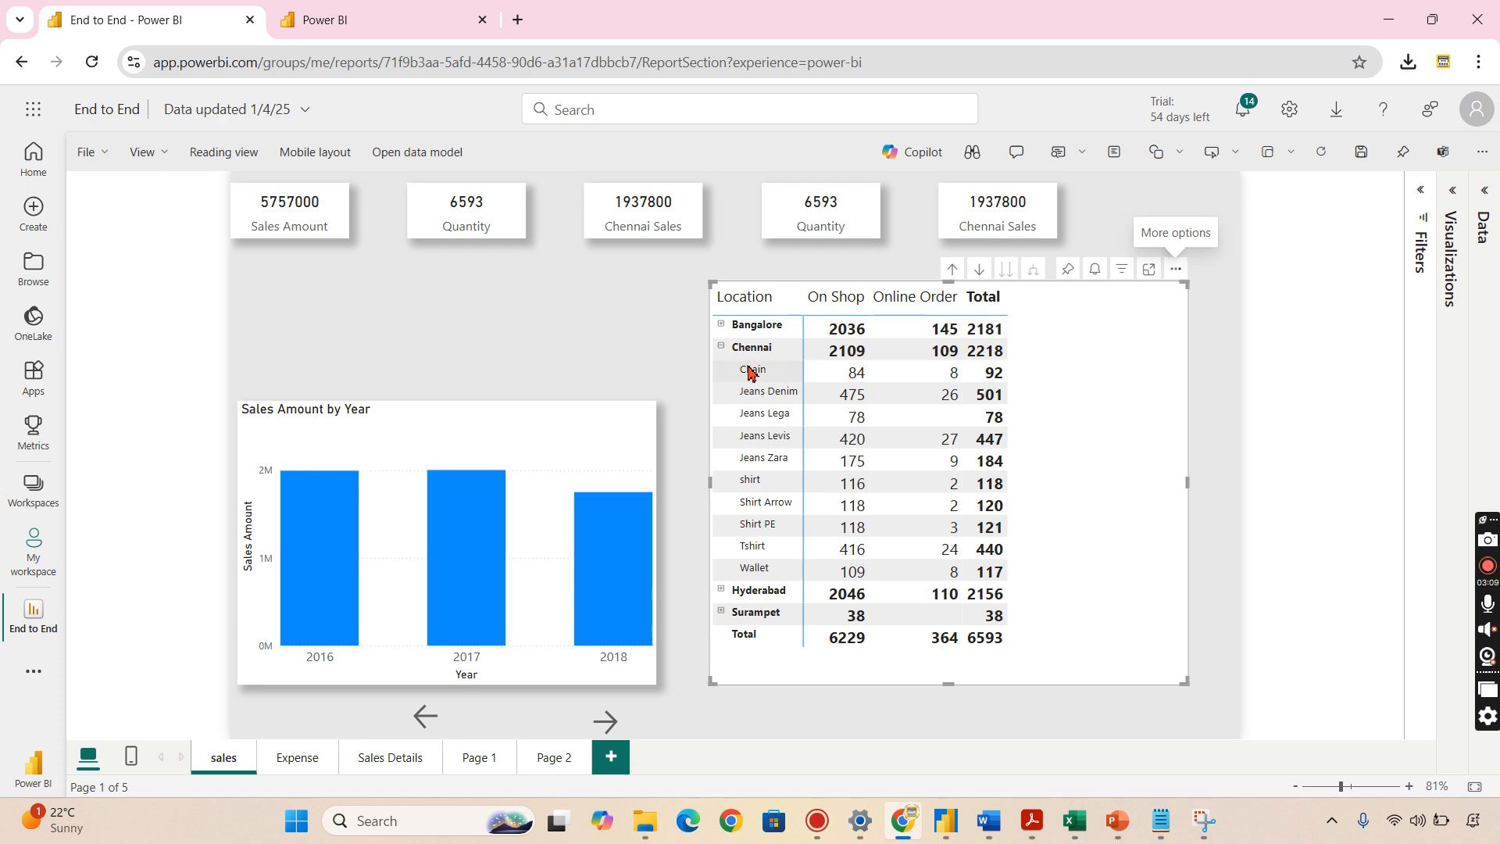
left_click(756, 347)
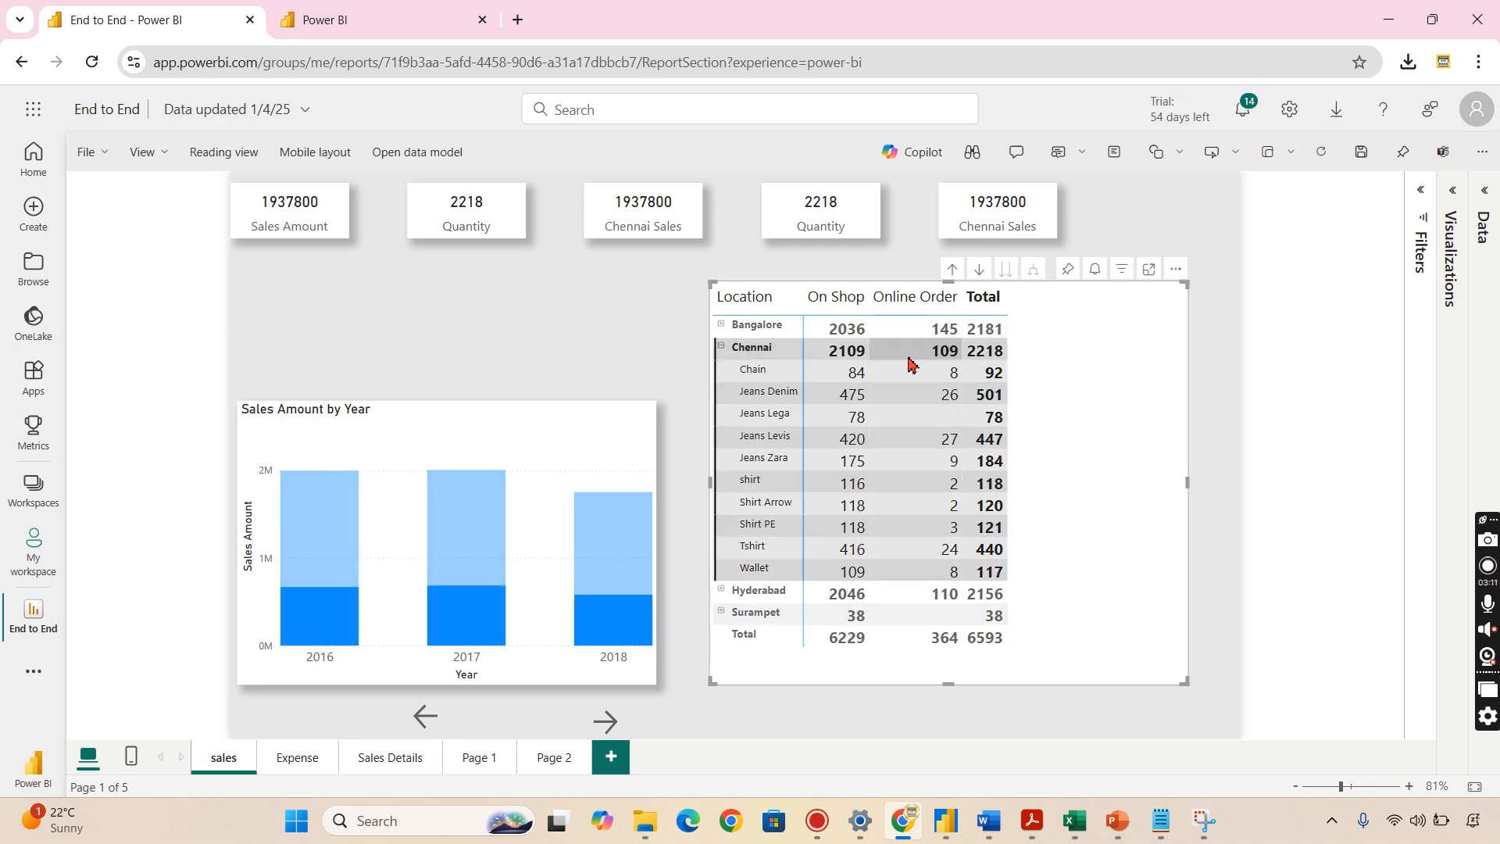
right_click(907, 349)
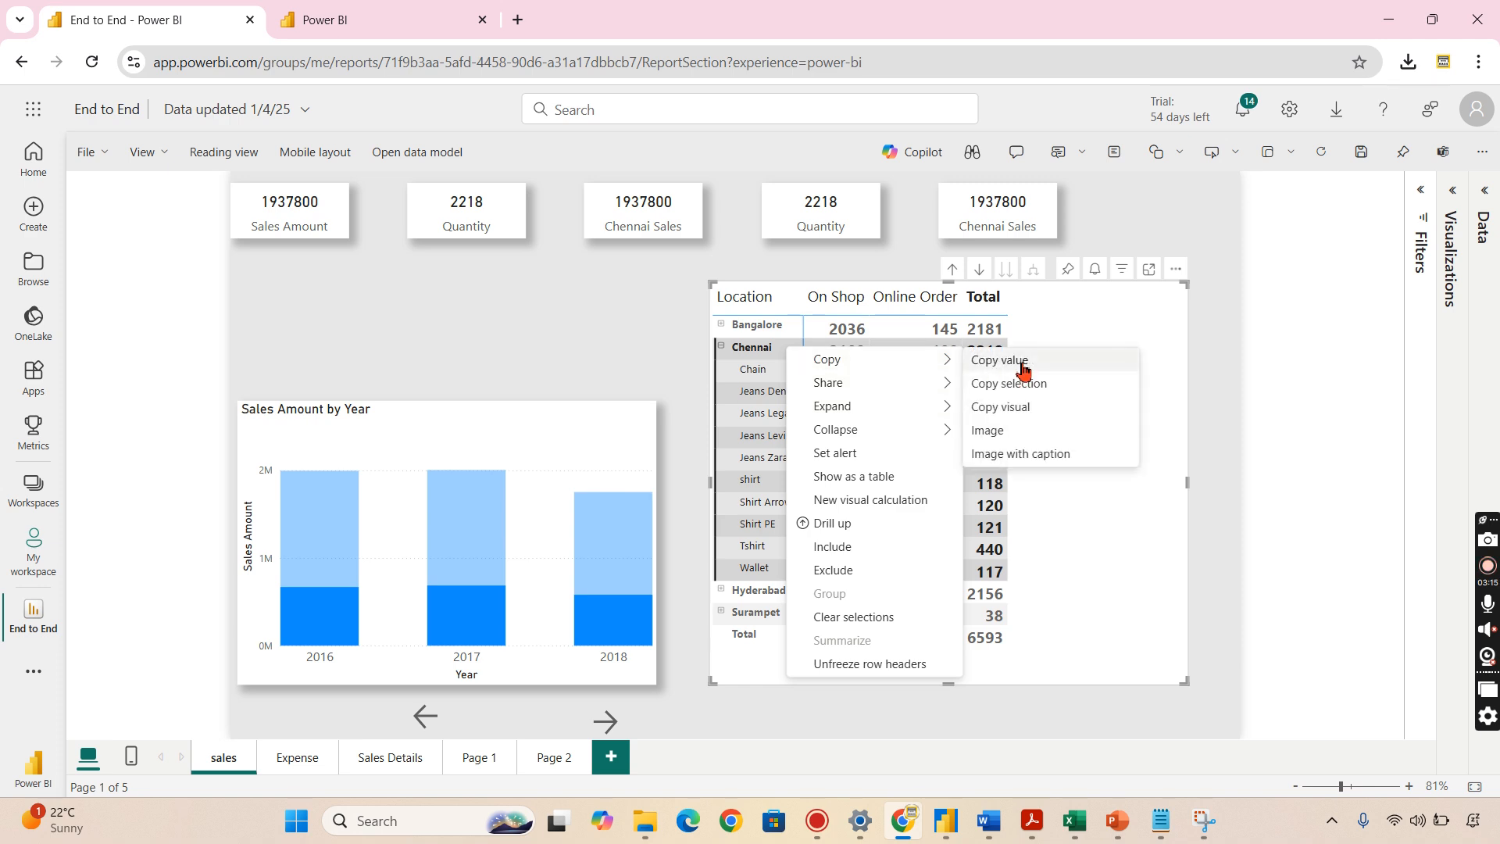
mouse_move(1043, 396)
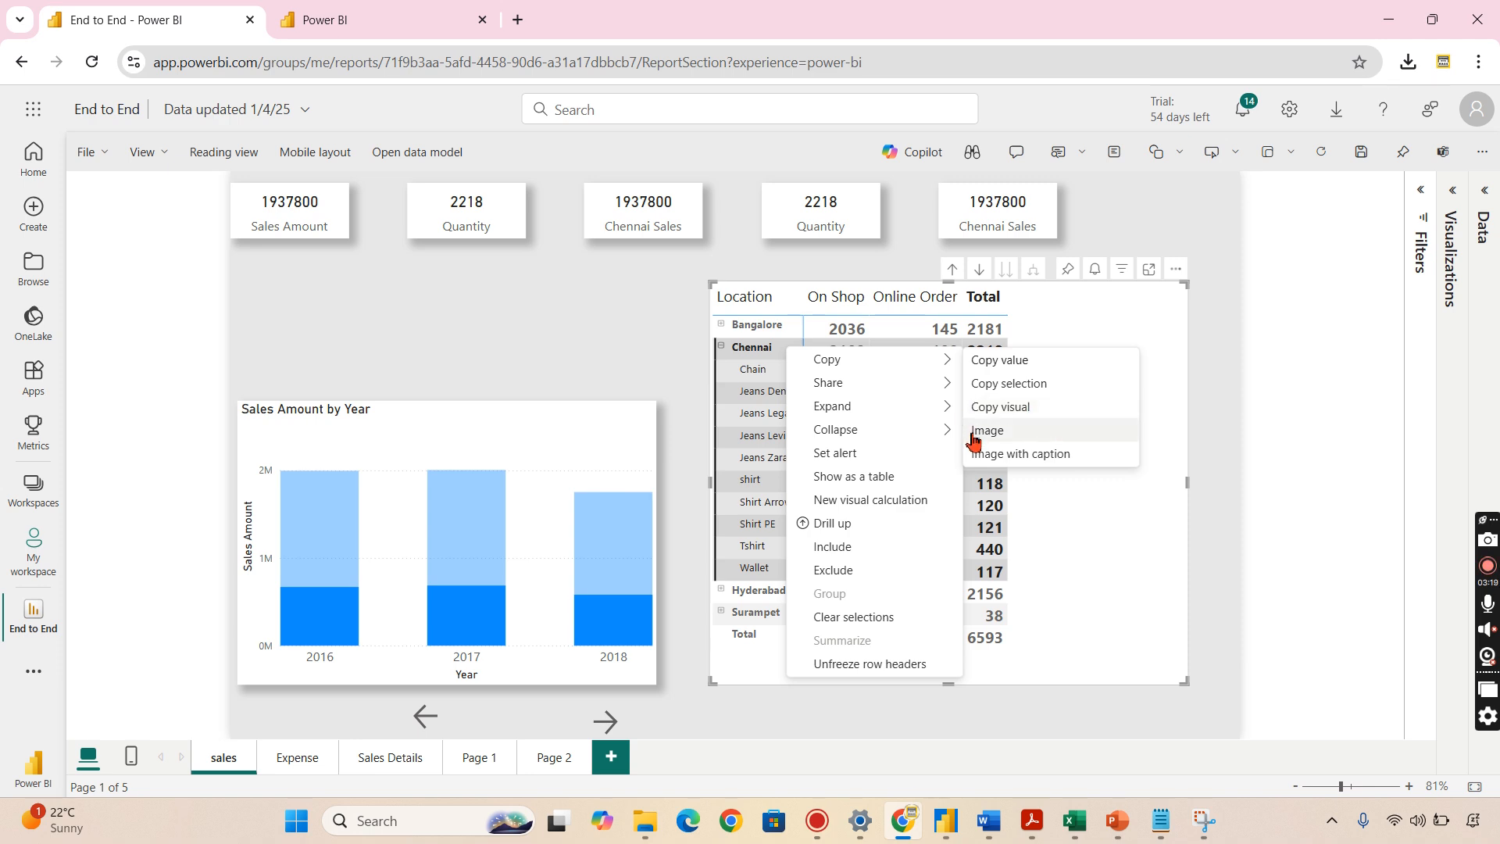
mouse_move(997, 442)
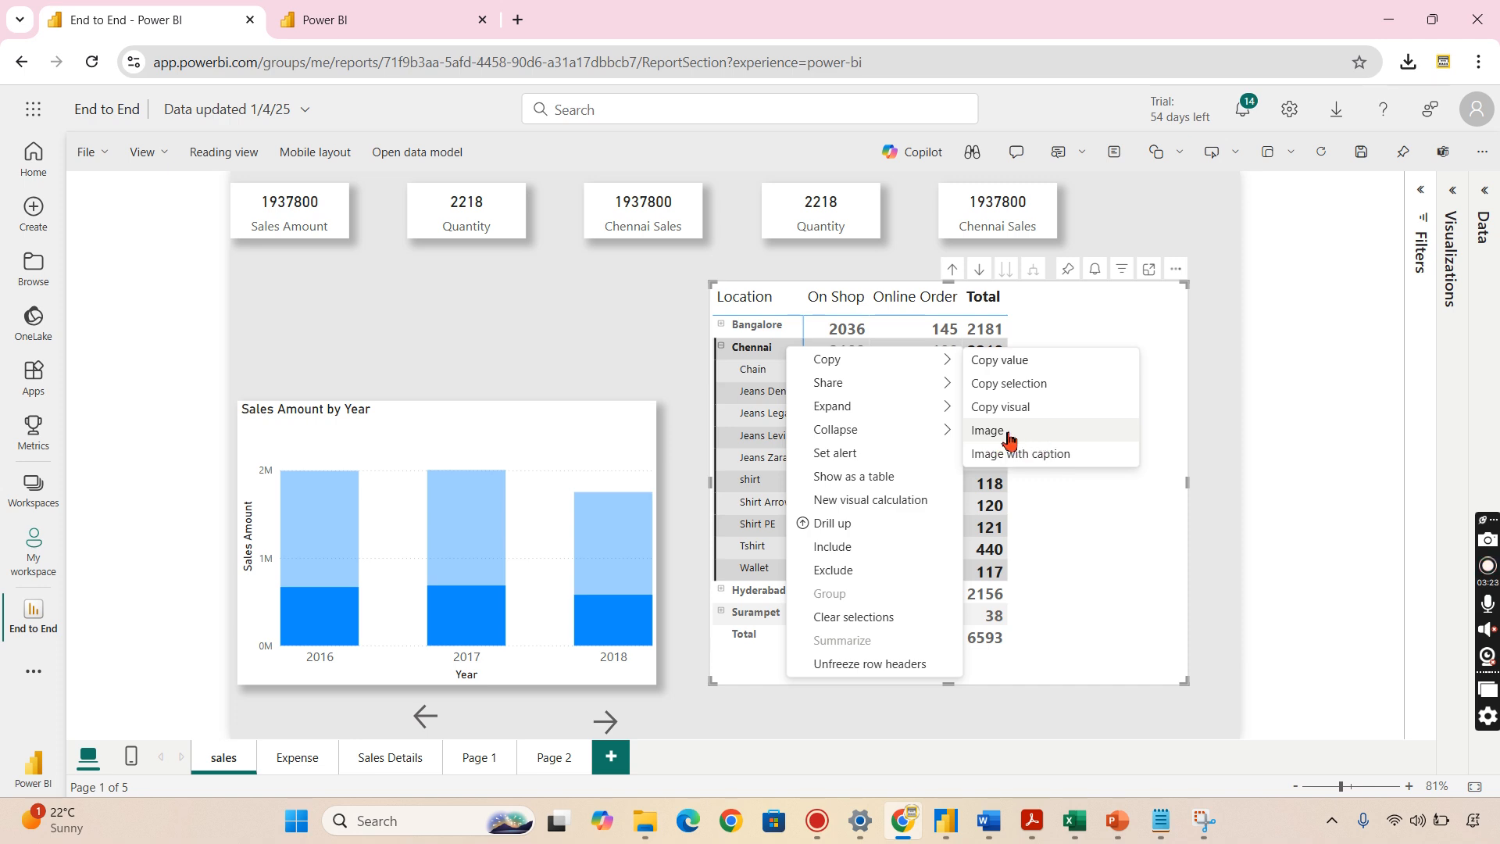
mouse_move(997, 434)
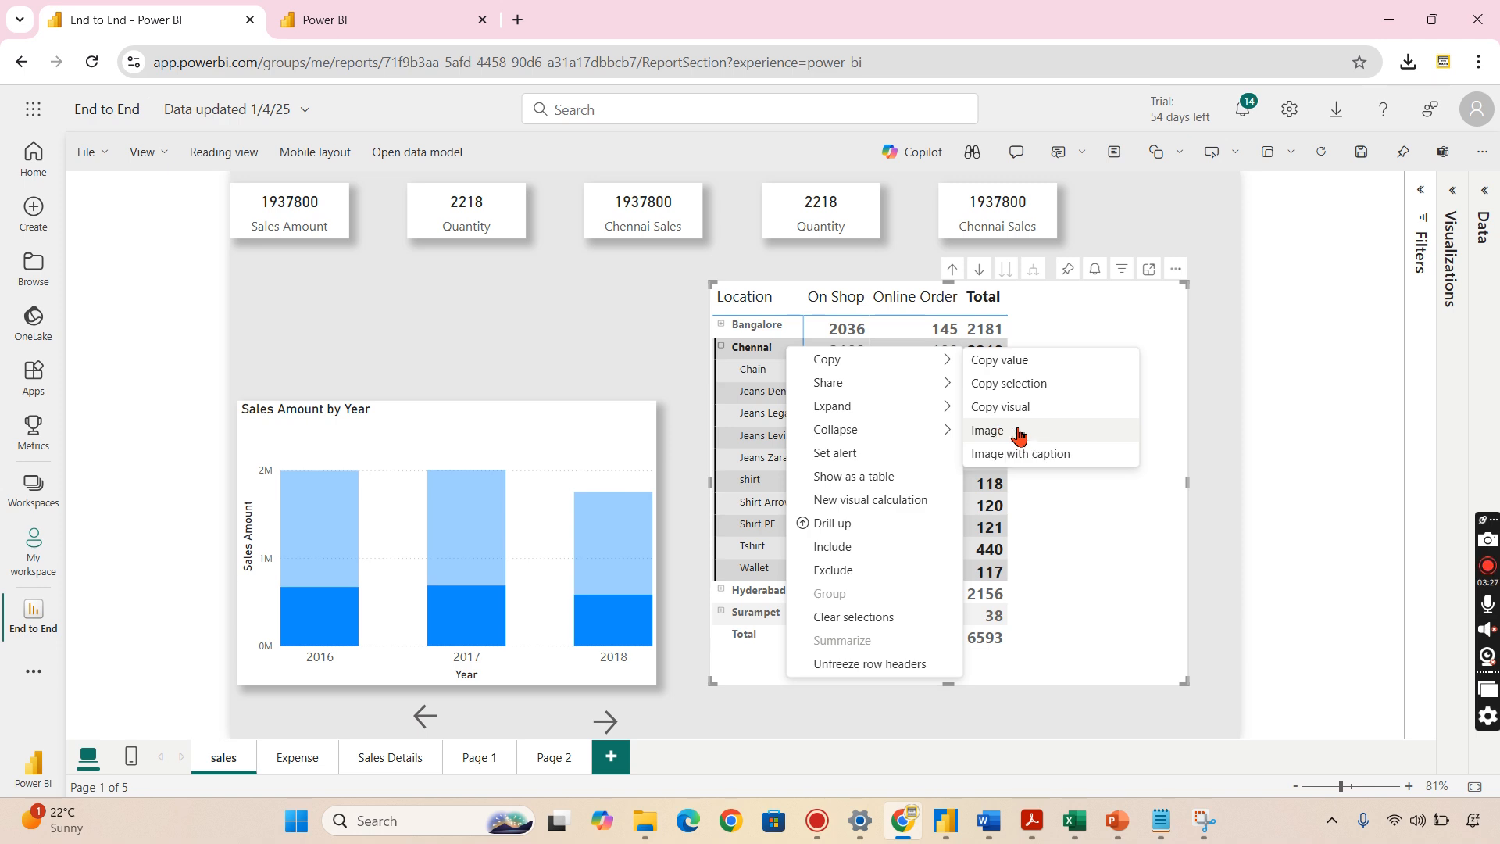
left_click(986, 430)
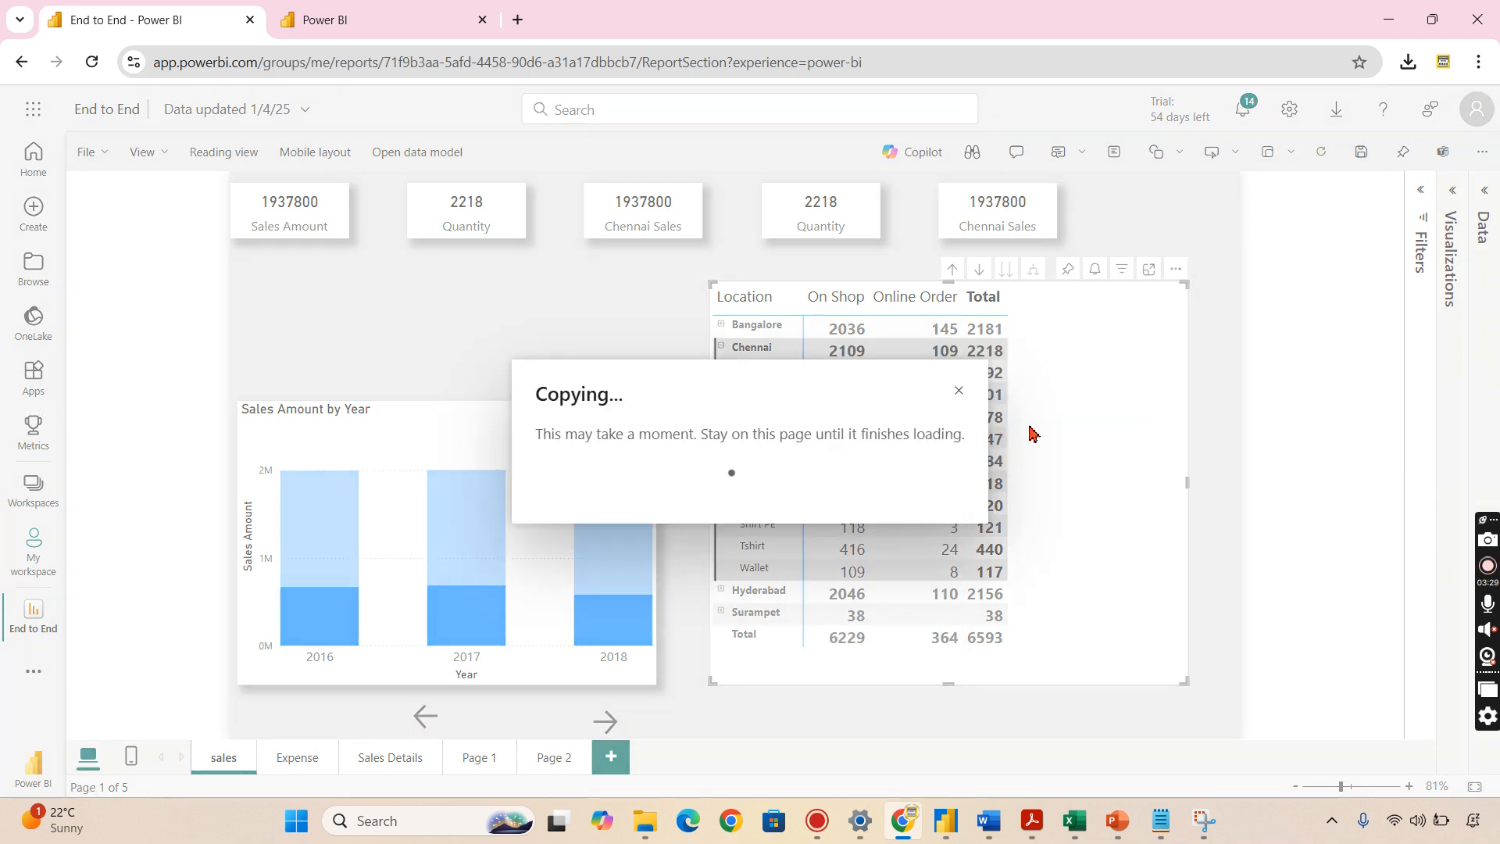
mouse_move(1151, 405)
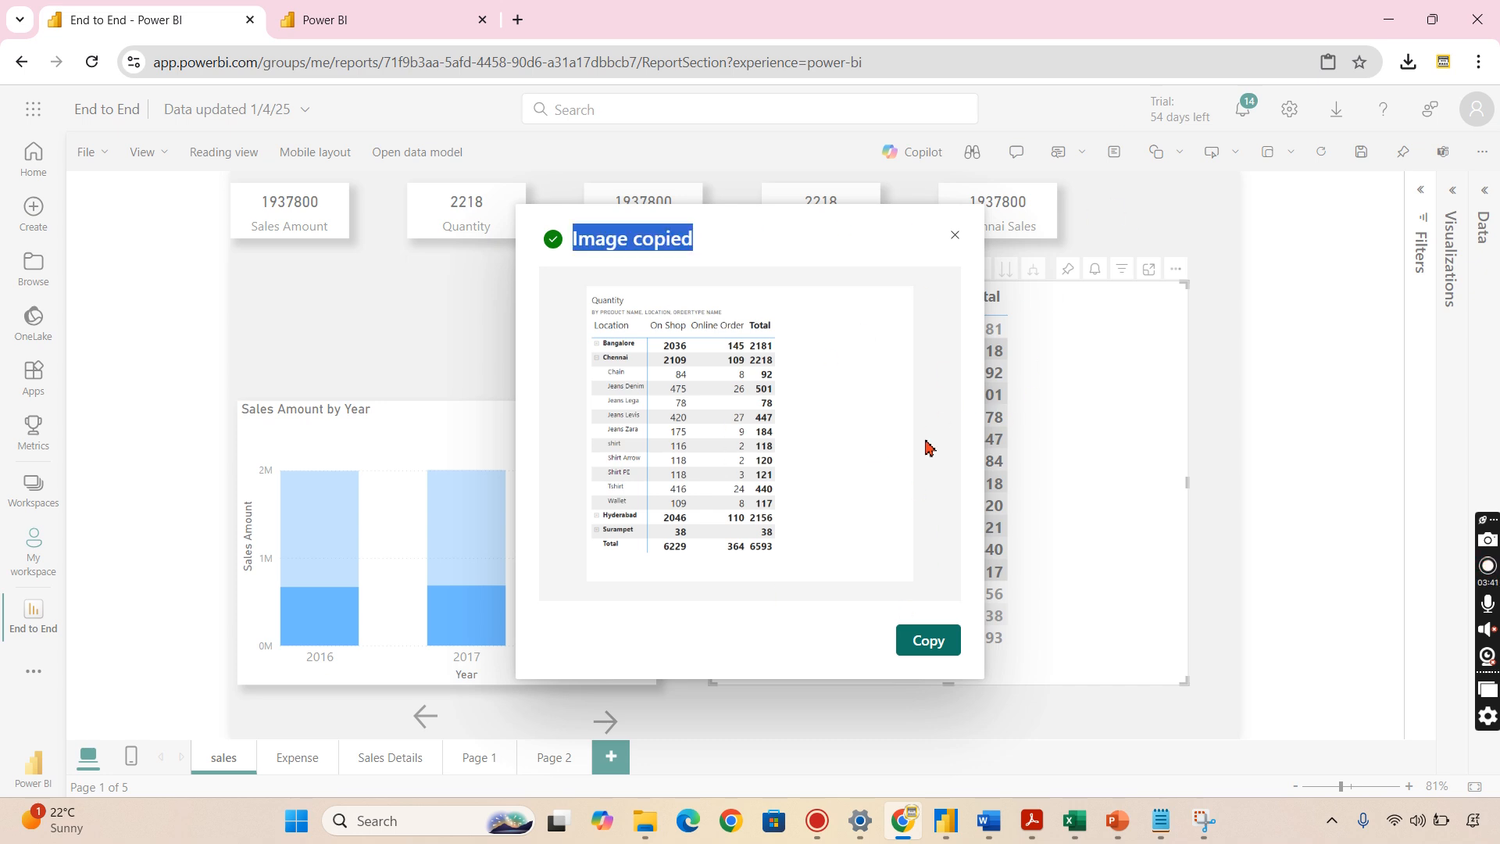
mouse_move(1116, 365)
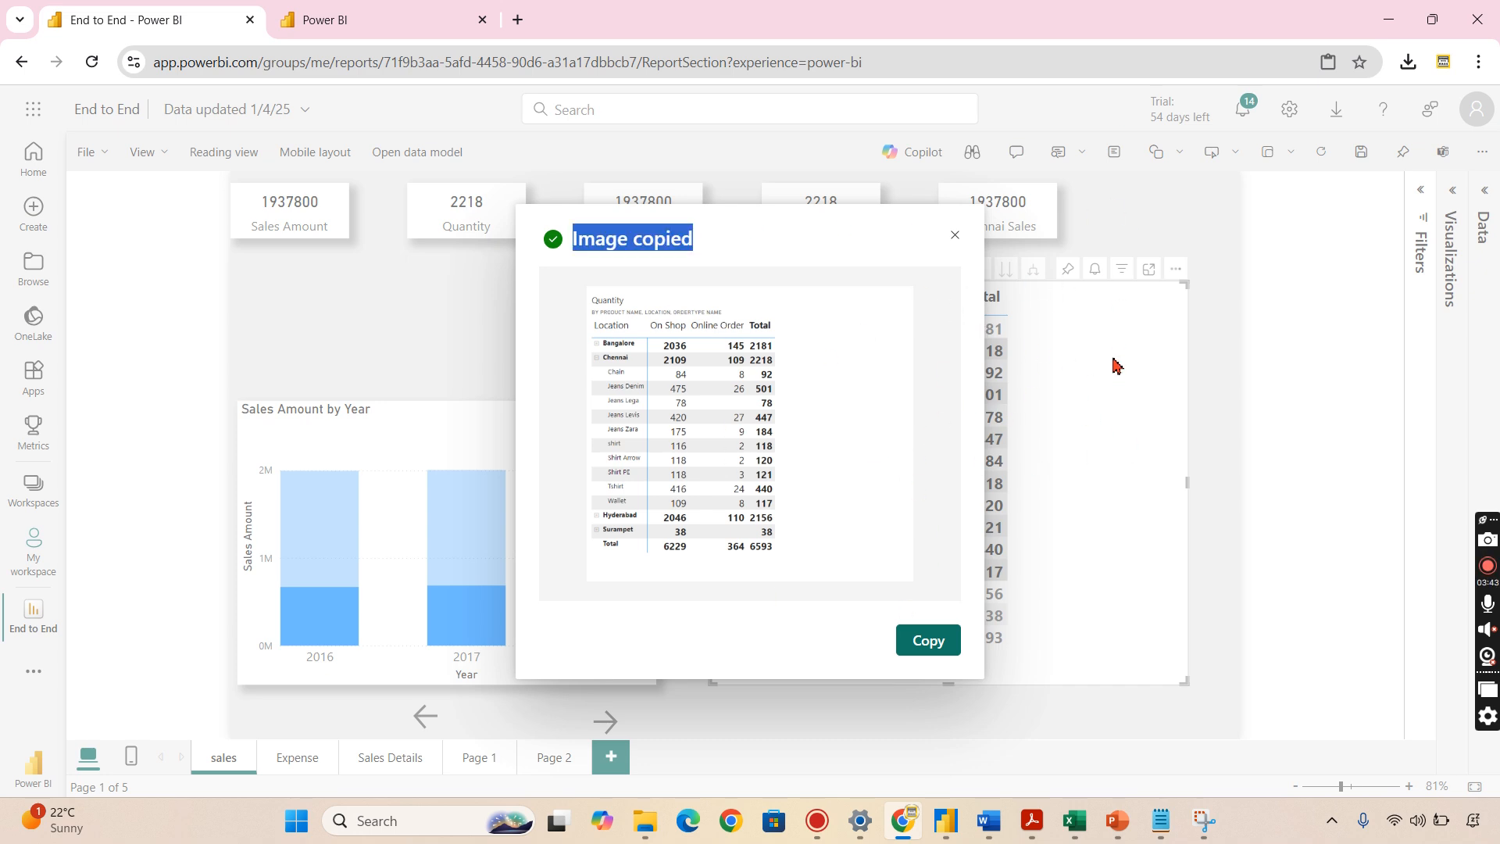
- Copy the full location matrix as an image and close the Image copied confirmation
left_click(954, 235)
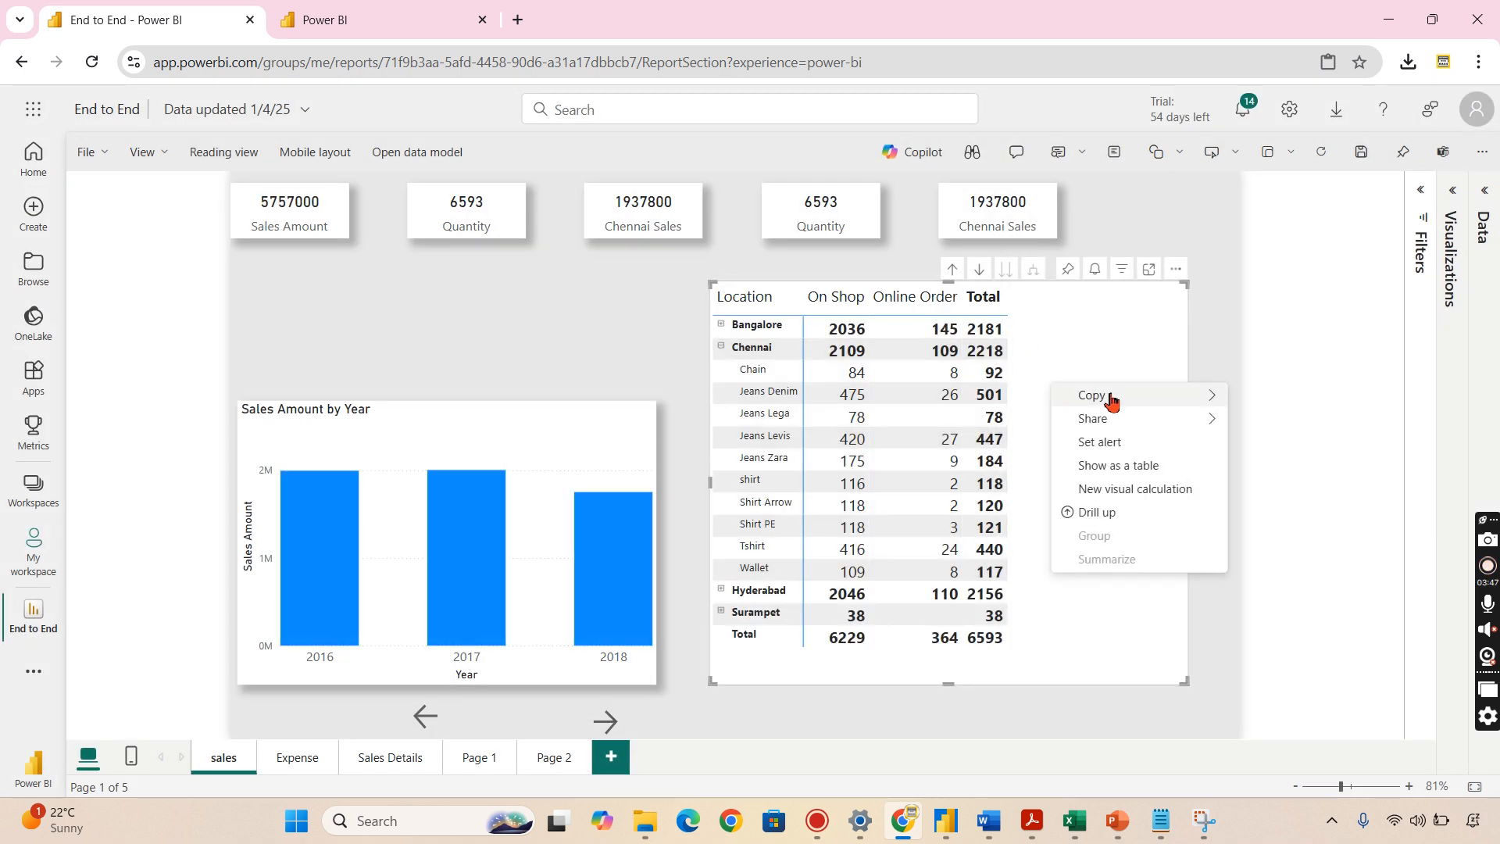
left_click(1090, 394)
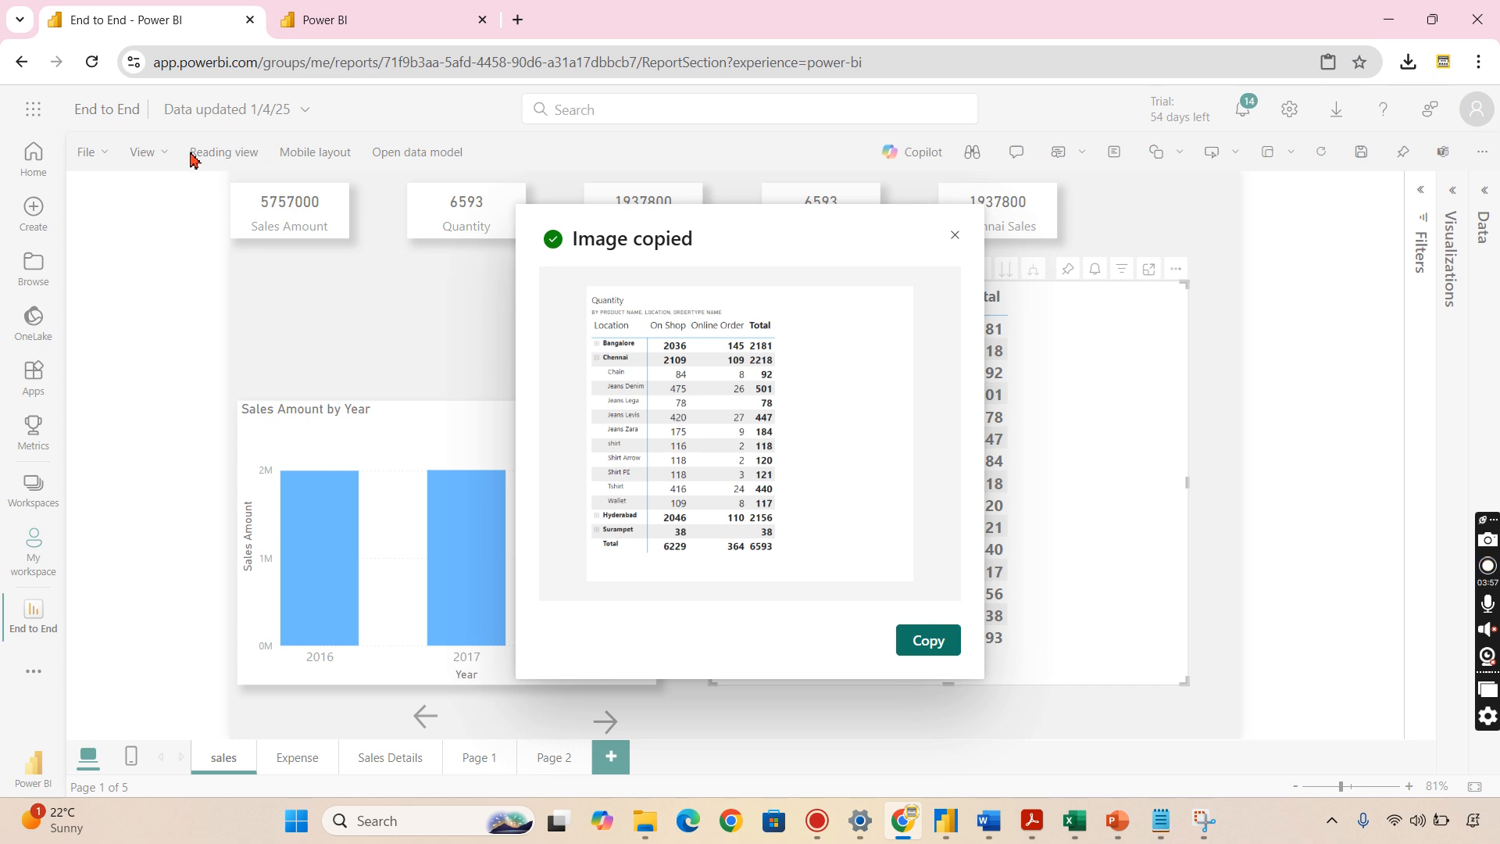
mouse_move(1075, 627)
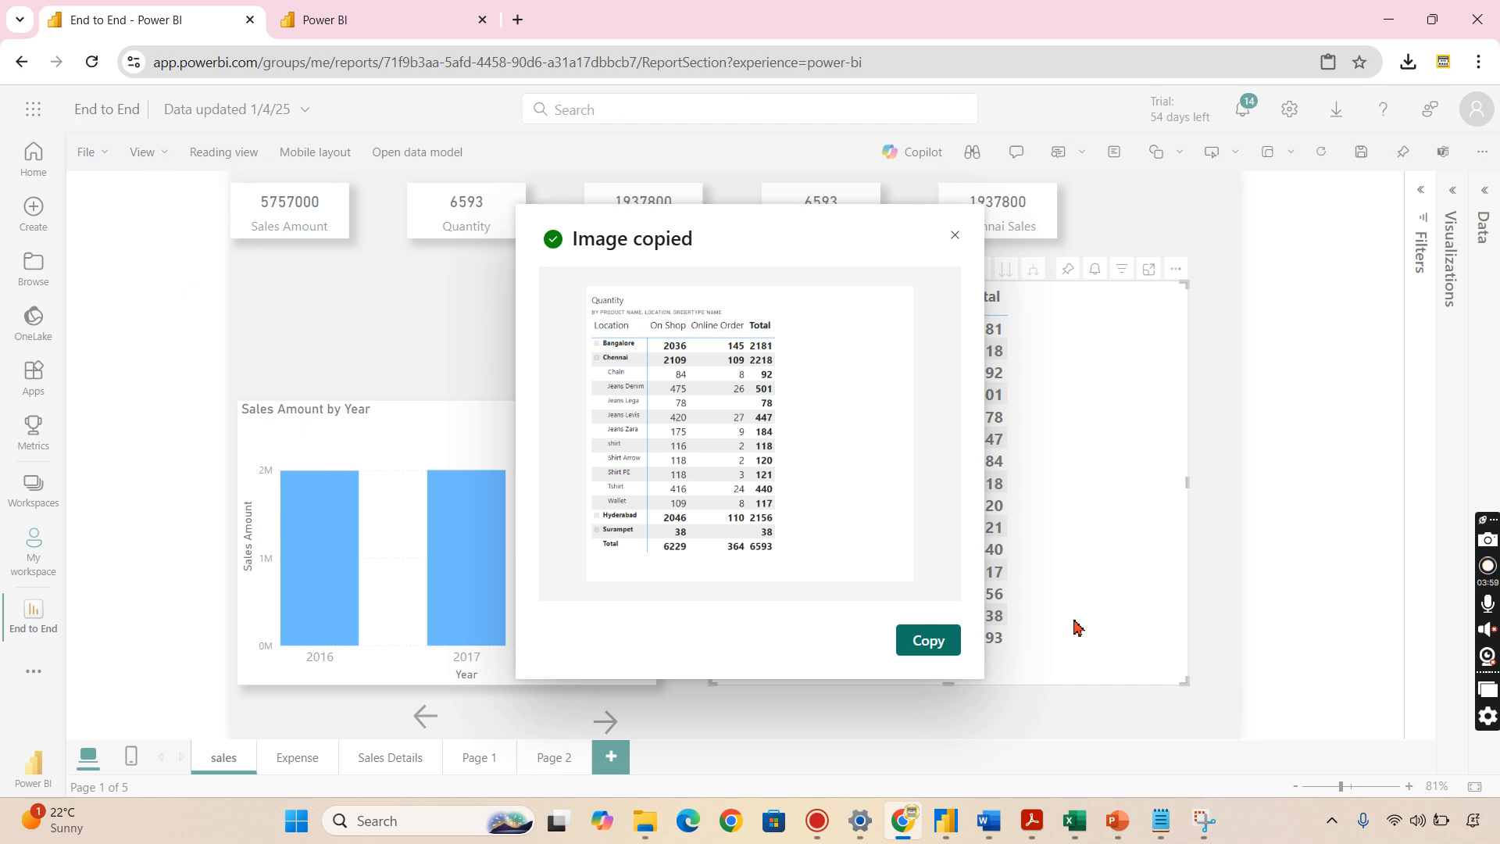
mouse_move(757, 601)
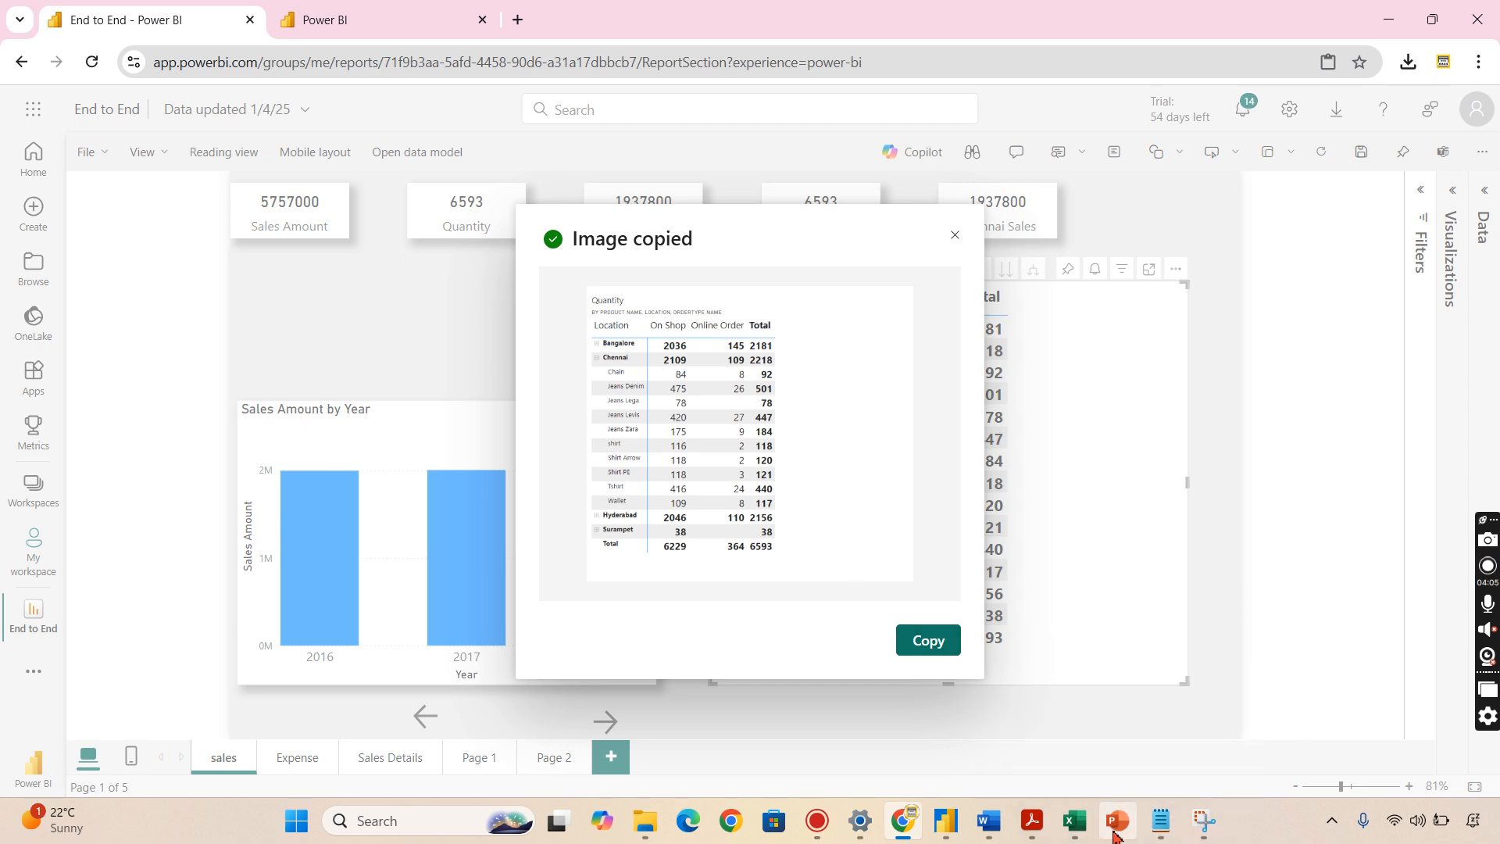
mouse_move(986, 821)
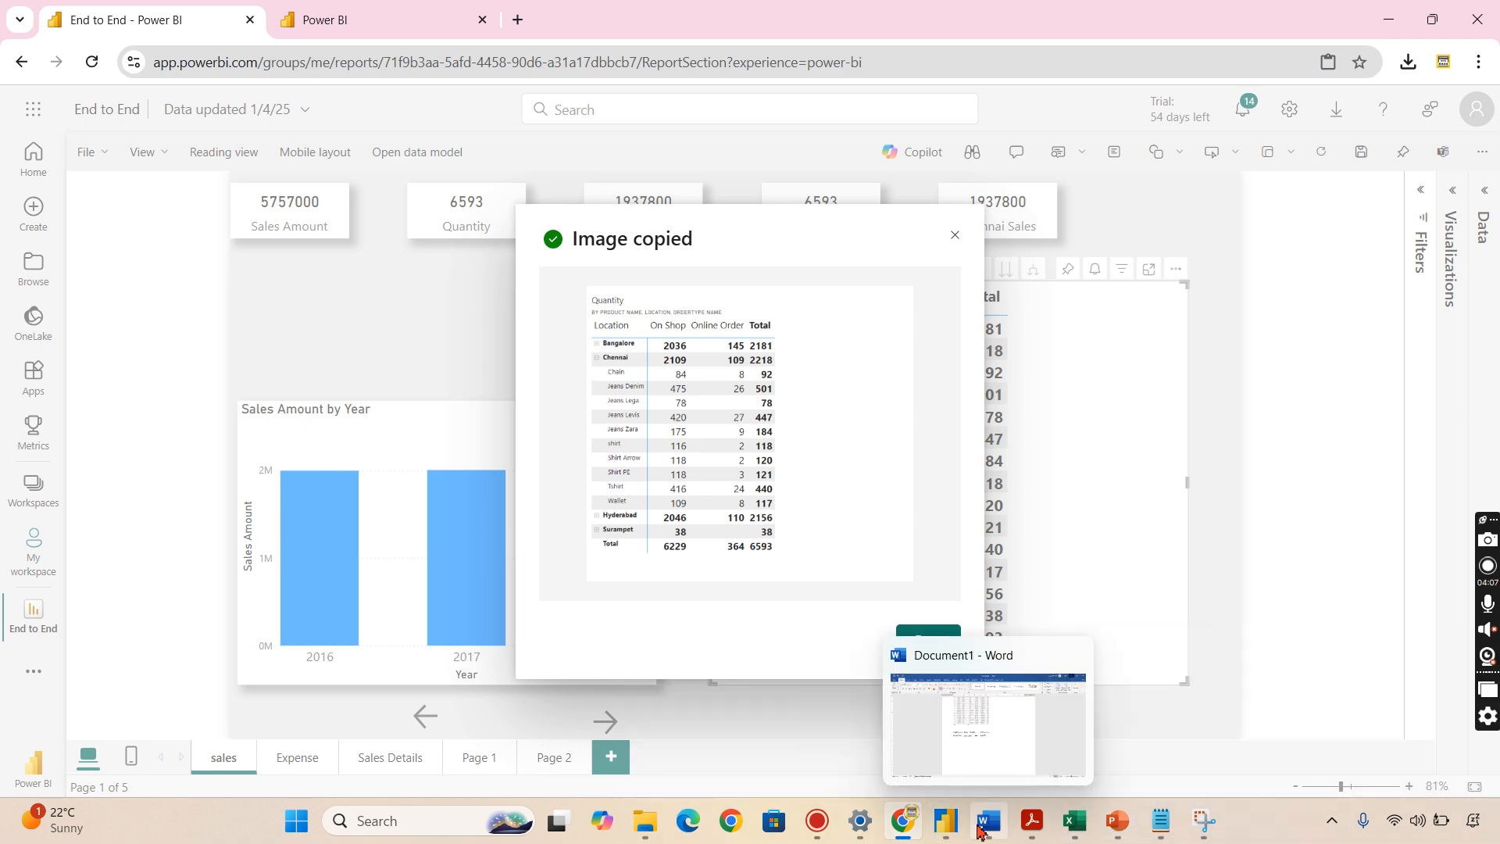
left_click(987, 821)
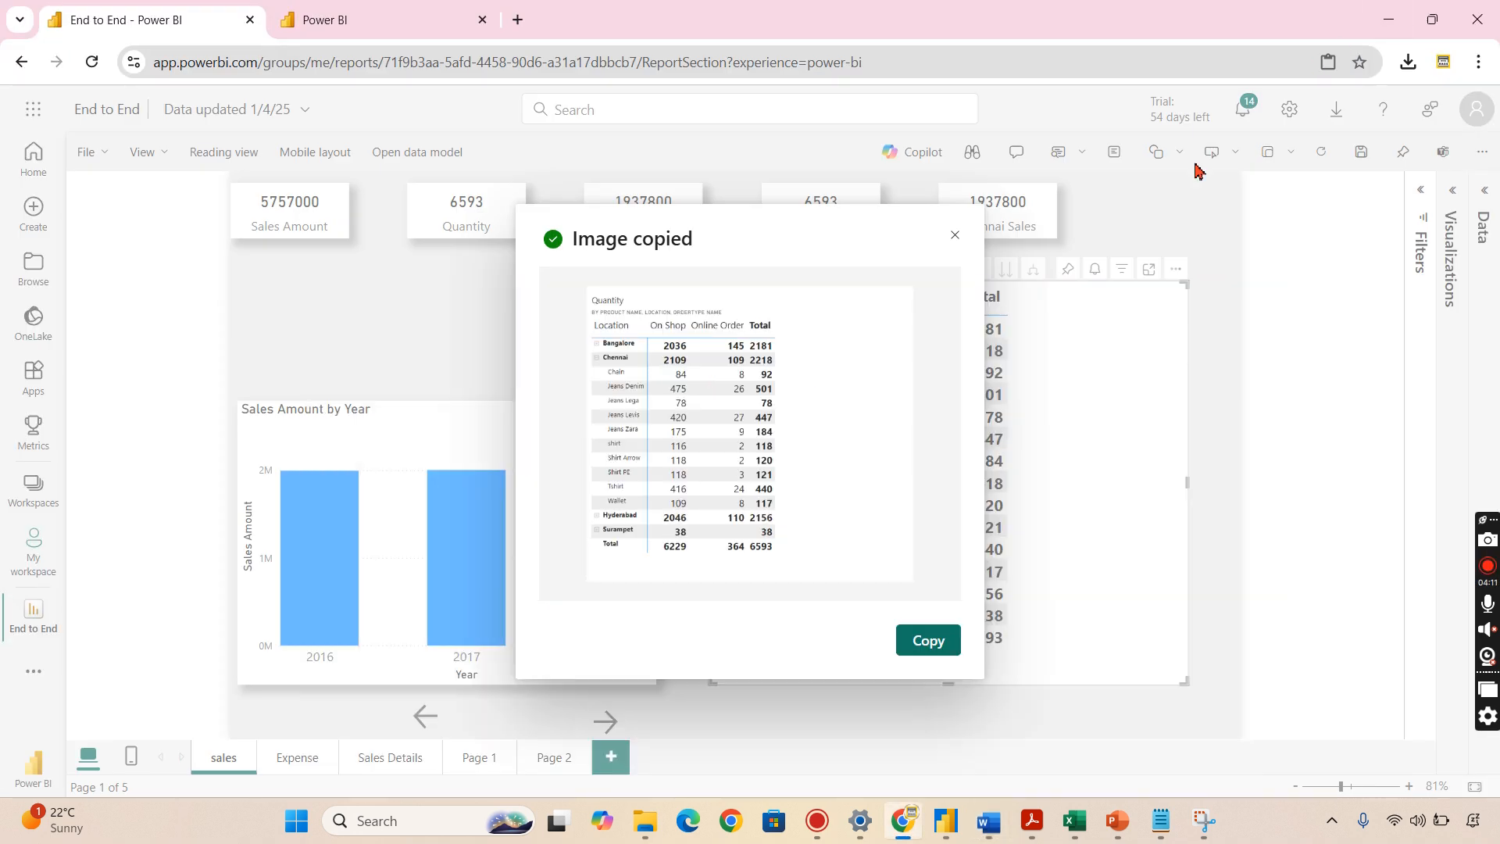
left_click(953, 235)
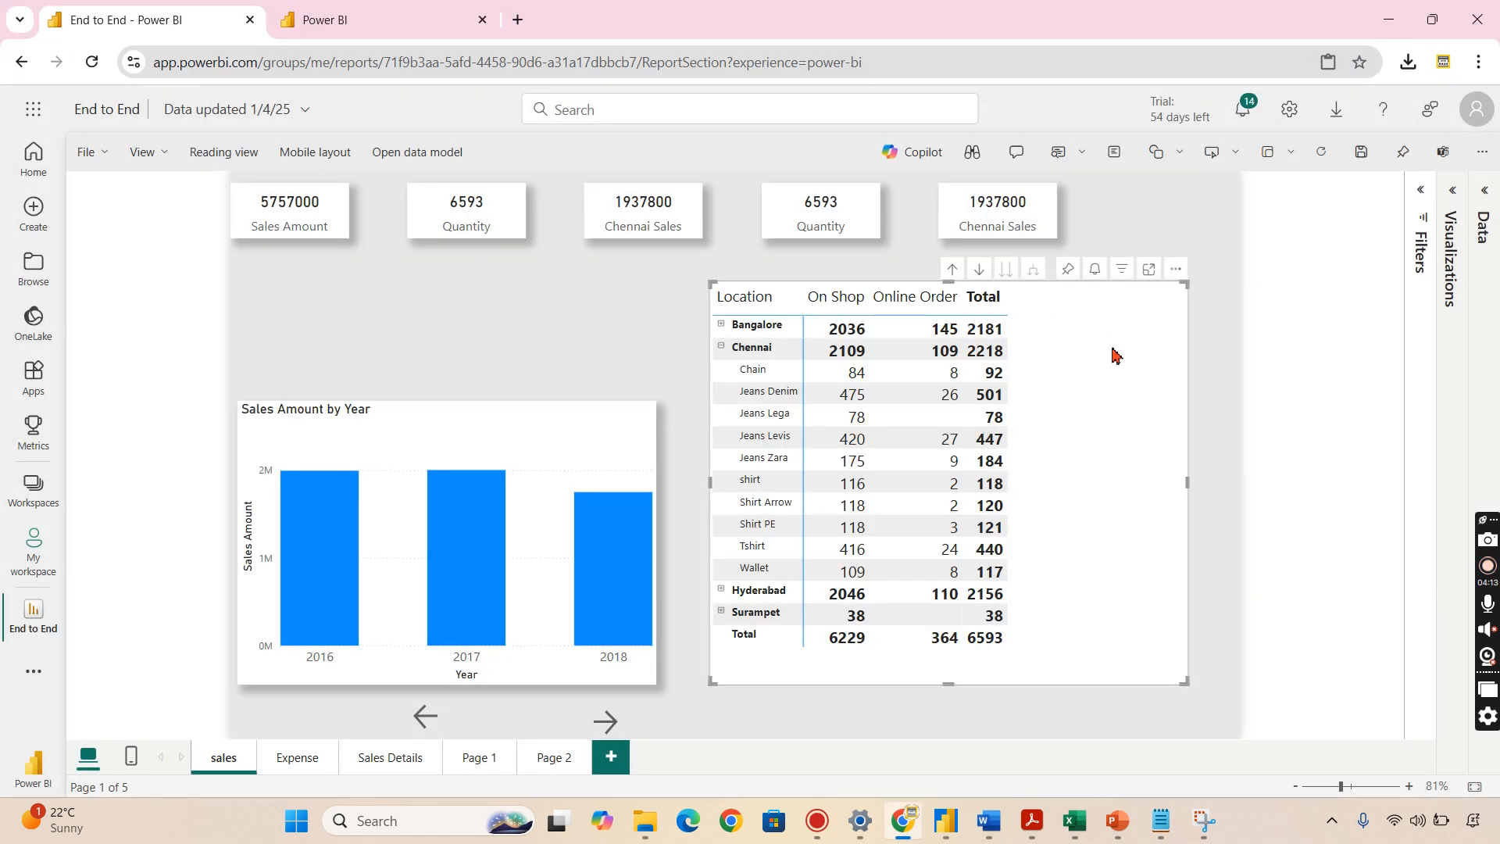
- Copy the location matrix visual using Copy > Image with caption
left_click(1175, 268)
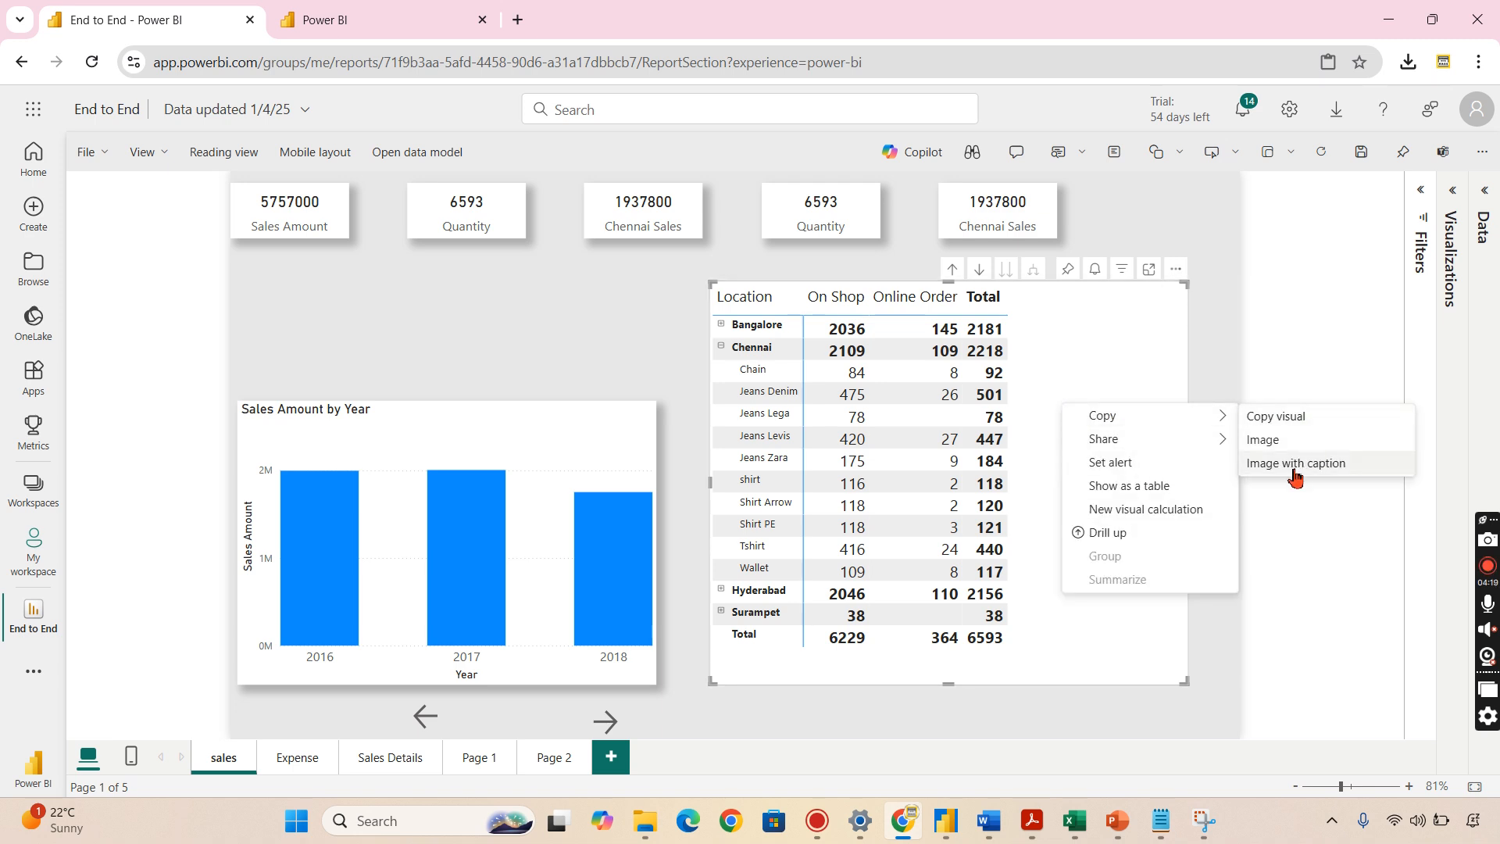
left_click(1295, 468)
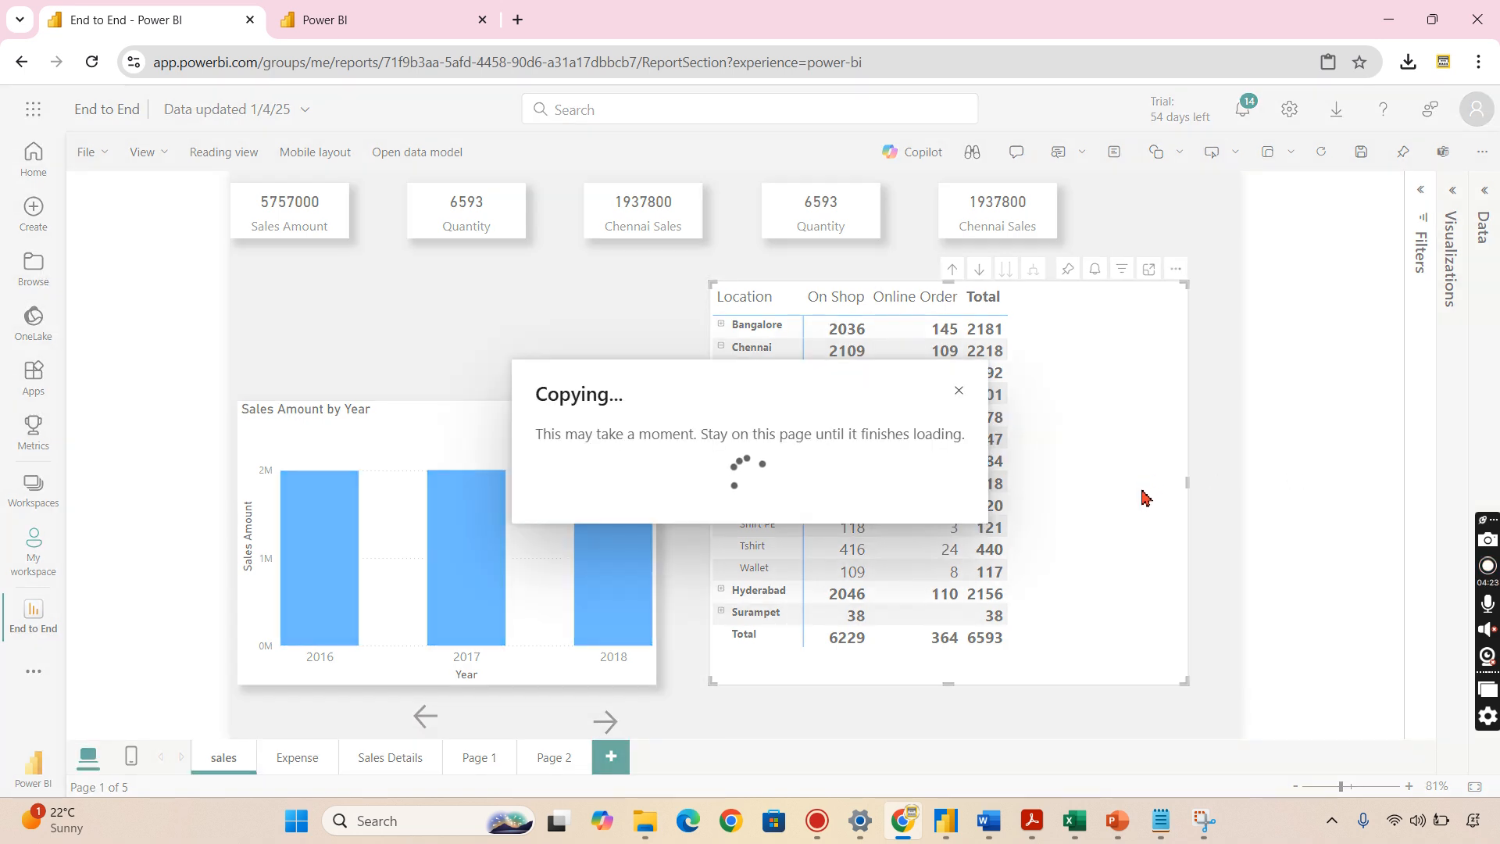
mouse_move(1085, 421)
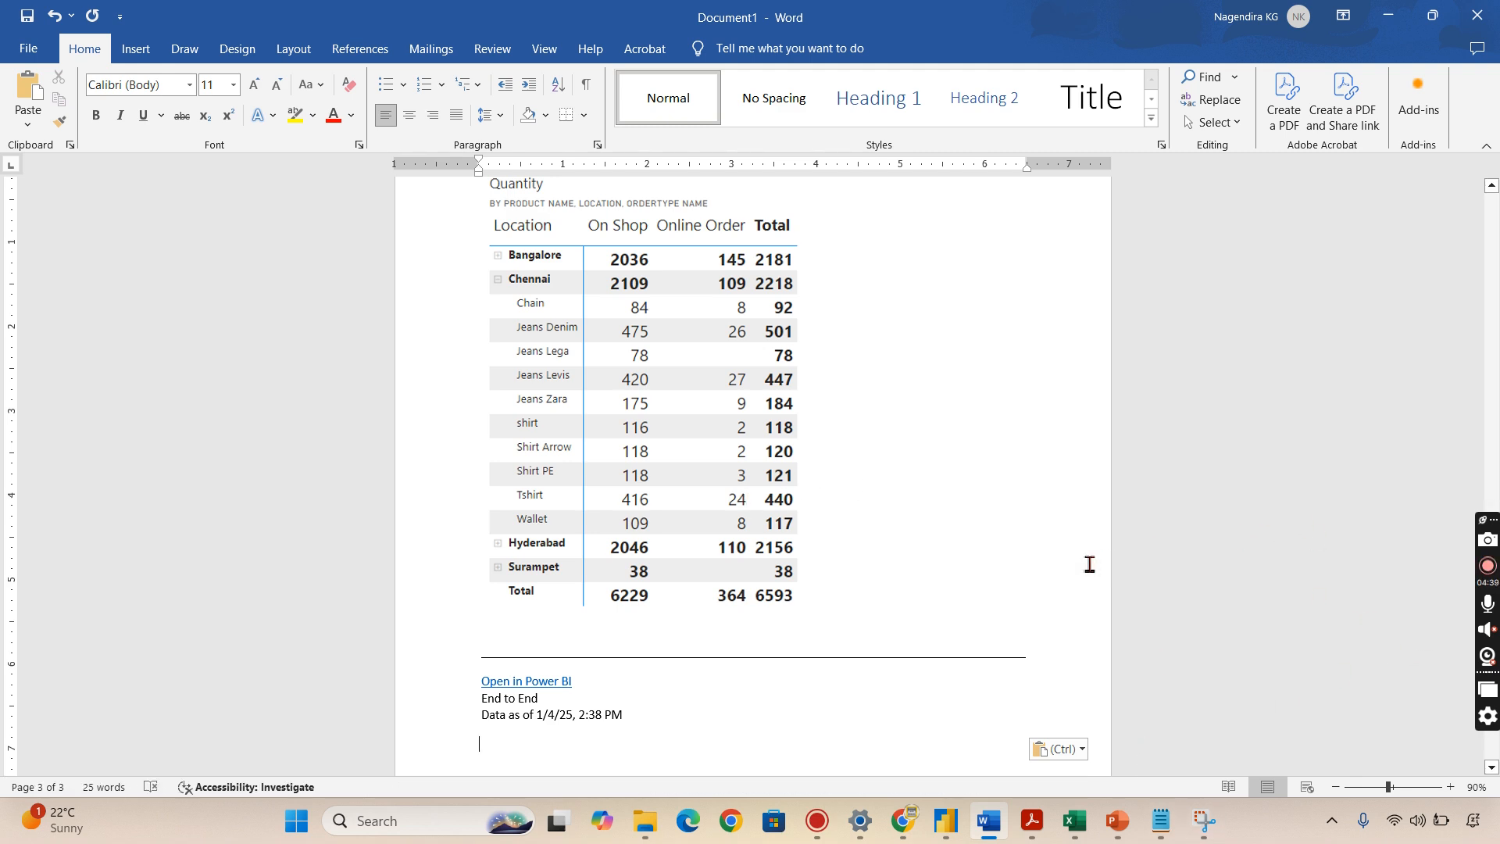
mouse_move(1041, 567)
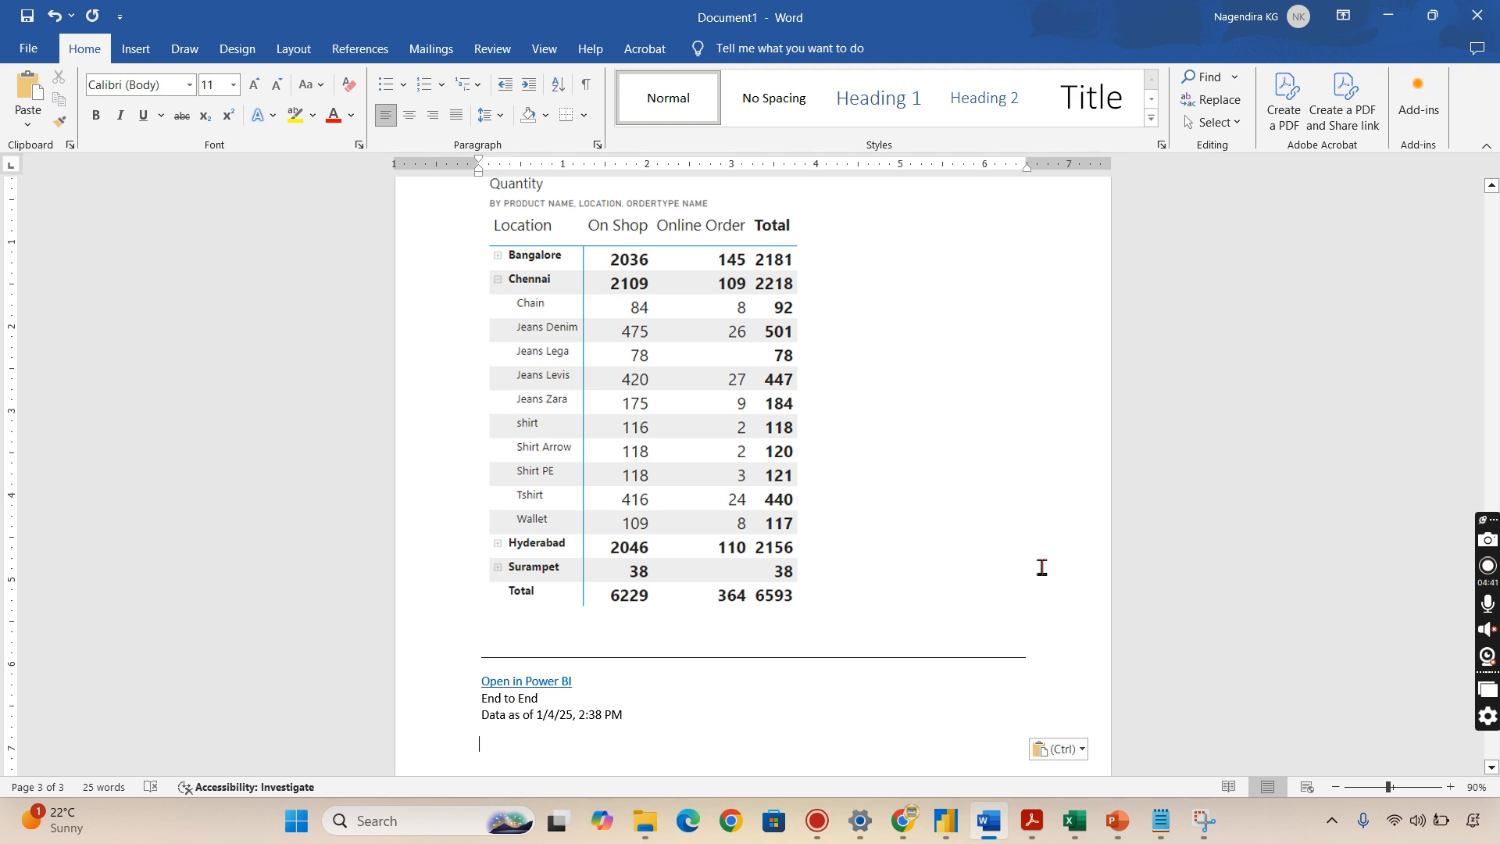